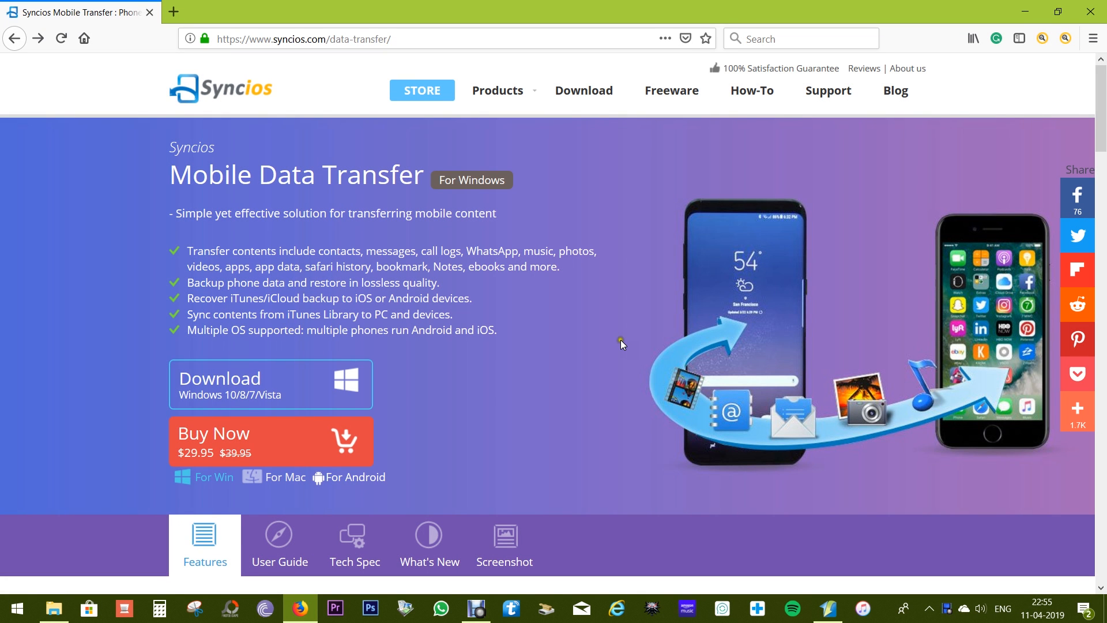
pyautogui.moveTo(165, 149)
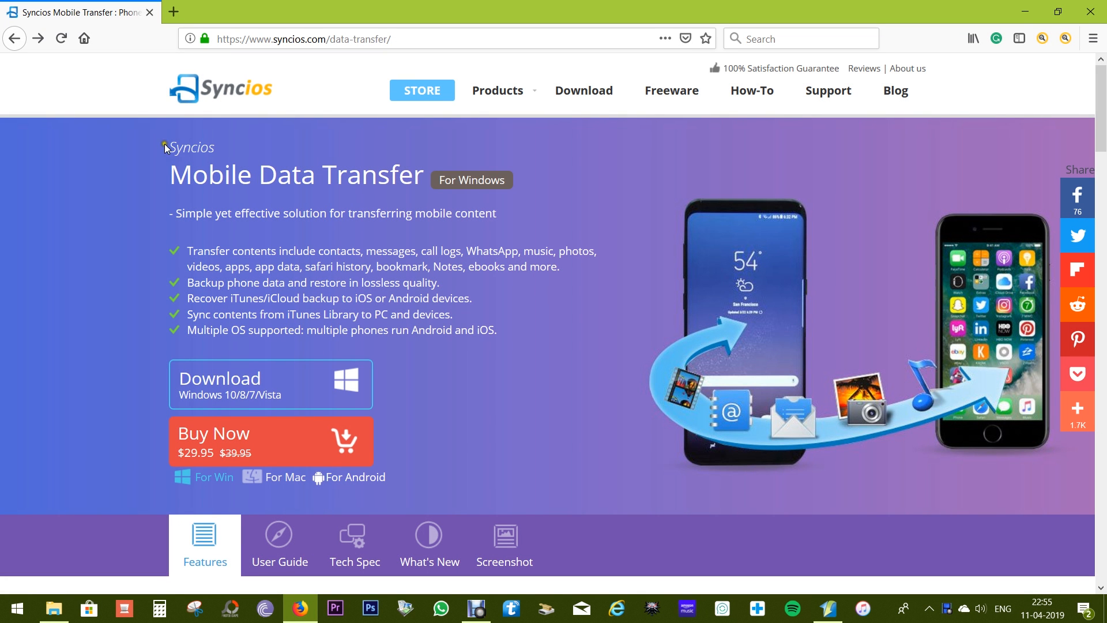
# Highlight the Mobile Data Transfer title and the Recover iTunes/iCloud backup feature line.
pyautogui.doubleClick(188, 146)
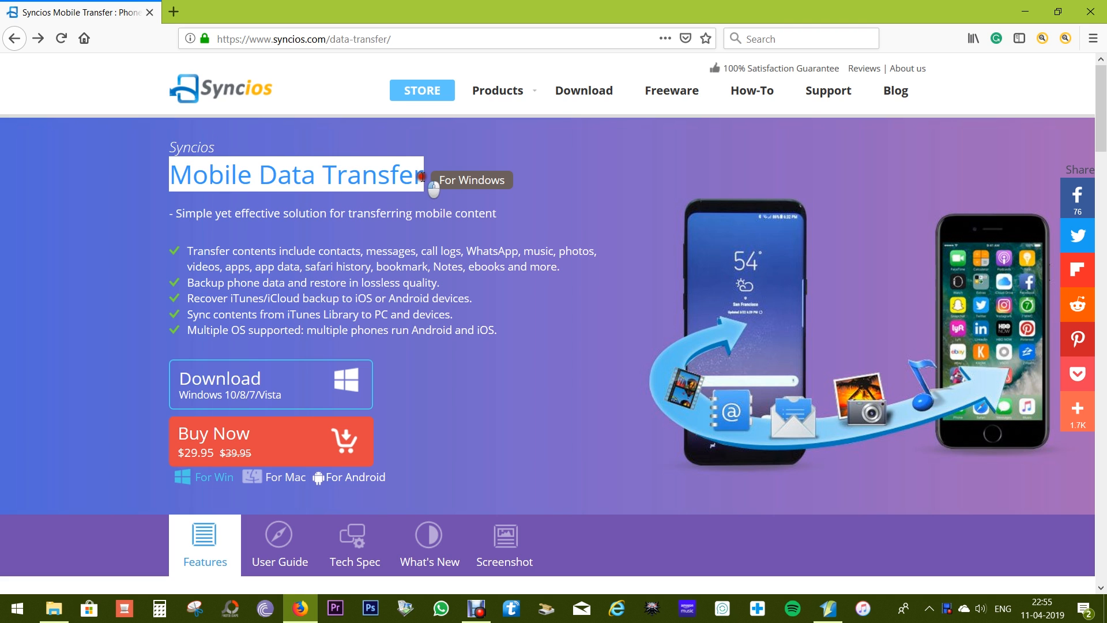
pyautogui.moveTo(430, 180)
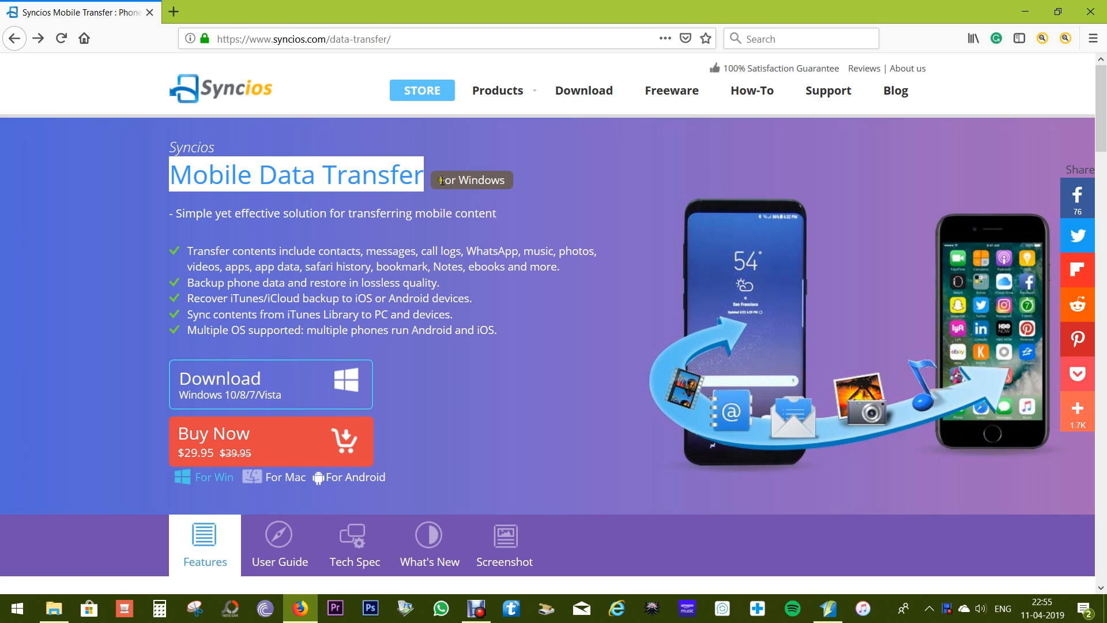
pyautogui.moveTo(332, 265)
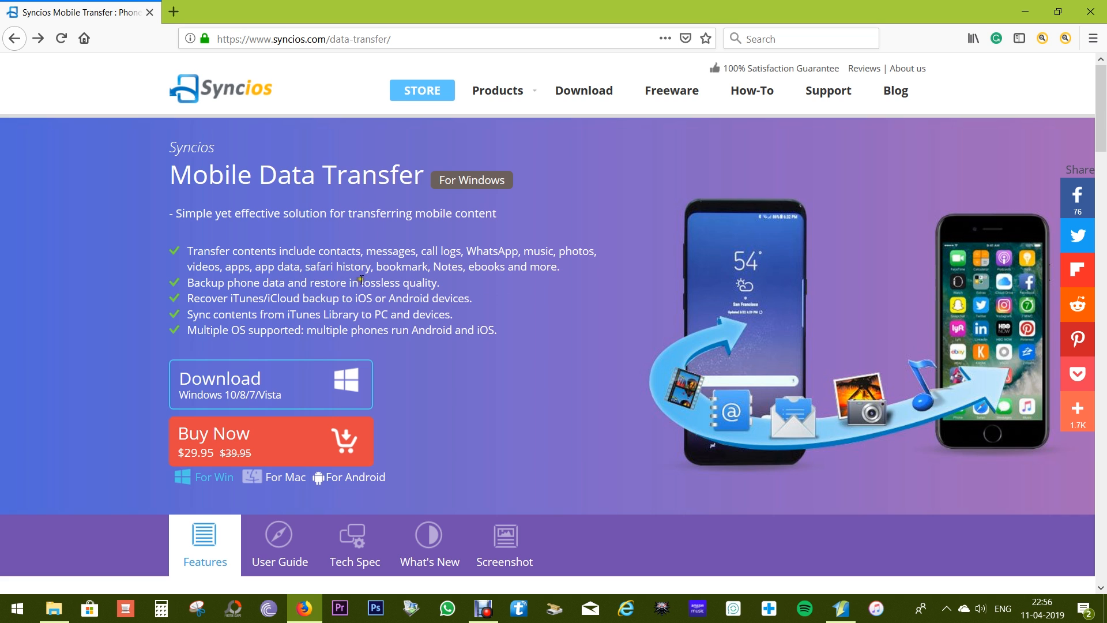
pyautogui.doubleClick(399, 283)
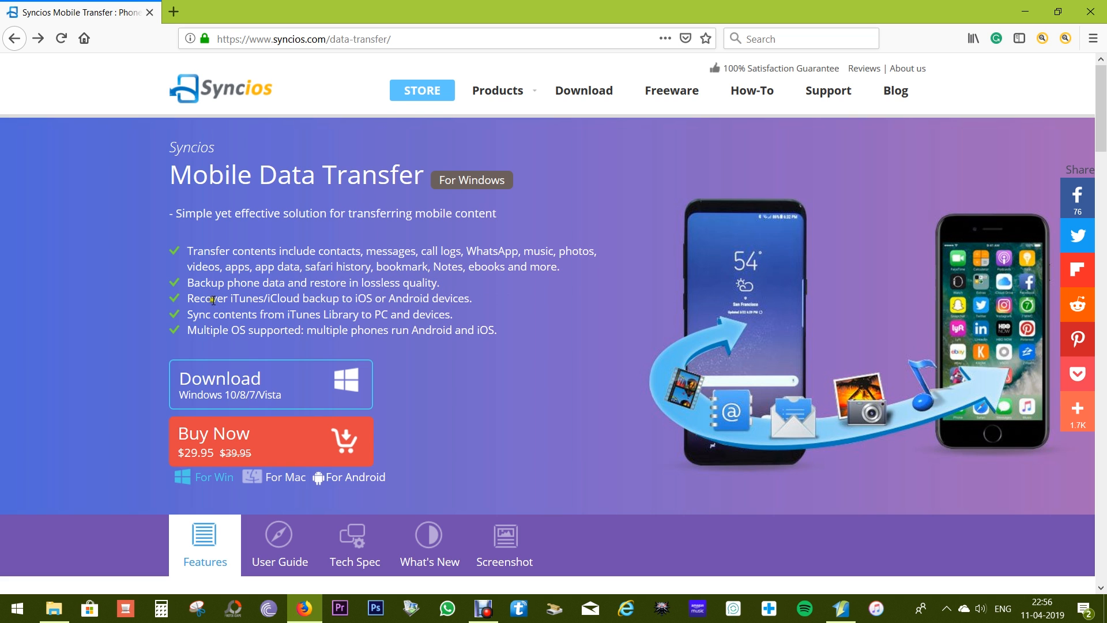
pyautogui.doubleClick(261, 298)
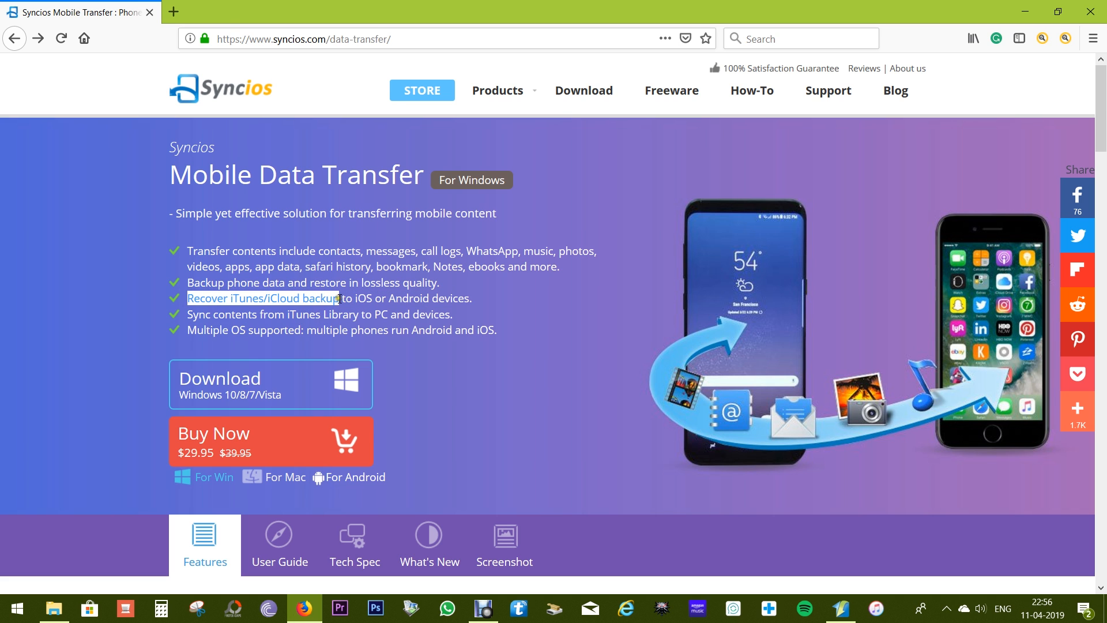
pyautogui.click(240, 302)
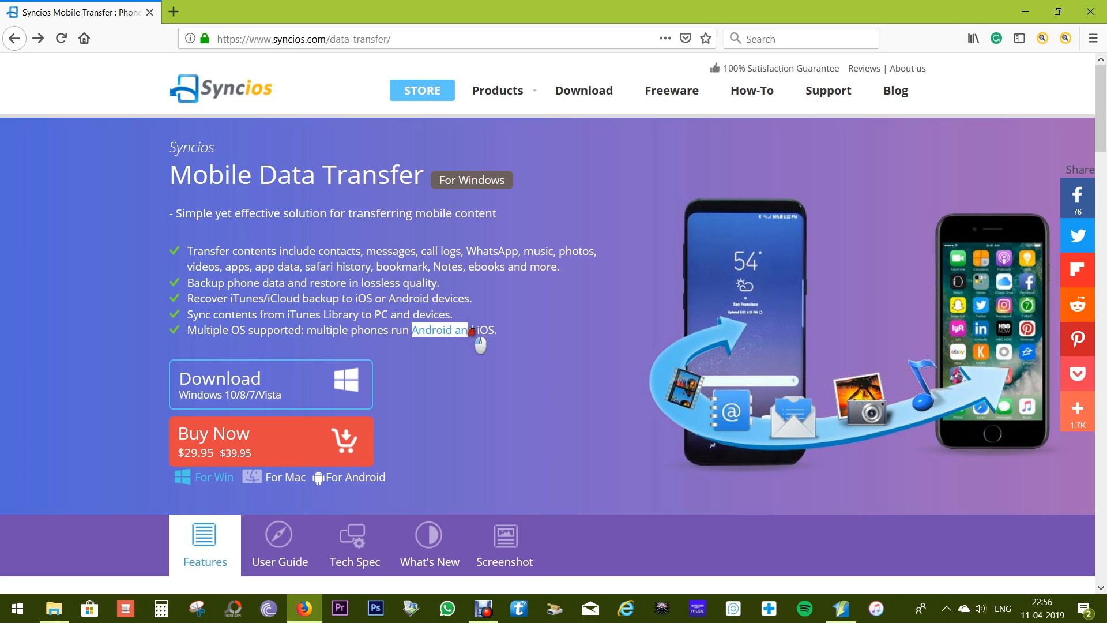
pyautogui.moveTo(473, 385)
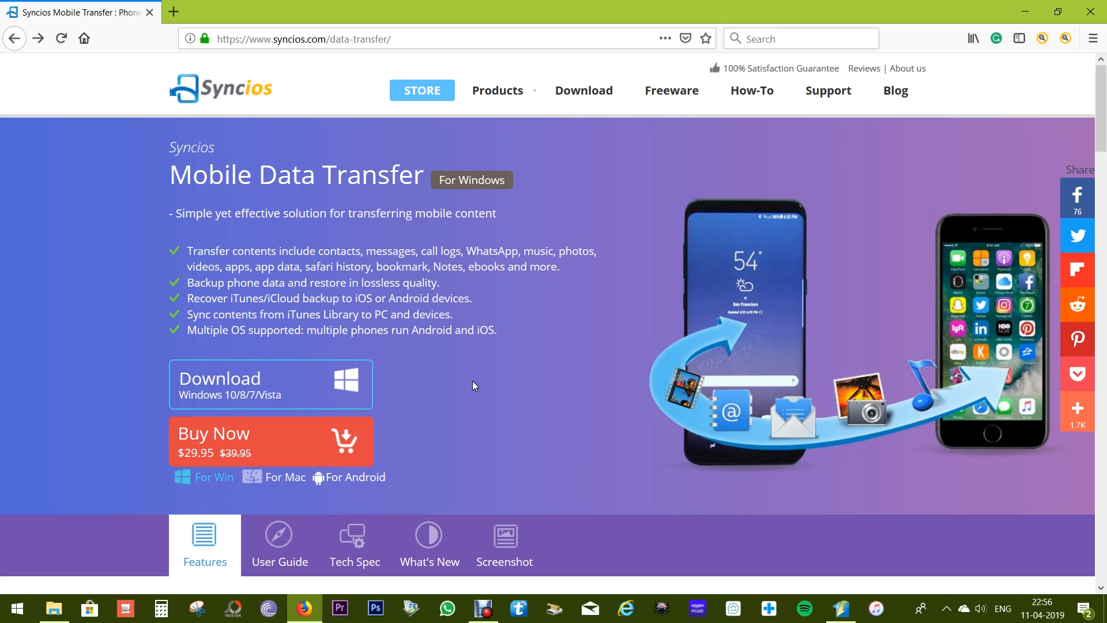
# Scroll past the review quote down to the One Click Phone to Phone Transfer section.
pyautogui.scroll(-3)
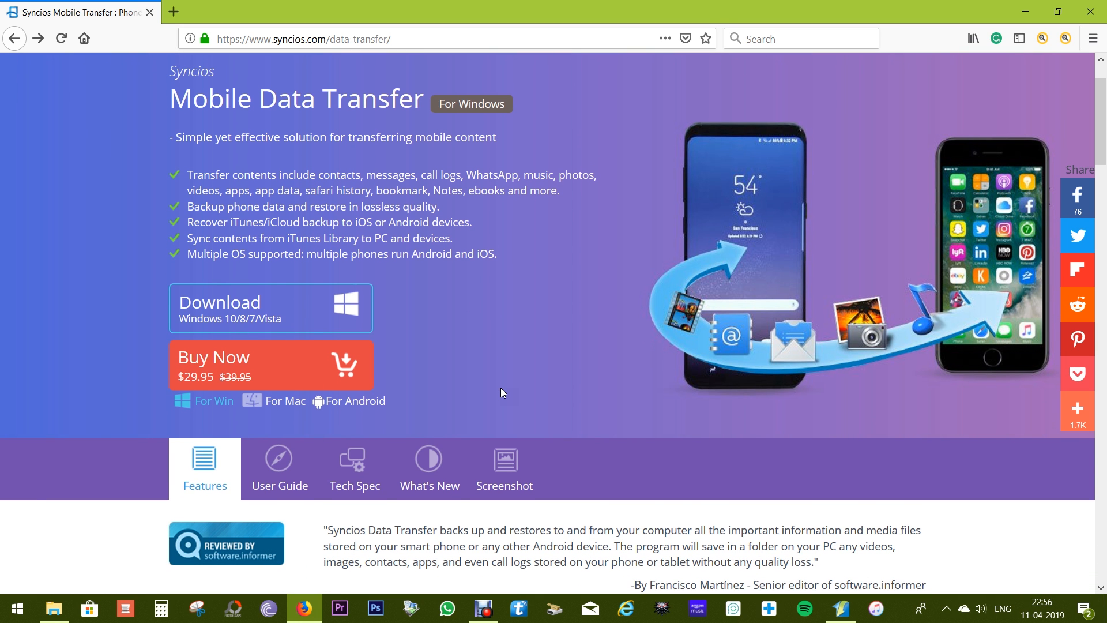
pyautogui.moveTo(351, 407)
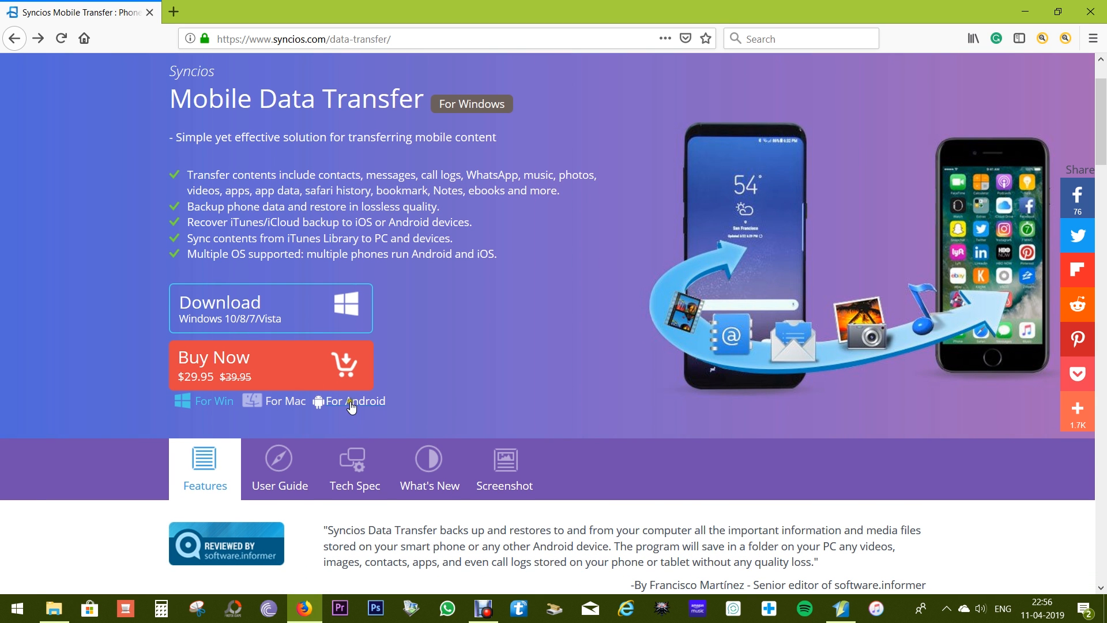
pyautogui.click(354, 400)
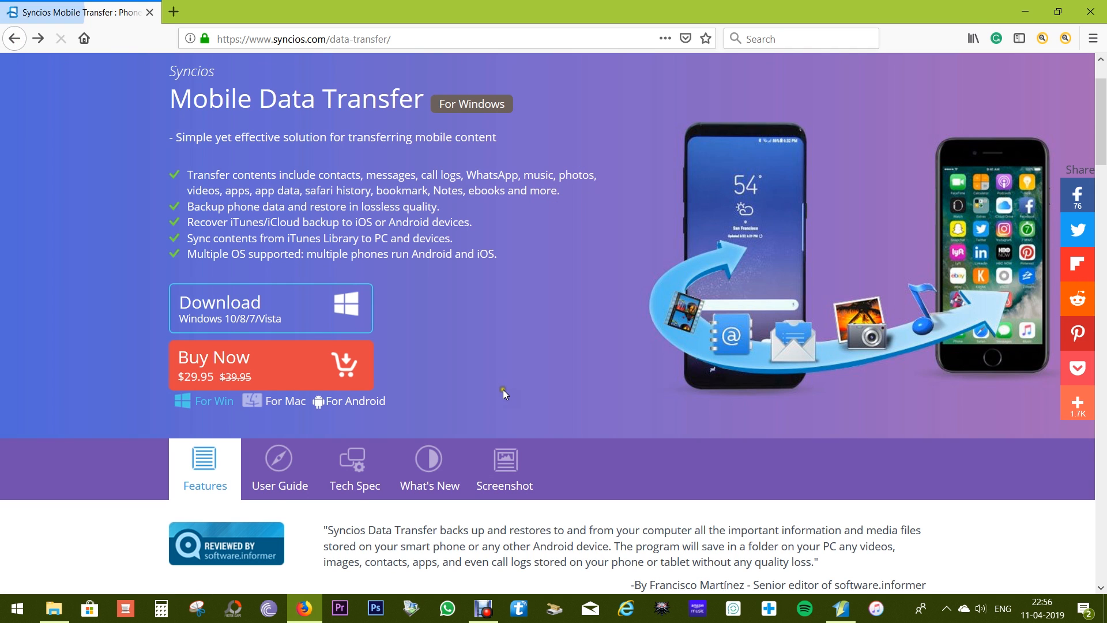
pyautogui.scroll(-3)
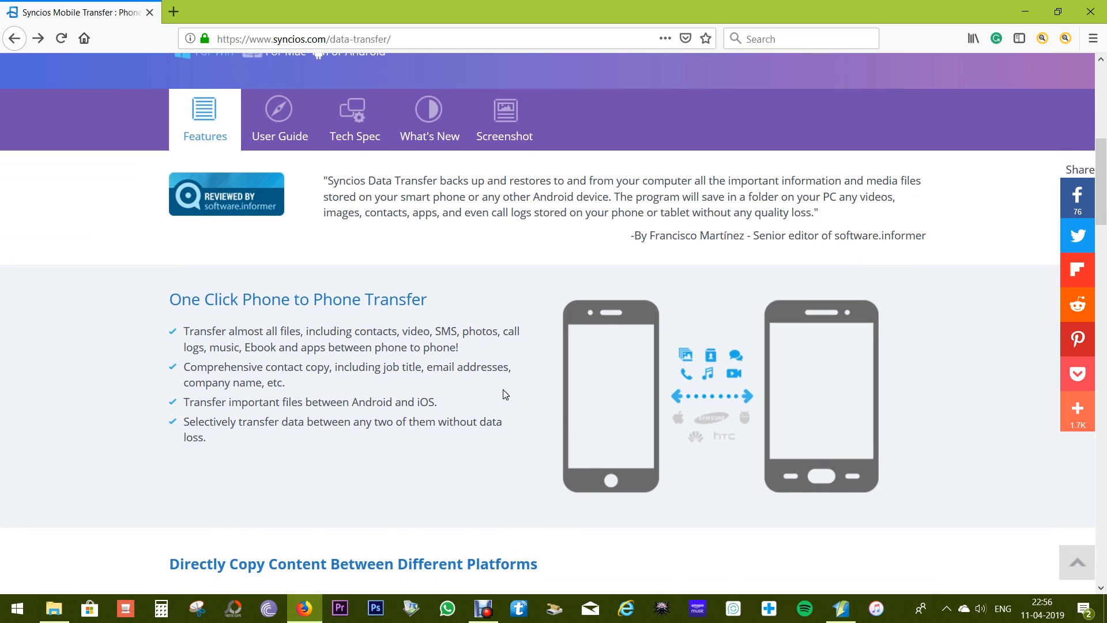
pyautogui.scroll(-3)
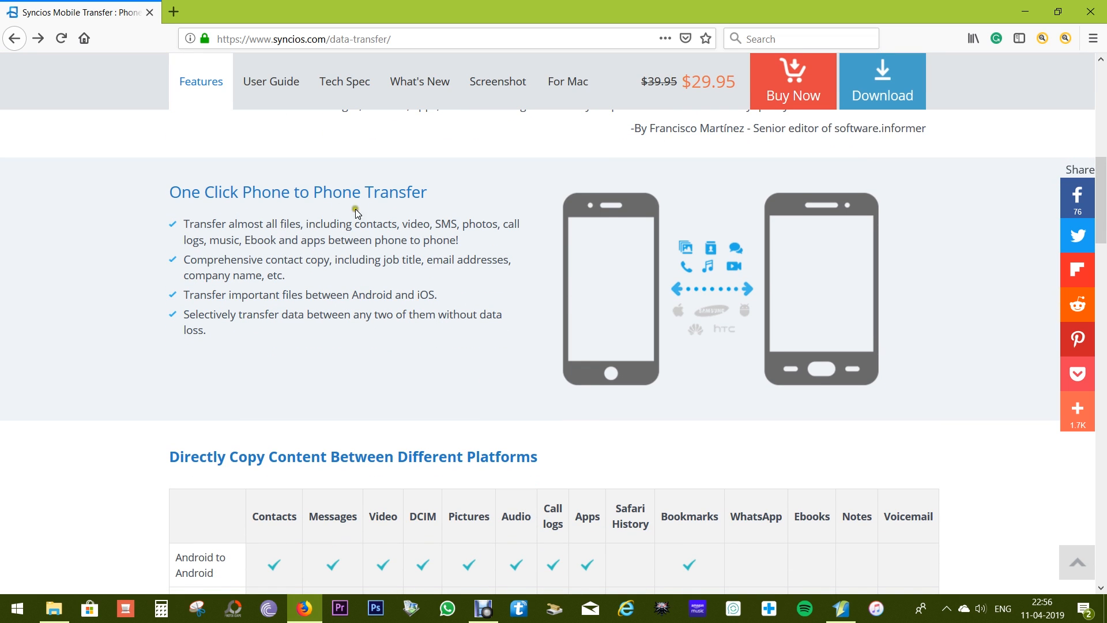
pyautogui.moveTo(425, 231)
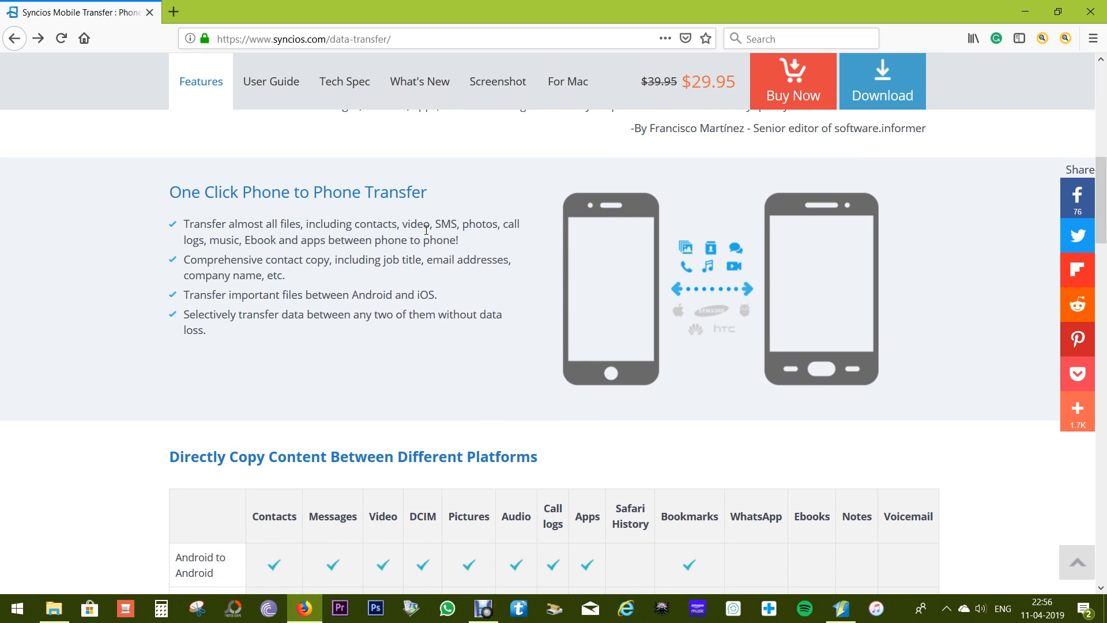
# Scroll to the 'Directly Copy Content Between Different Platforms' compatibility table.
pyautogui.scroll(-3)
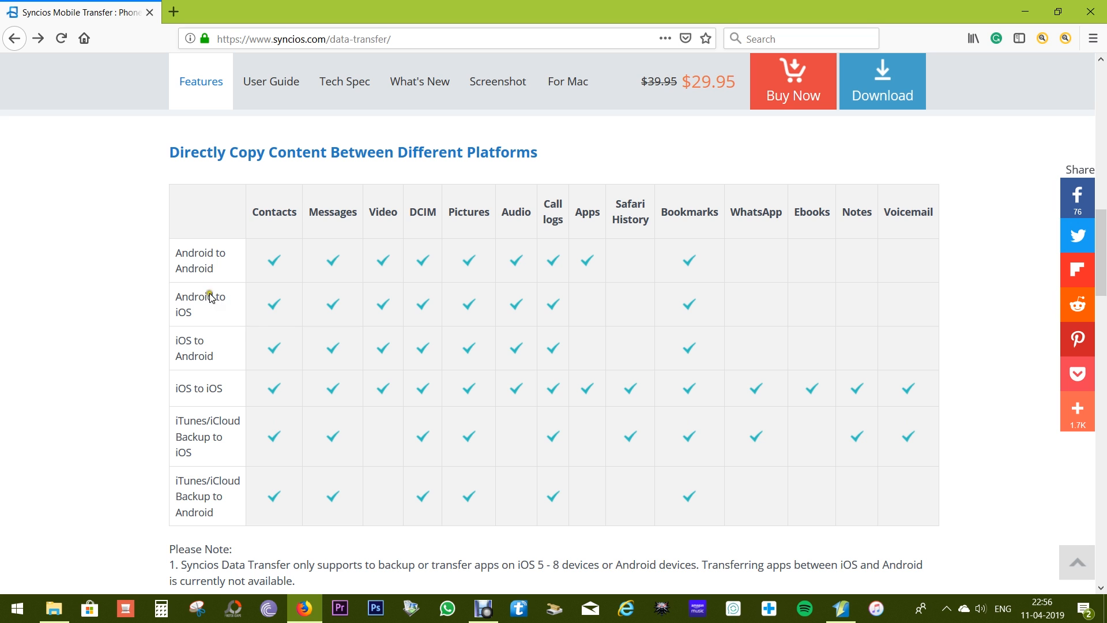
pyautogui.moveTo(700, 274)
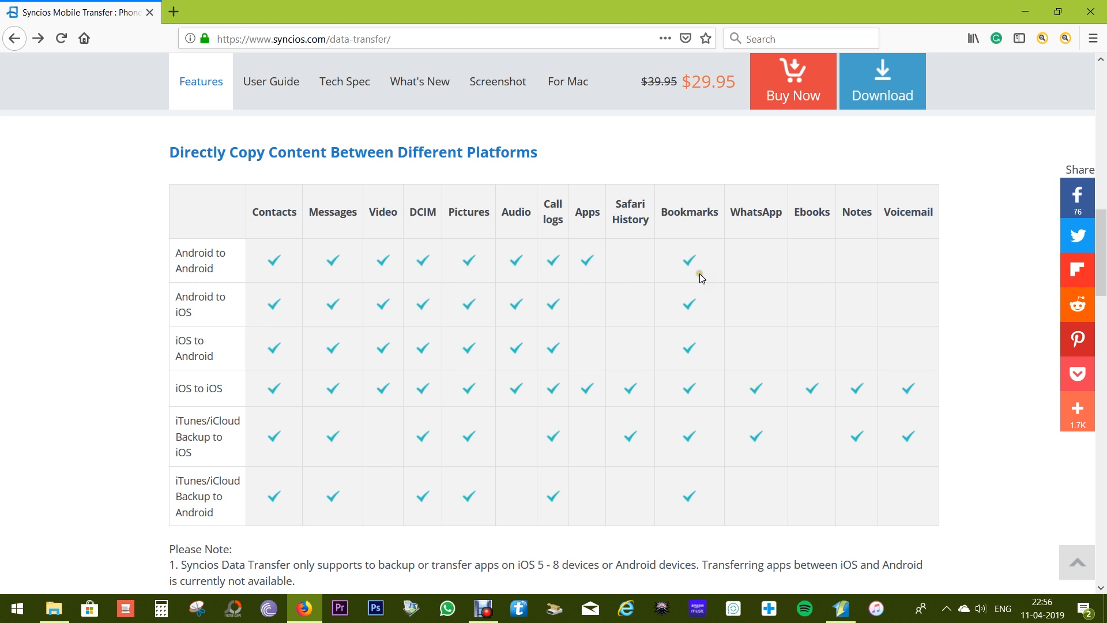
pyautogui.moveTo(615, 332)
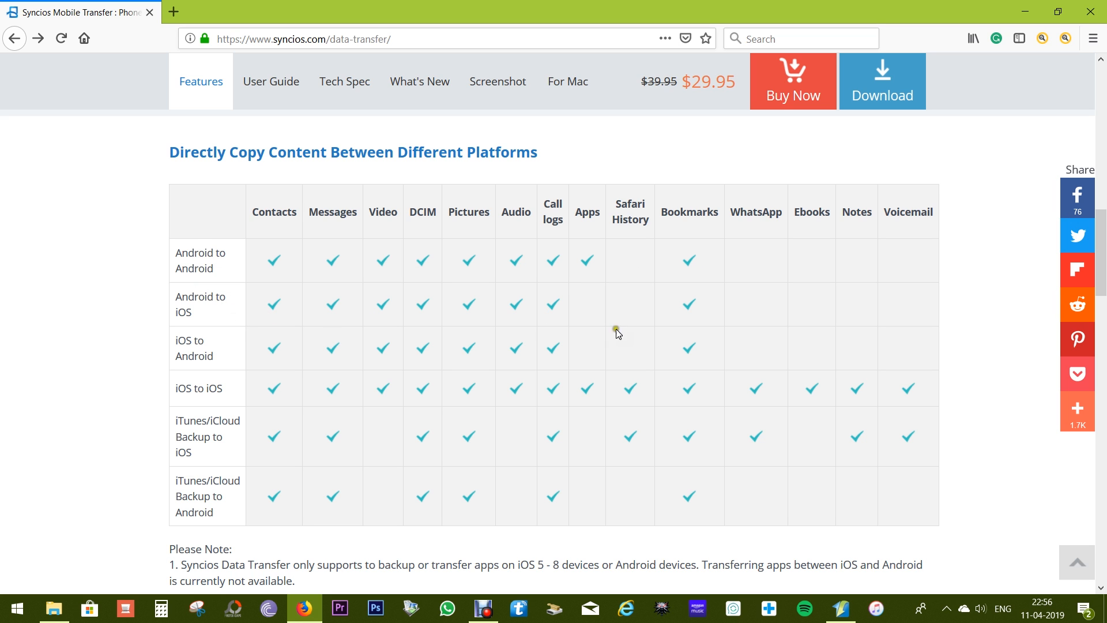
pyautogui.moveTo(436, 356)
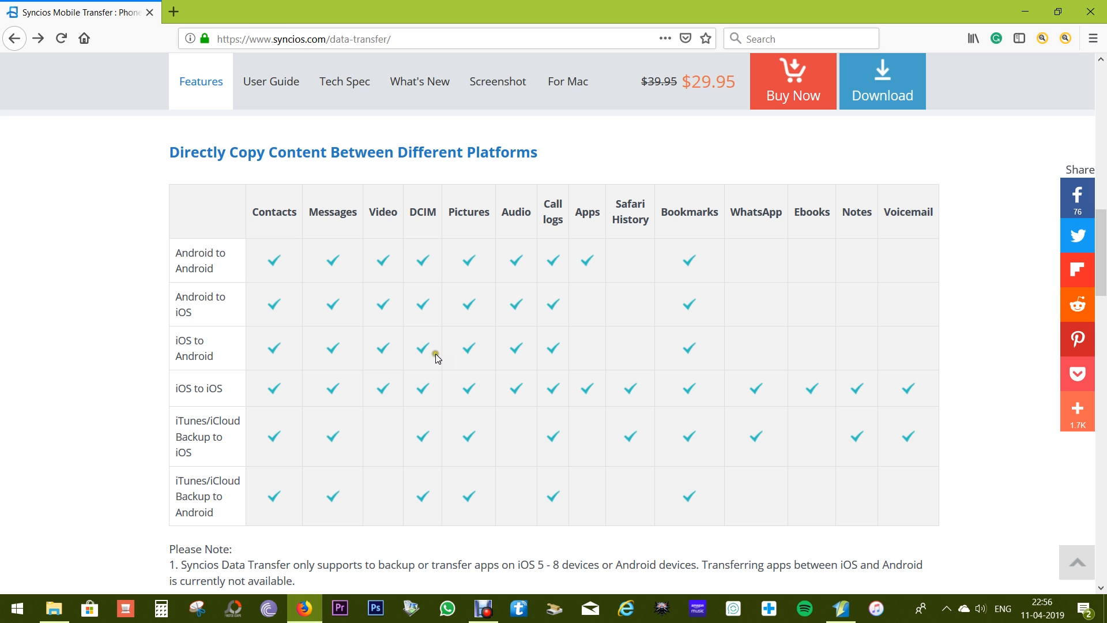
pyautogui.moveTo(542, 406)
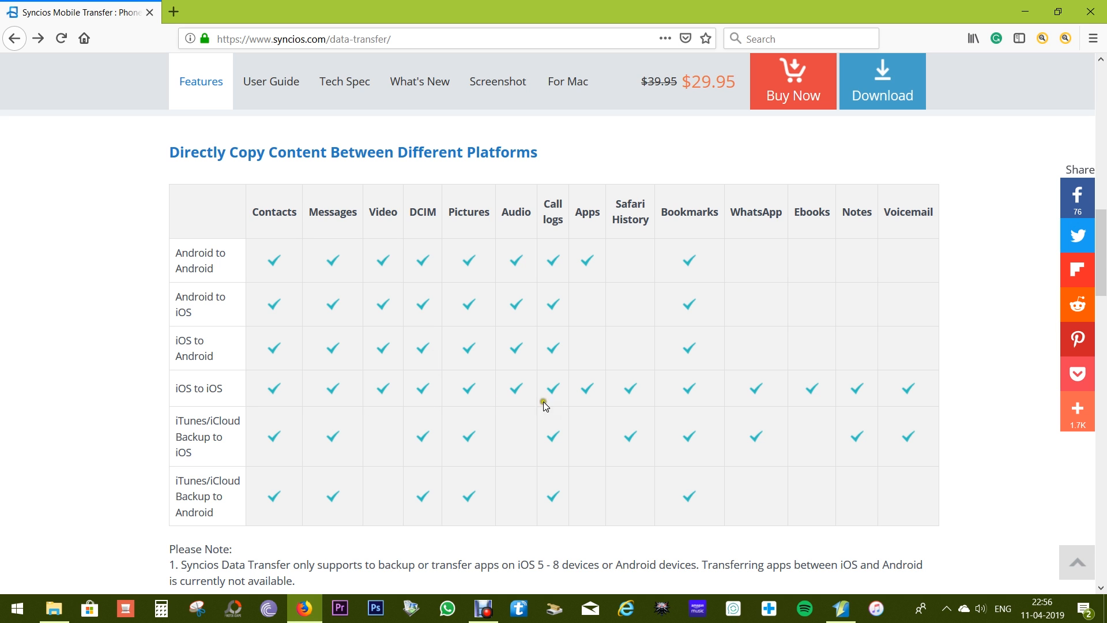
pyautogui.moveTo(865, 409)
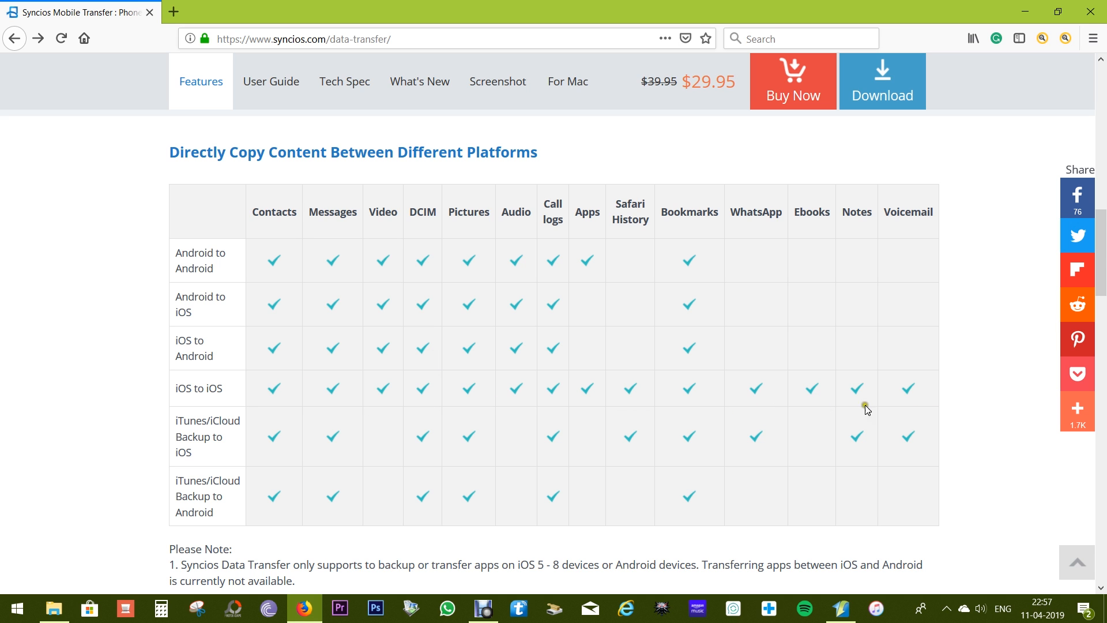
pyautogui.moveTo(619, 394)
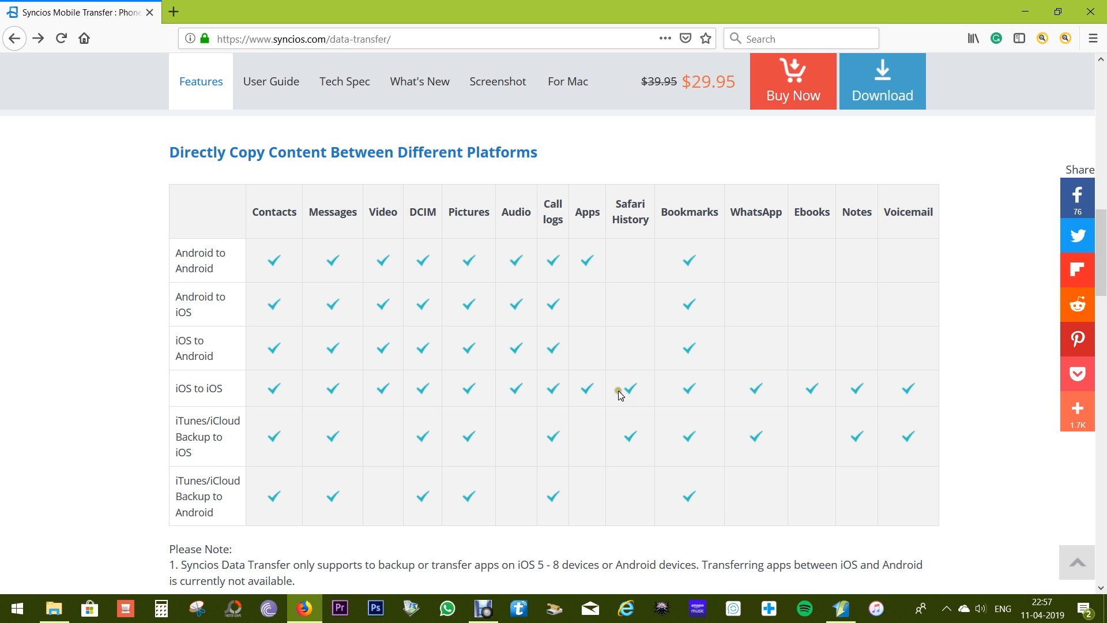
# Scroll through the Backup, Retrieve Data and Sync Contents sections down to the Special Offer banner.
pyautogui.scroll(-3)
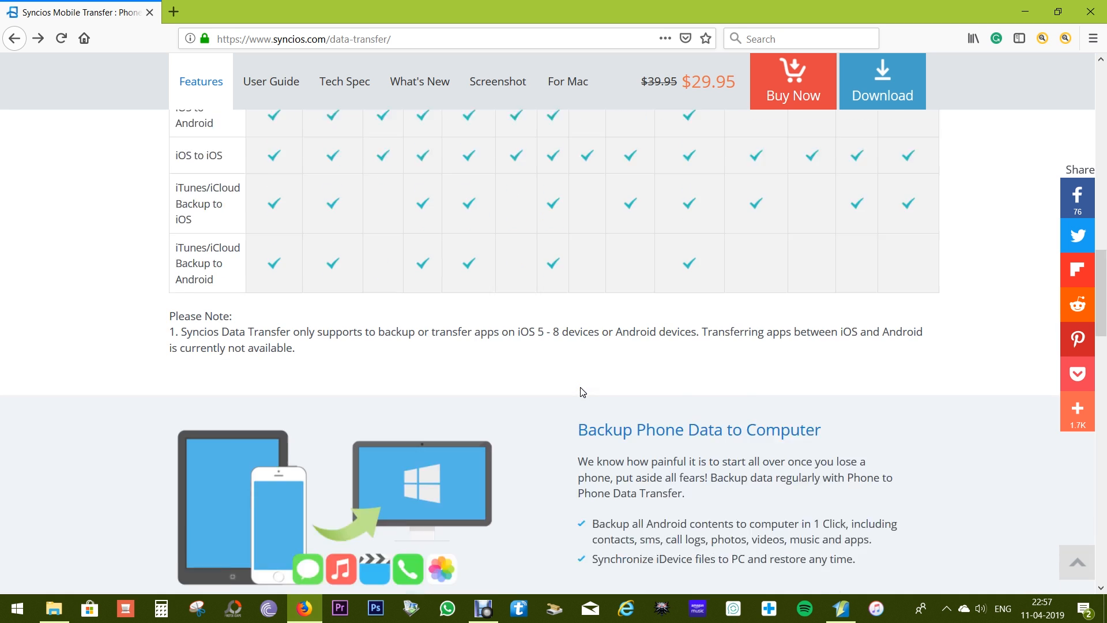
pyautogui.scroll(-3)
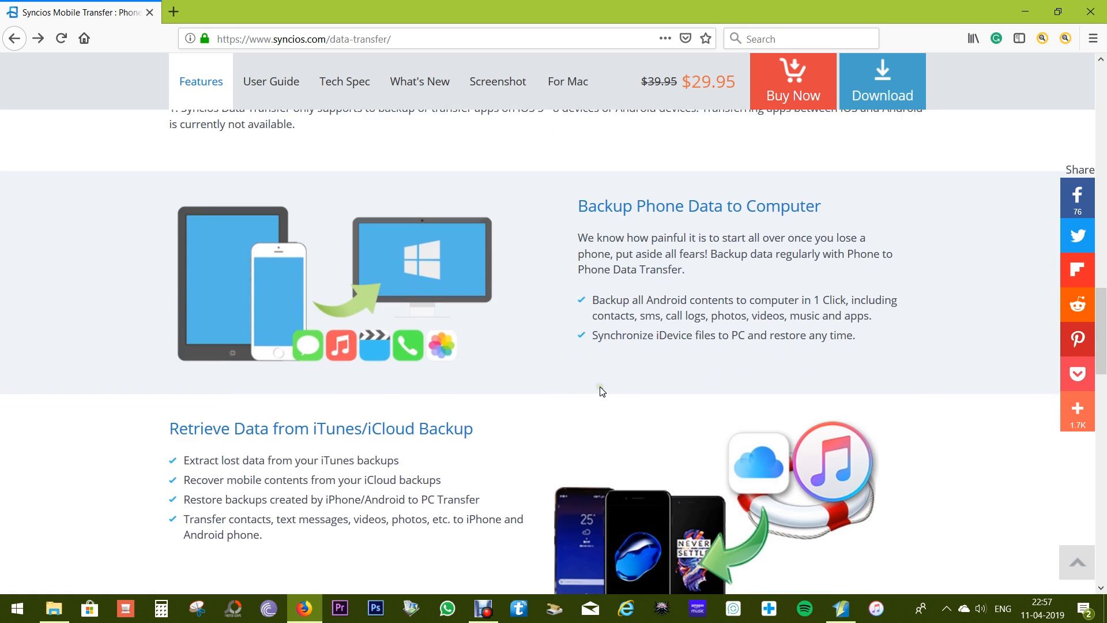
pyautogui.doubleClick(691, 300)
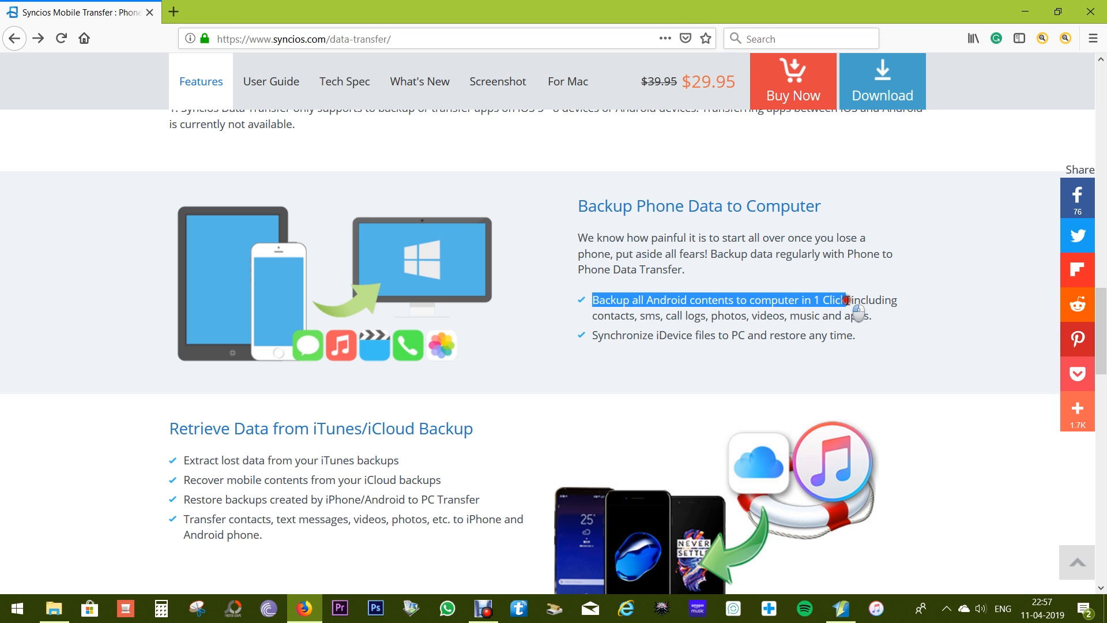
pyautogui.scroll(-3)
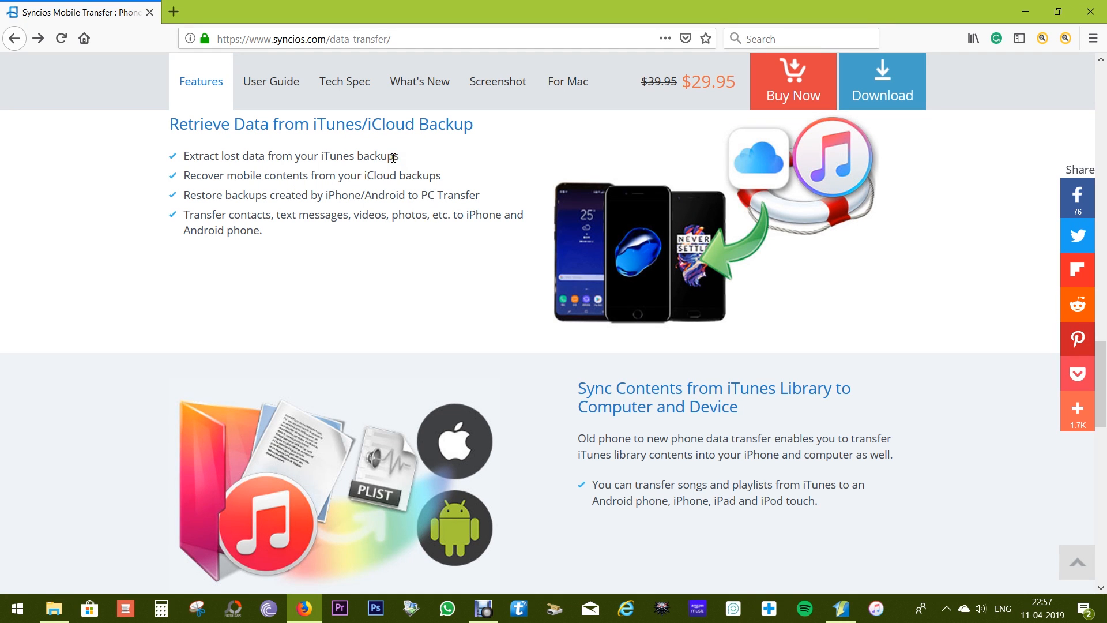
pyautogui.scroll(-3)
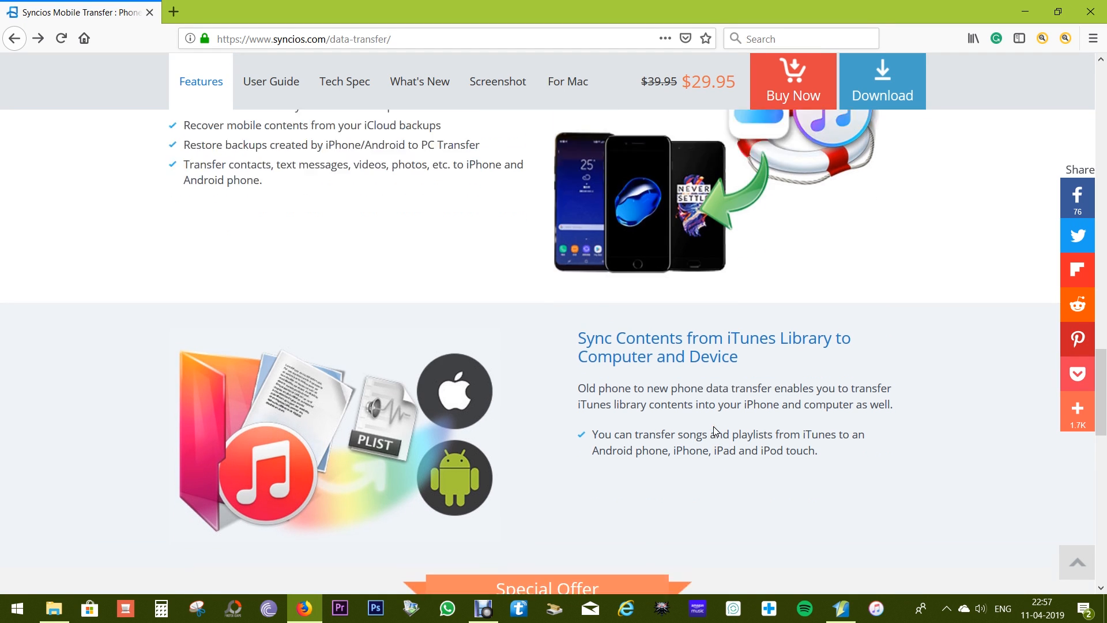
pyautogui.scroll(-3)
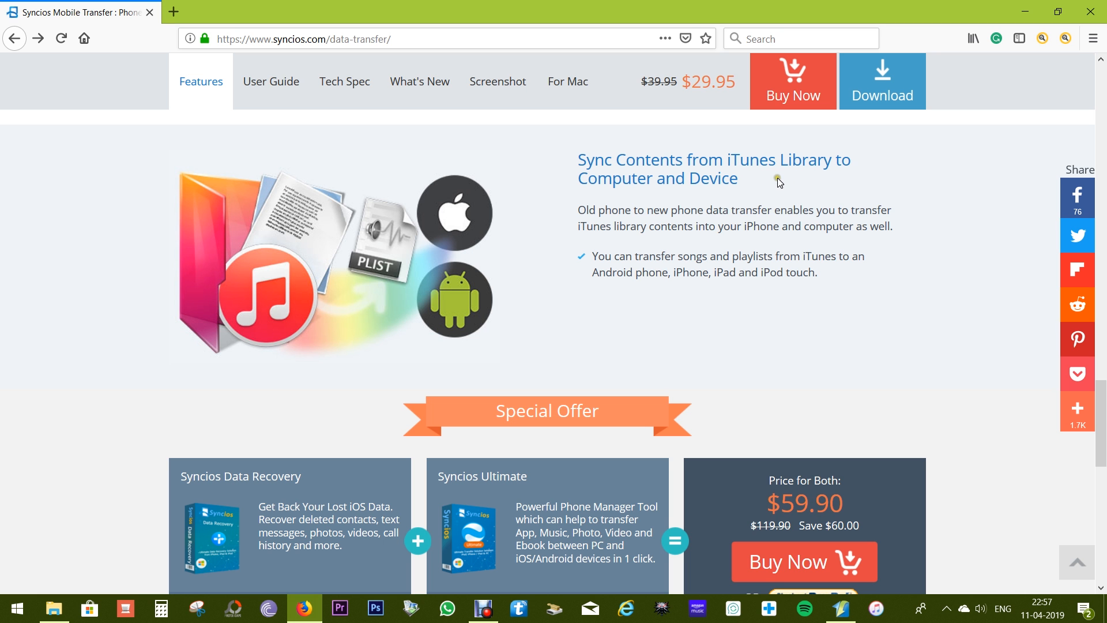
pyautogui.scroll(-3)
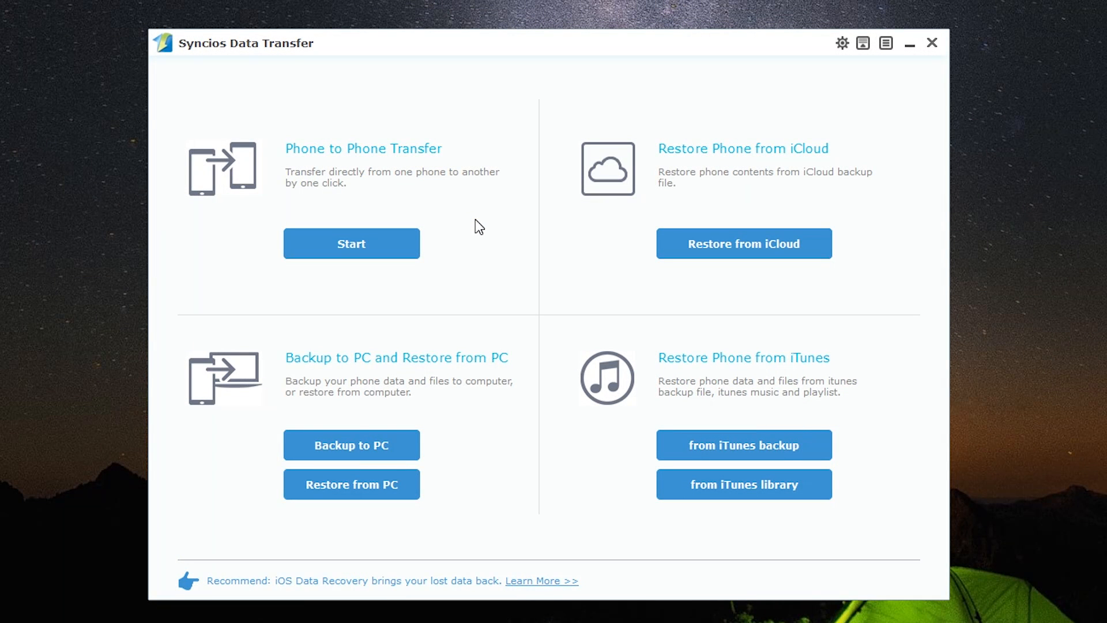
pyautogui.moveTo(246, 188)
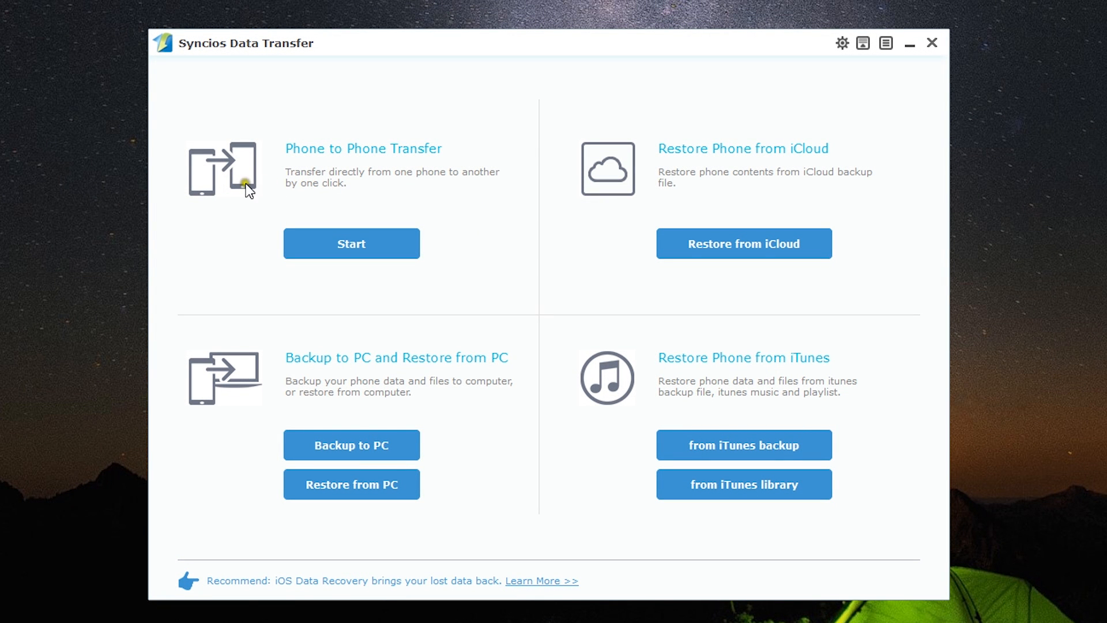
pyautogui.moveTo(818, 102)
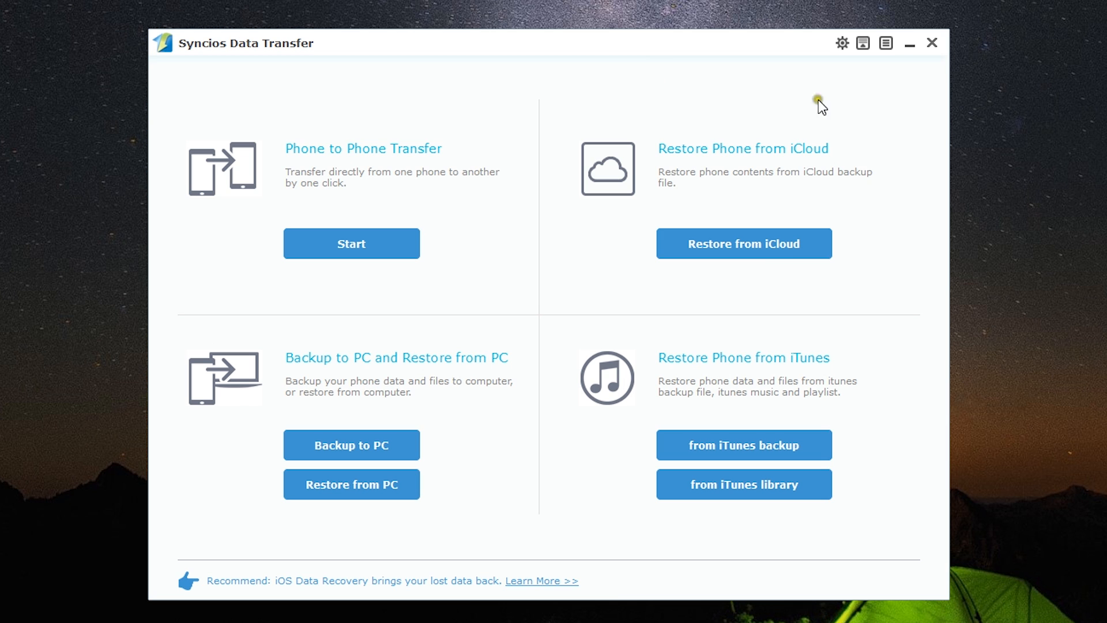
pyautogui.moveTo(350, 484)
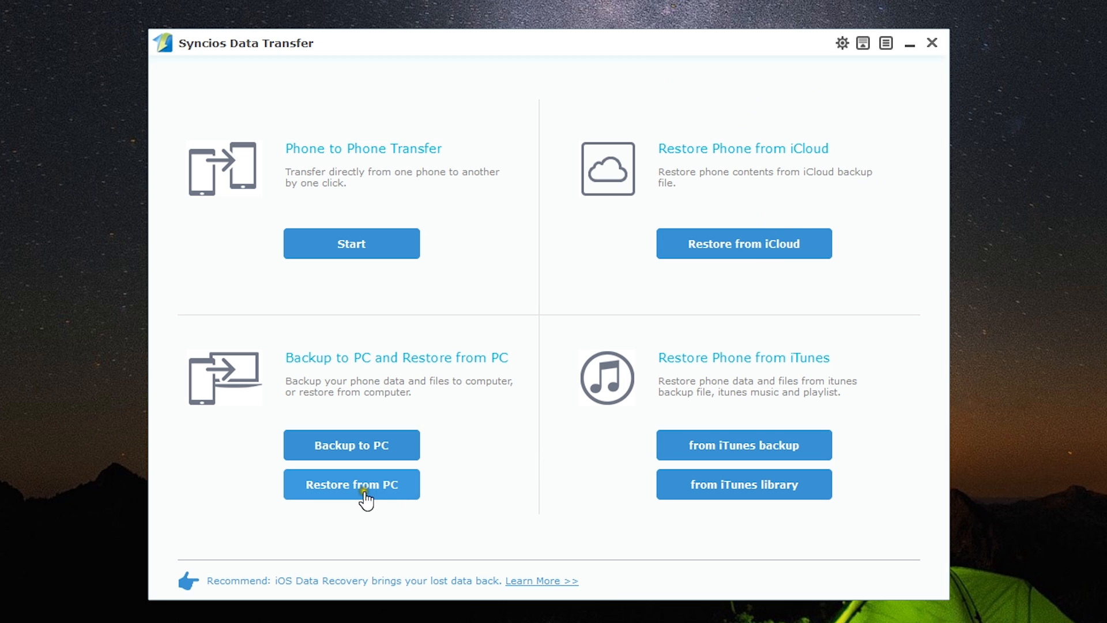
pyautogui.moveTo(413, 495)
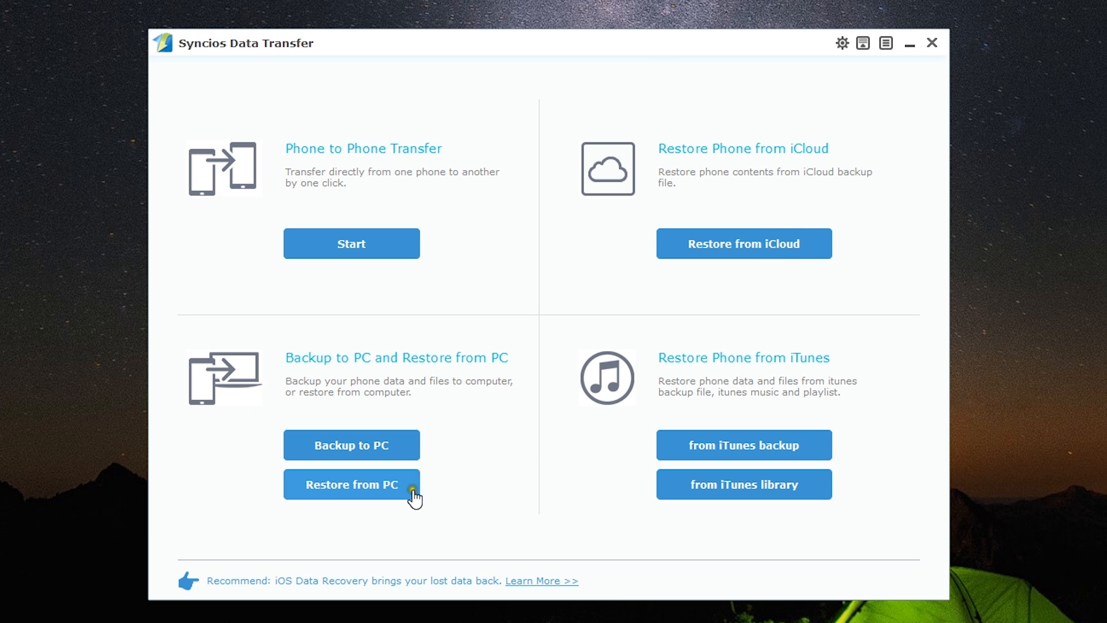
pyautogui.moveTo(868, 370)
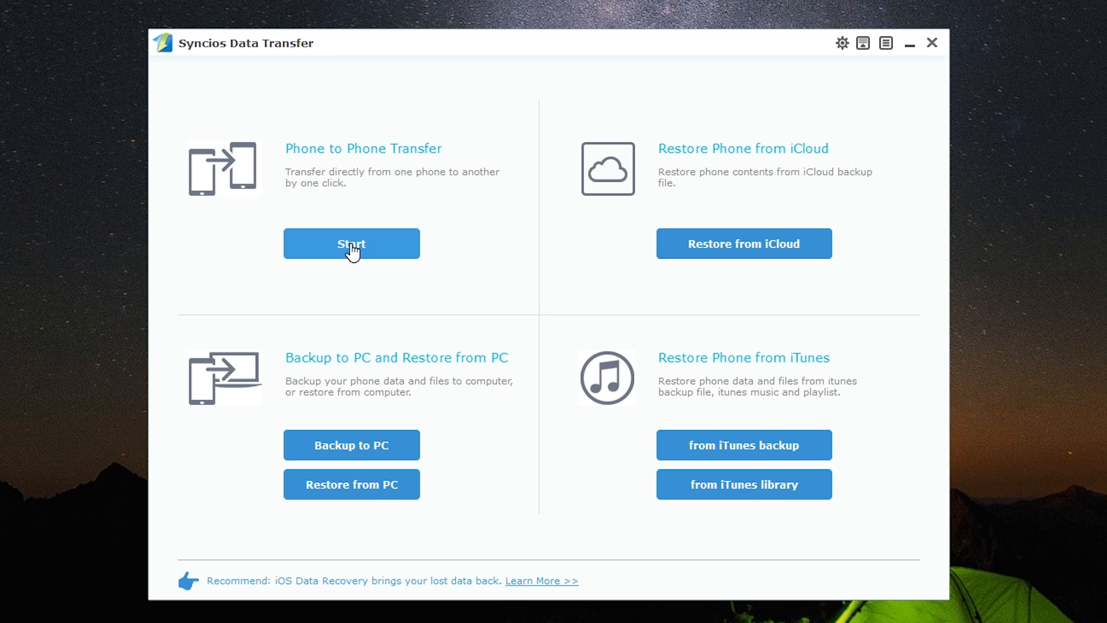
# Start a Phone to Phone Transfer from the main menu.
pyautogui.click(350, 243)
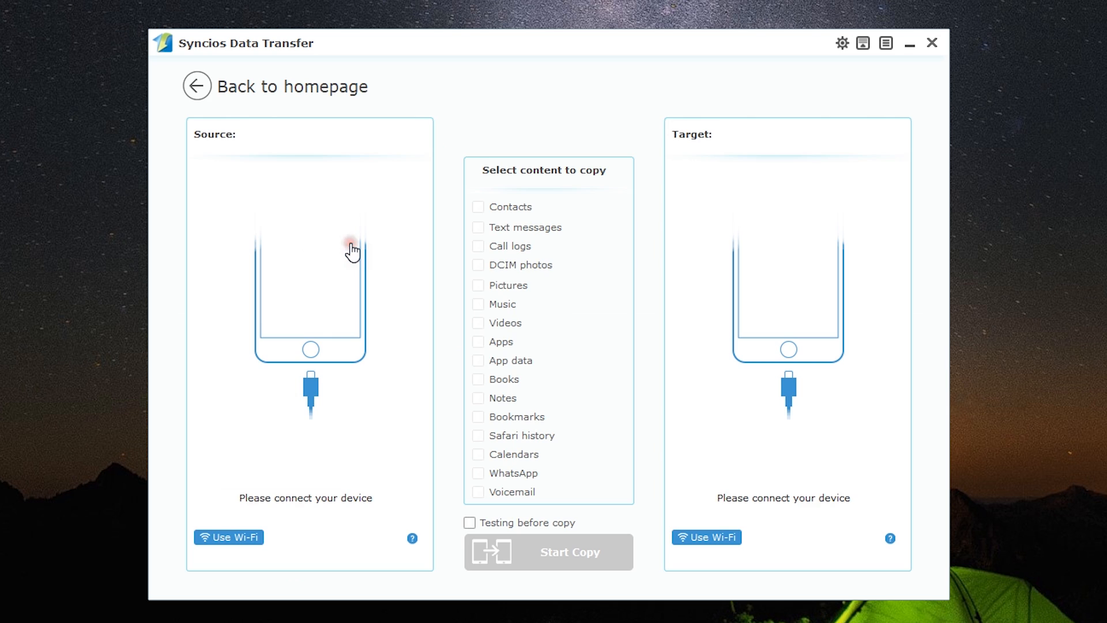
pyautogui.moveTo(318, 516)
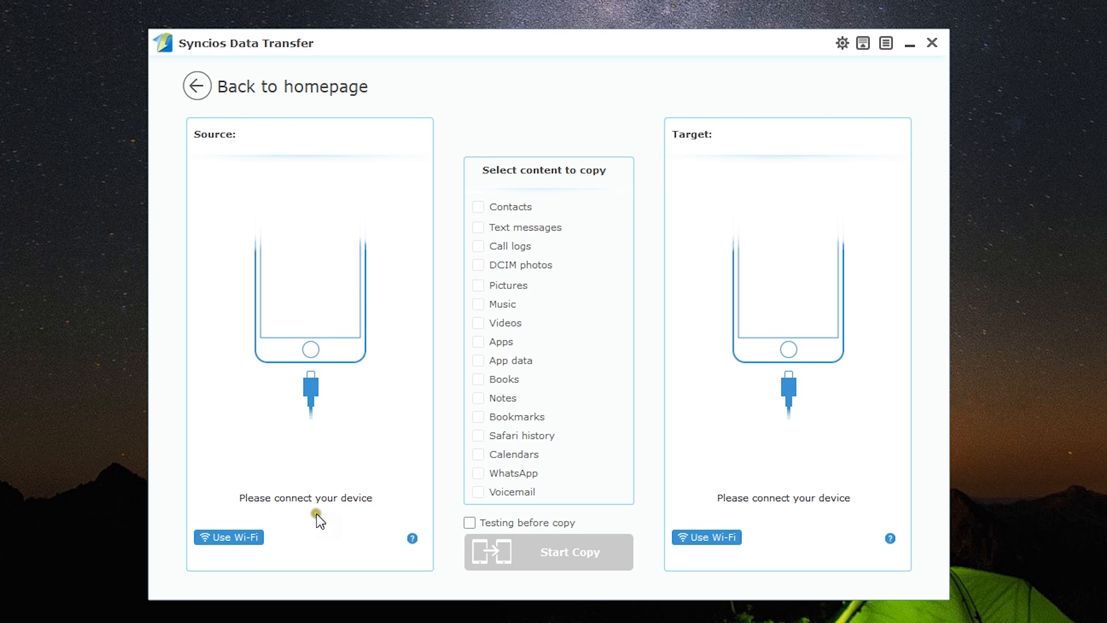
pyautogui.moveTo(341, 512)
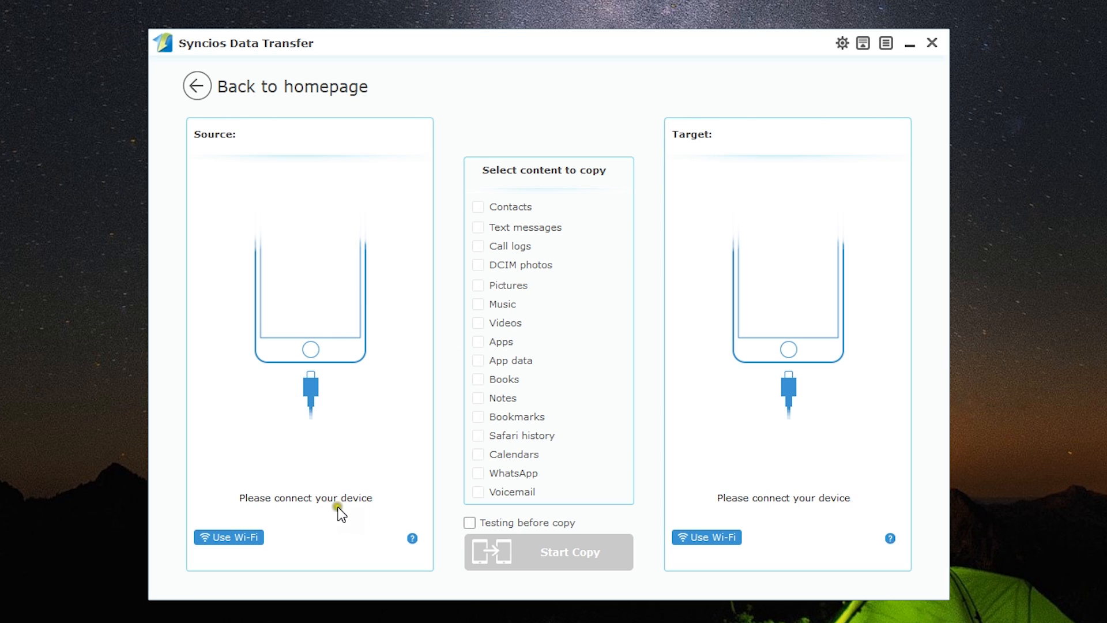
pyautogui.moveTo(233, 551)
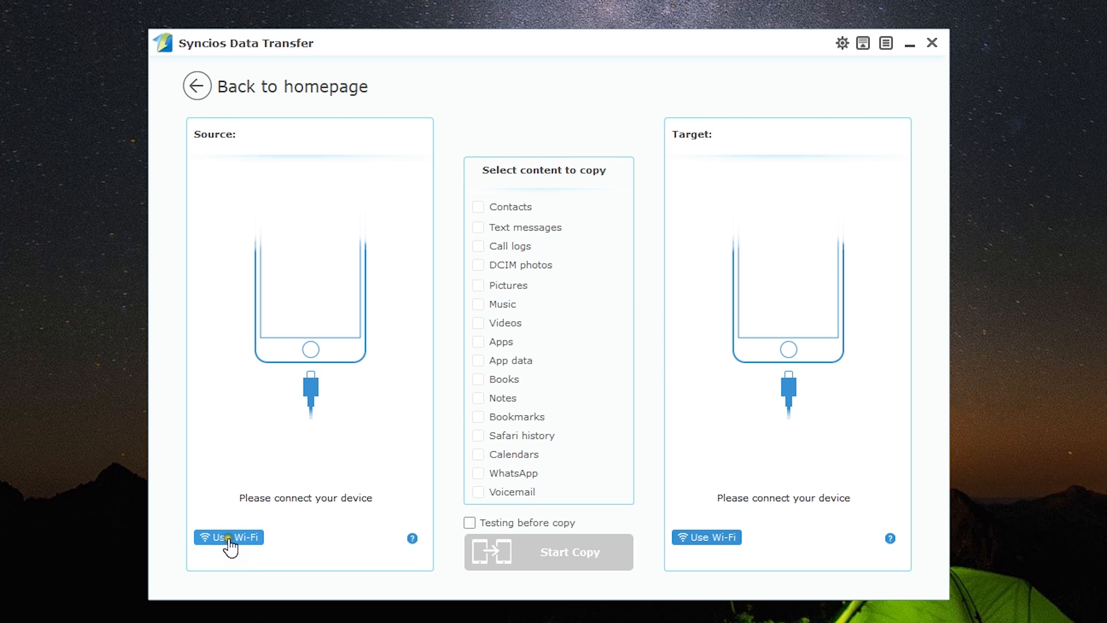
# Choose Wi-Fi for the source phone, then set up a new phone backup including audio and contacts.
pyautogui.click(229, 536)
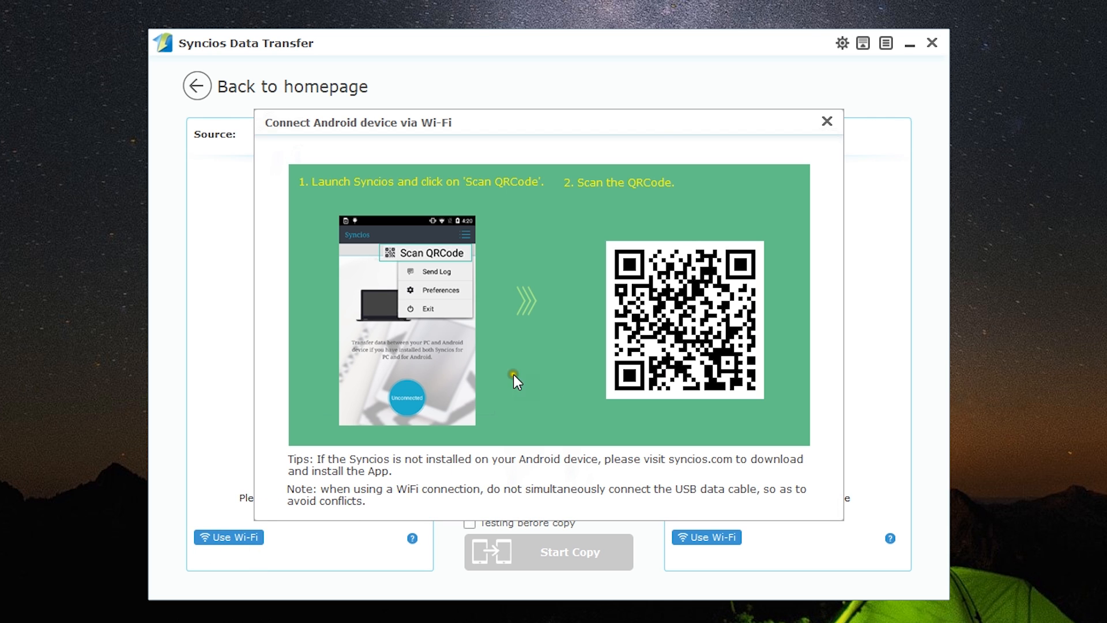
pyautogui.moveTo(562, 373)
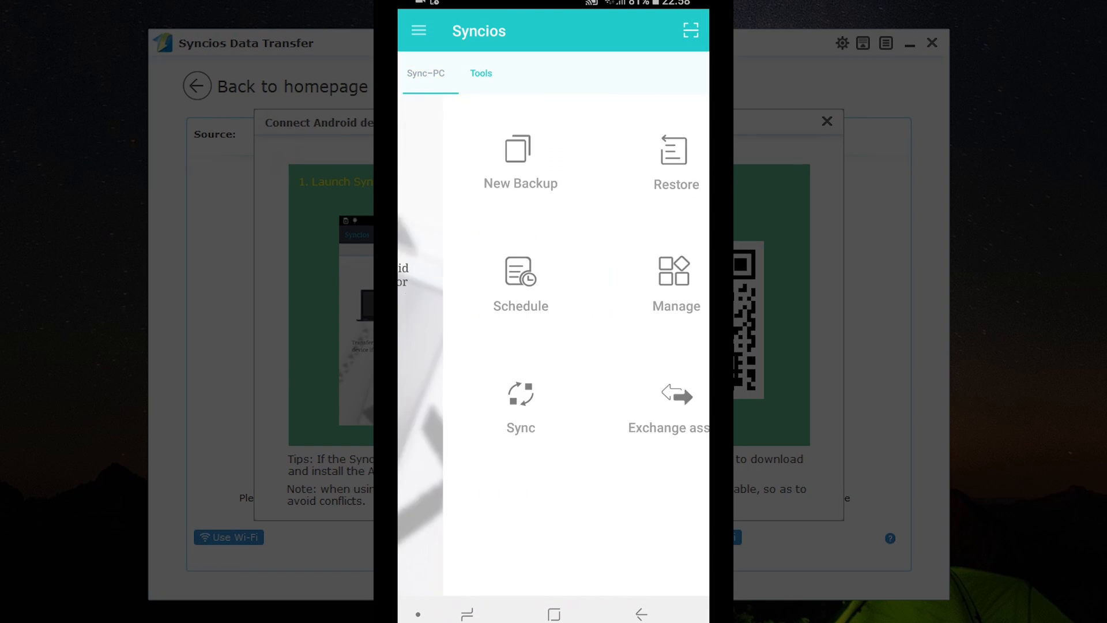
pyautogui.click(481, 74)
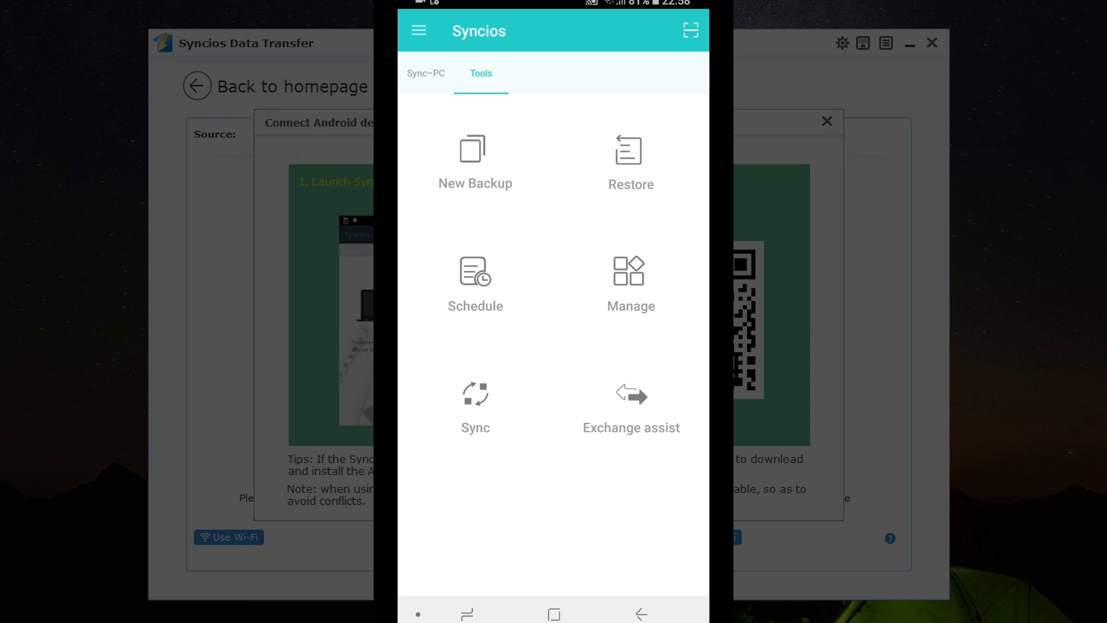
pyautogui.click(476, 159)
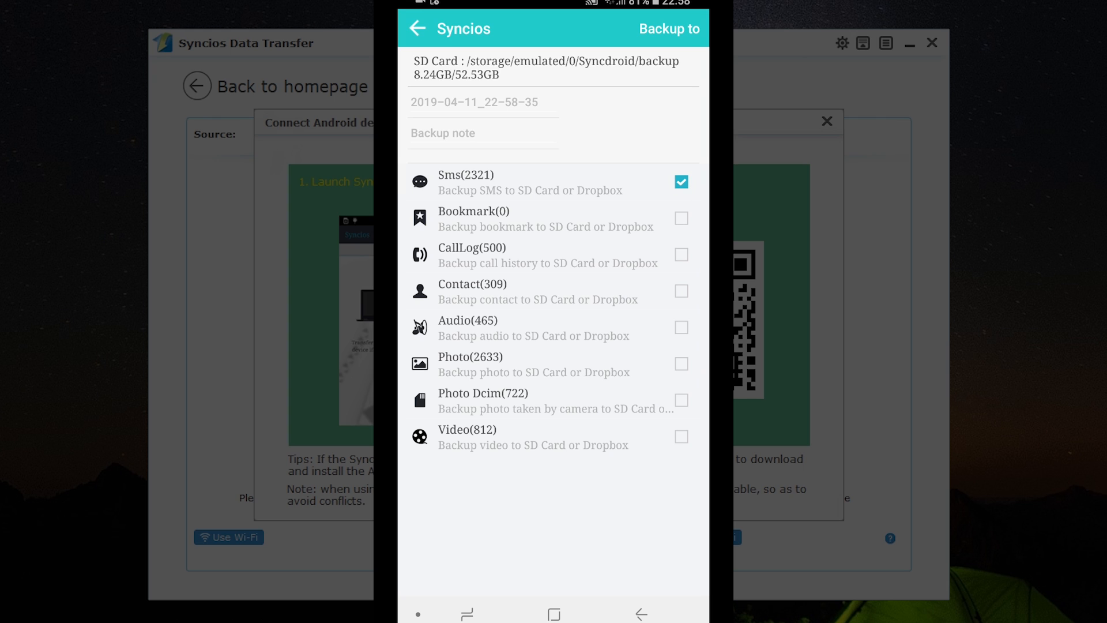
pyautogui.click(680, 326)
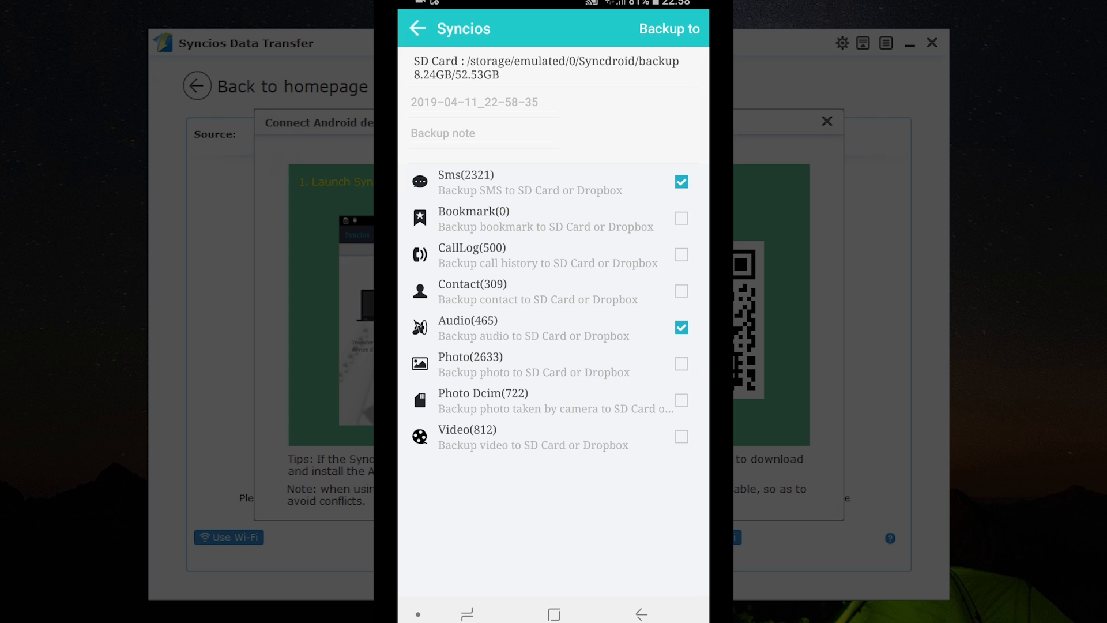
pyautogui.click(680, 291)
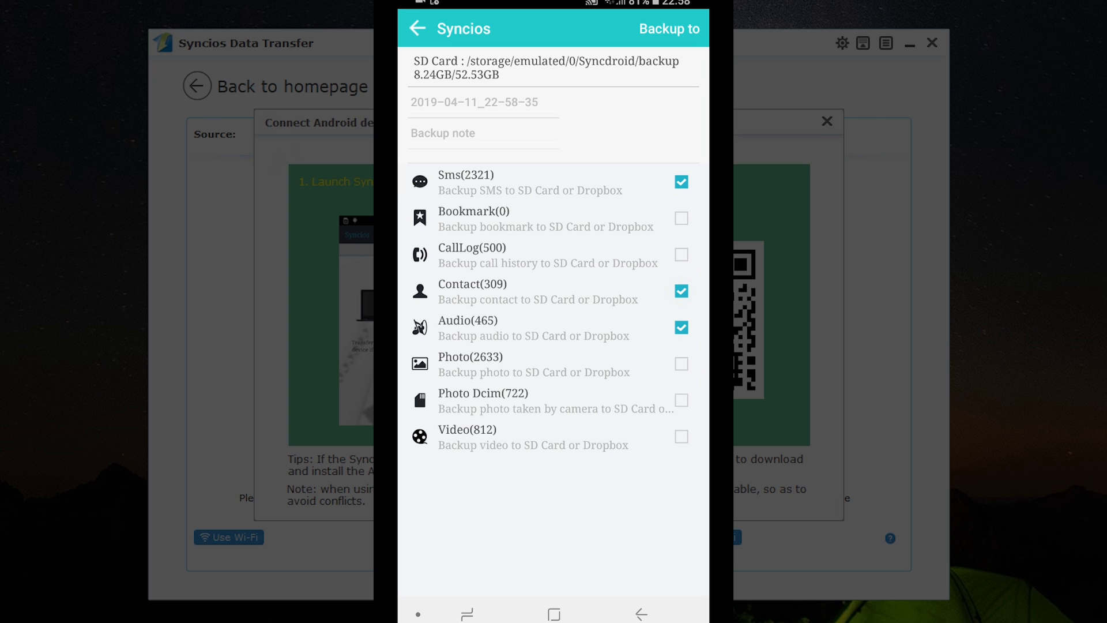
pyautogui.click(417, 29)
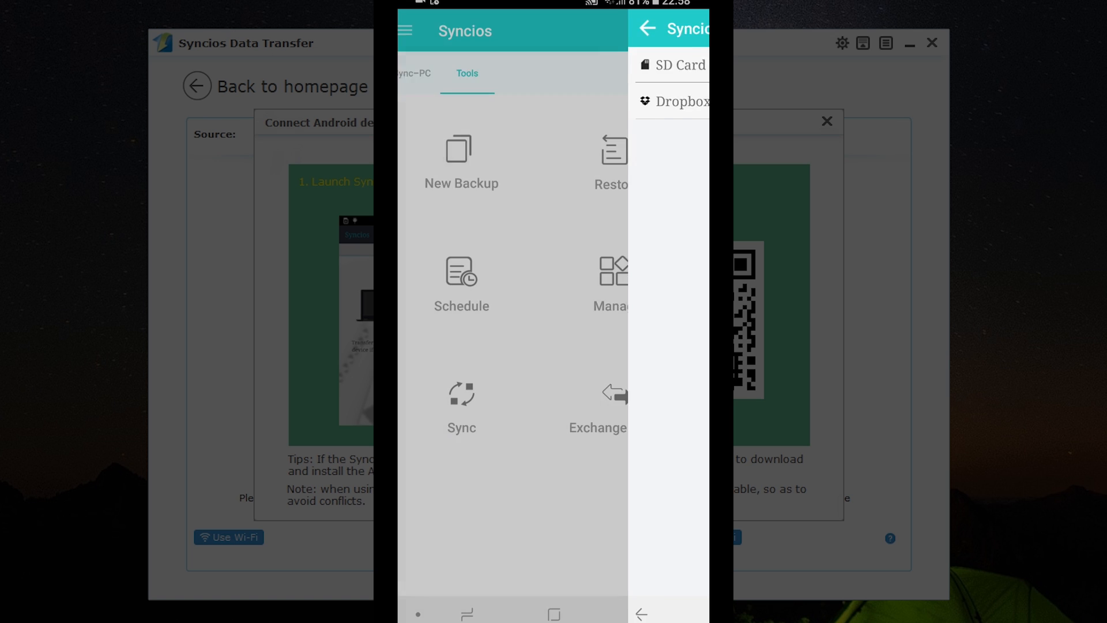
# Tour the phone app's backup schedule and repository sync tools, ending on the Sync-PC screen.
pyautogui.click(461, 275)
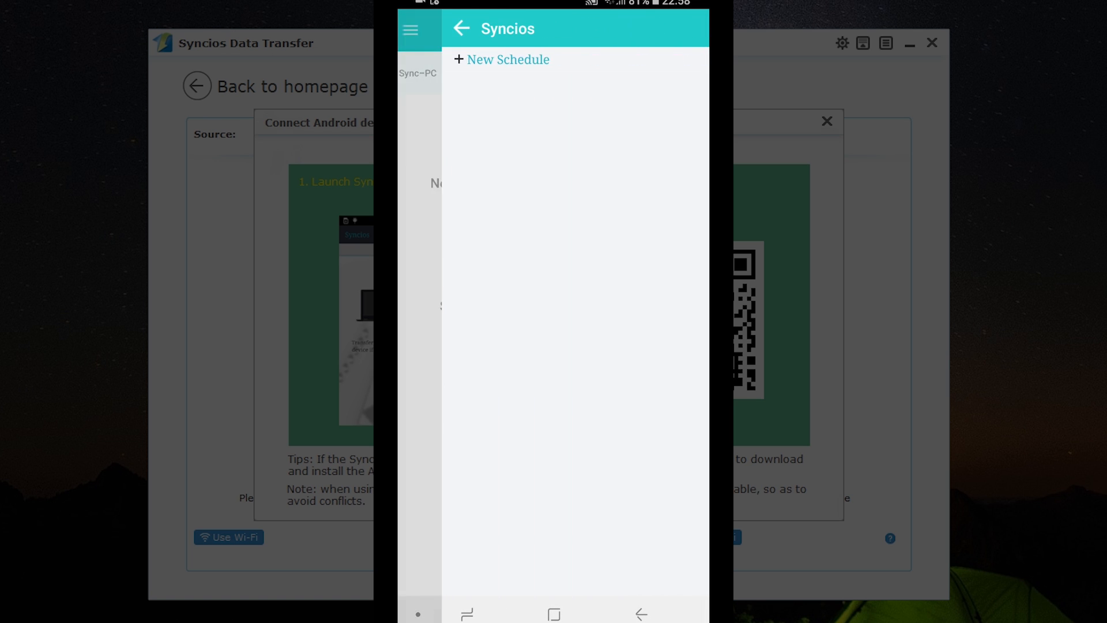
pyautogui.click(501, 59)
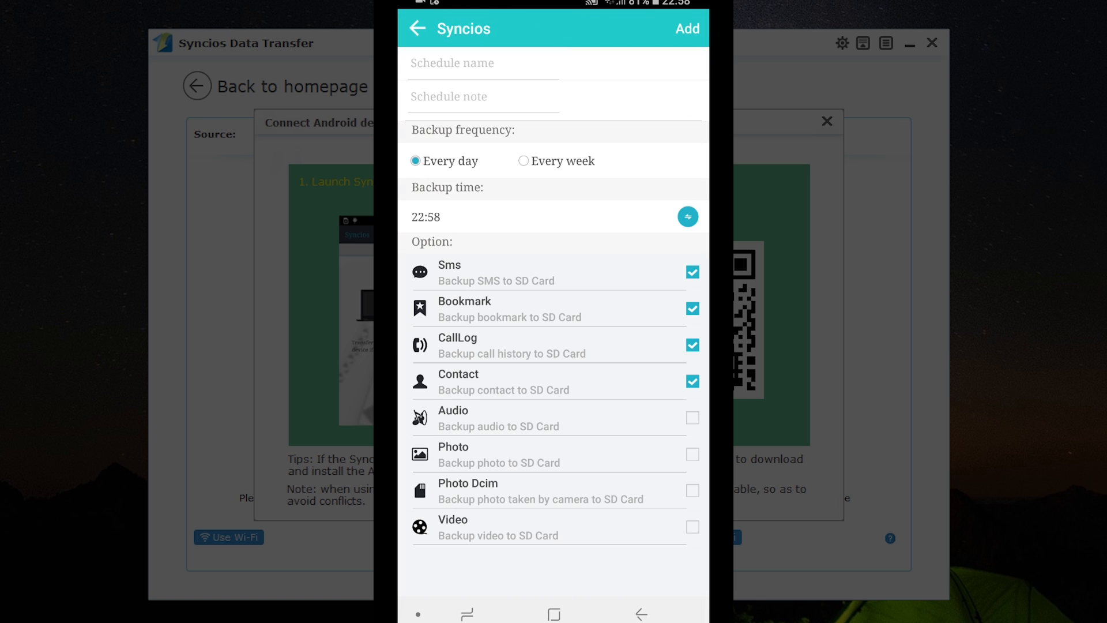
pyautogui.click(417, 28)
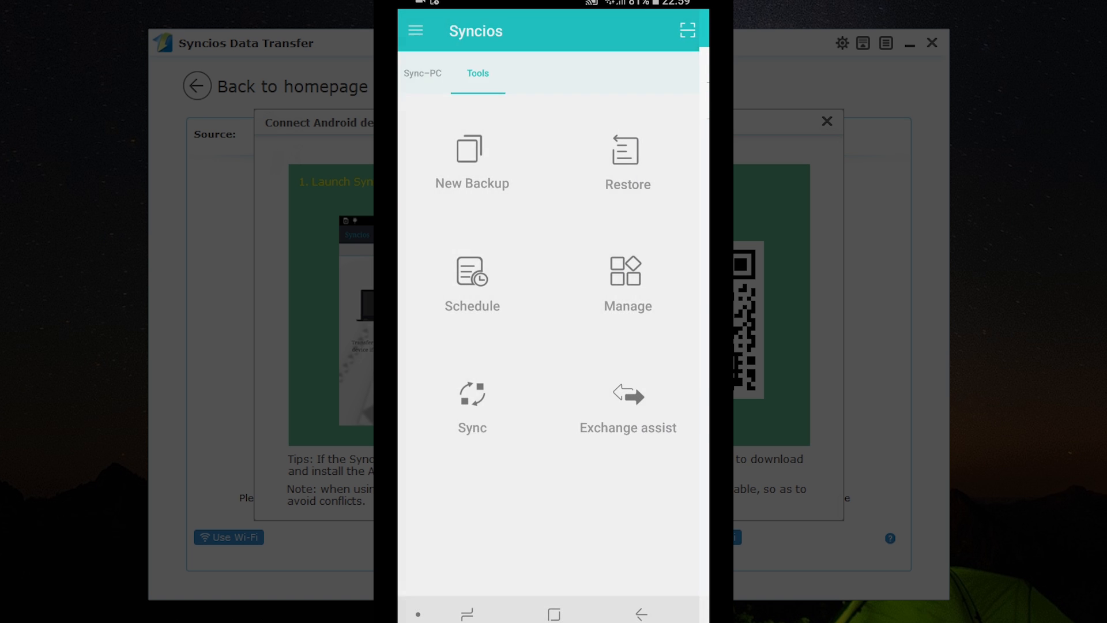
pyautogui.click(473, 402)
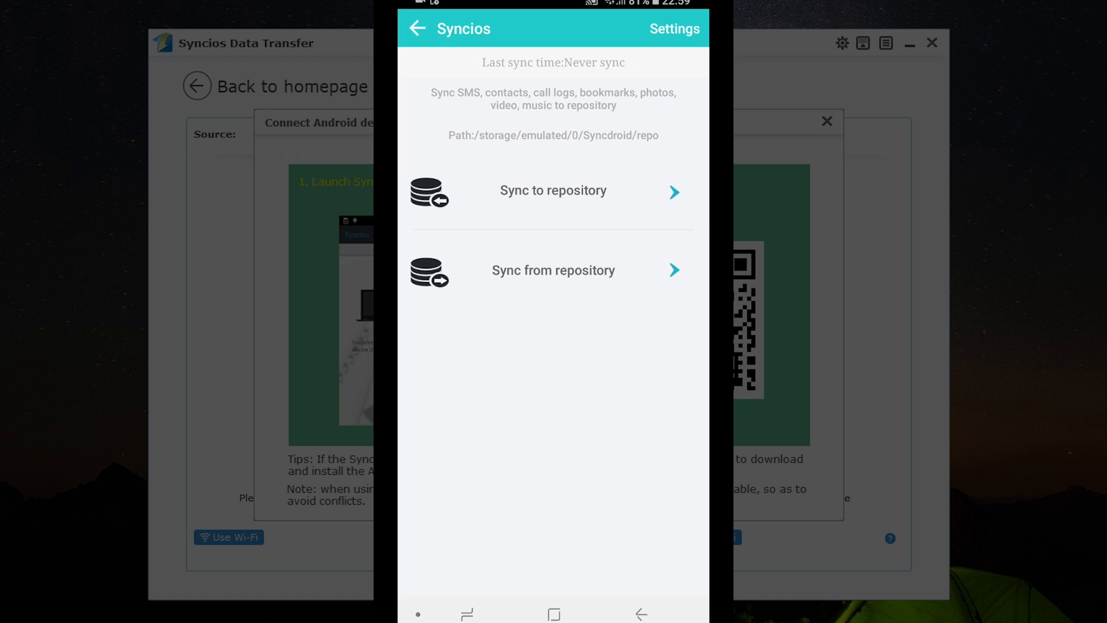
pyautogui.click(417, 29)
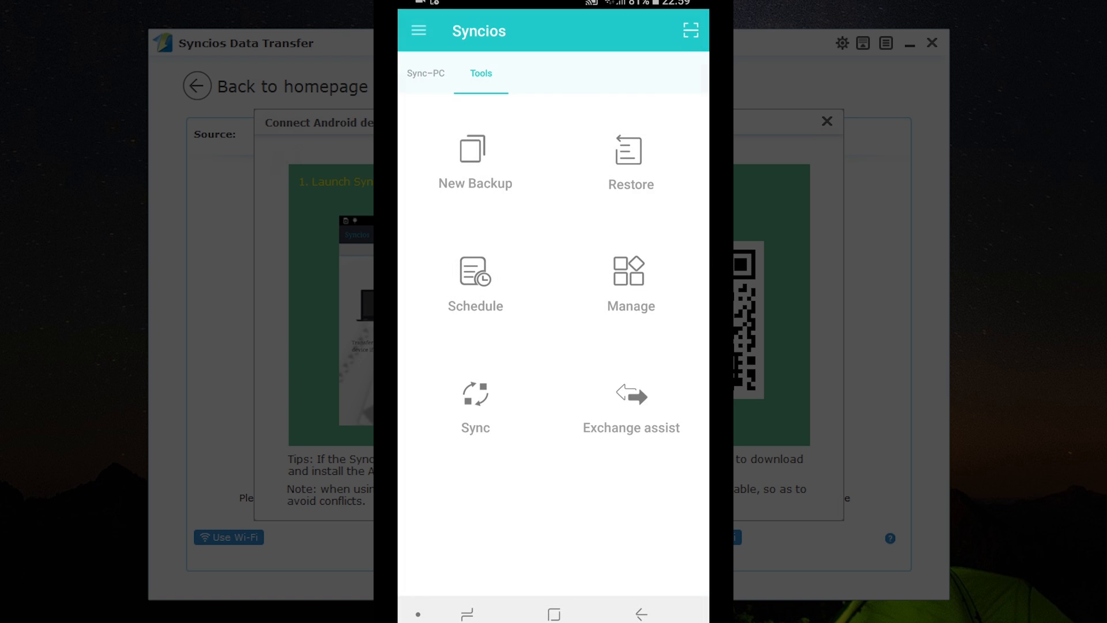
pyautogui.click(631, 405)
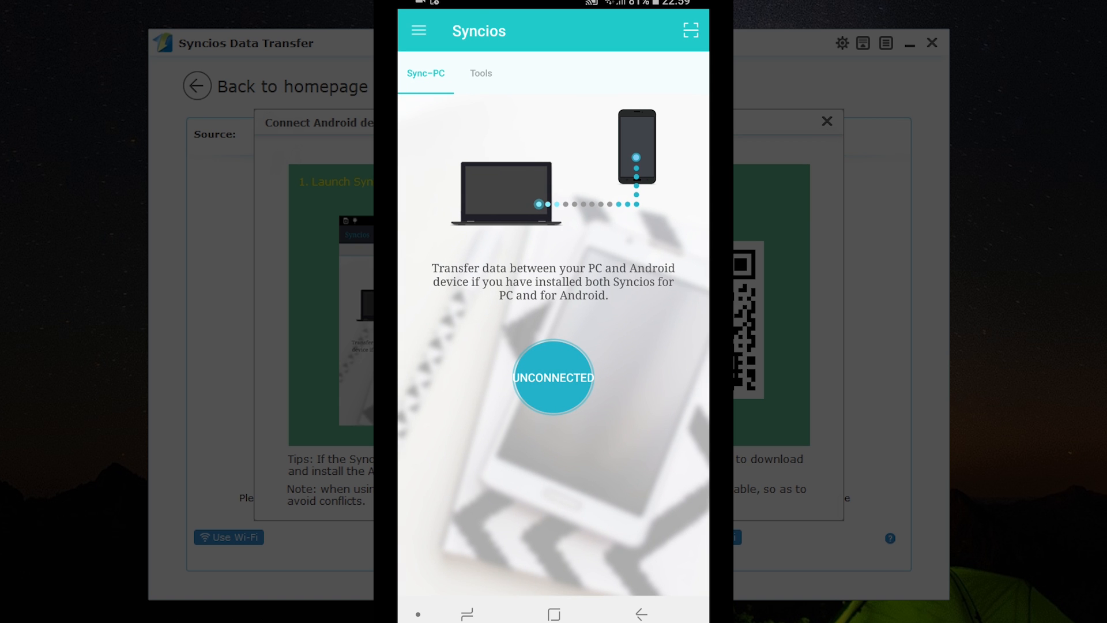
# Scan the pairing QR code so the Samsung phone connects as source over Wi-Fi.
pyautogui.click(417, 30)
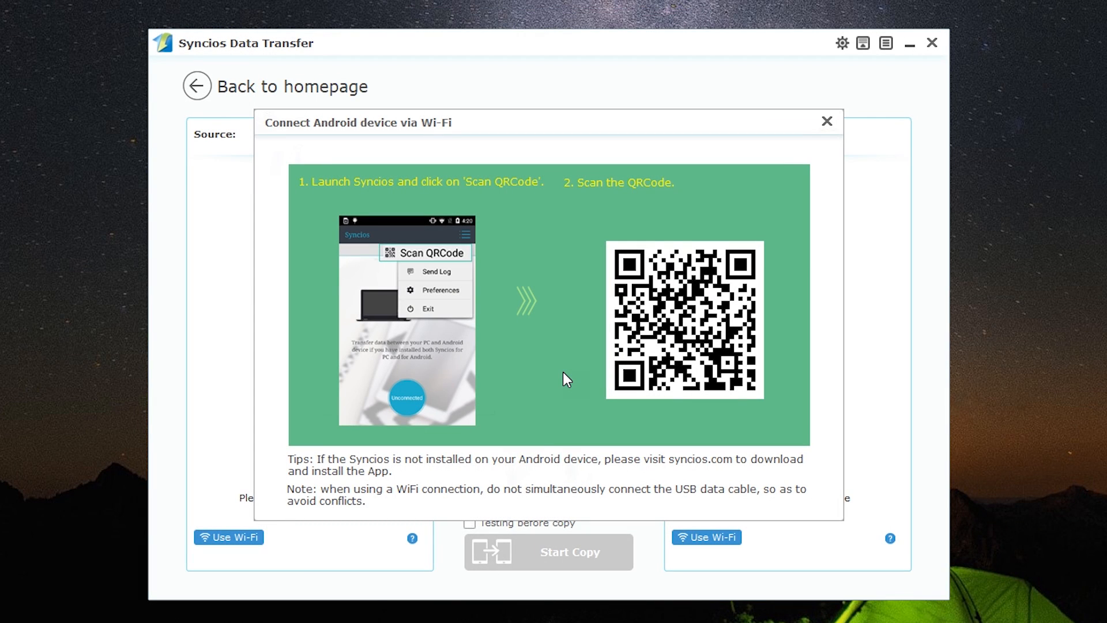
pyautogui.click(826, 121)
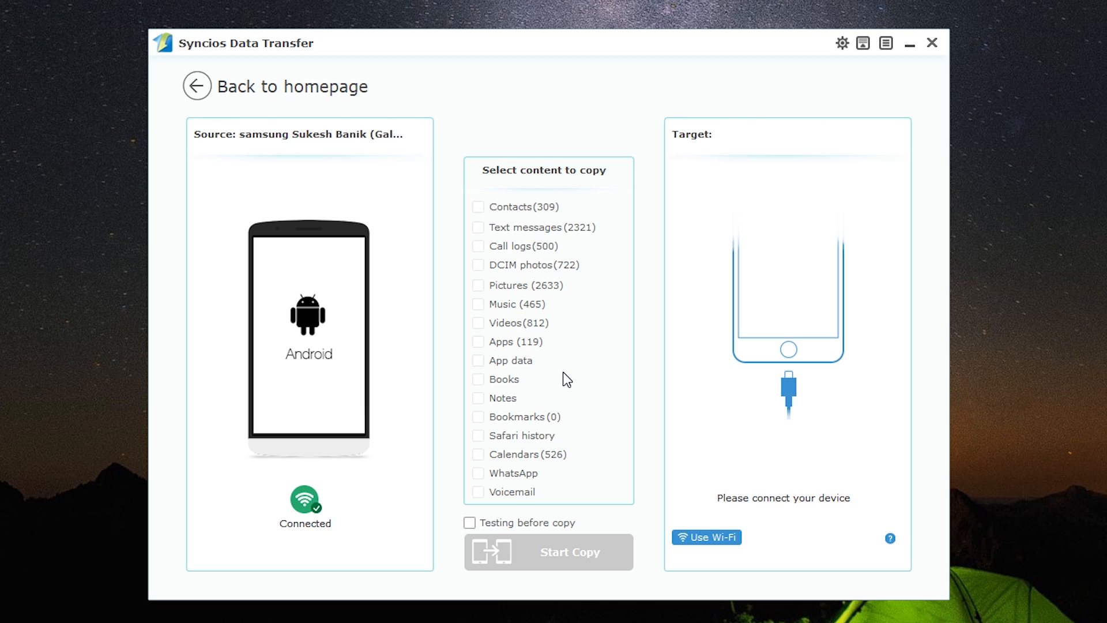
pyautogui.moveTo(871, 442)
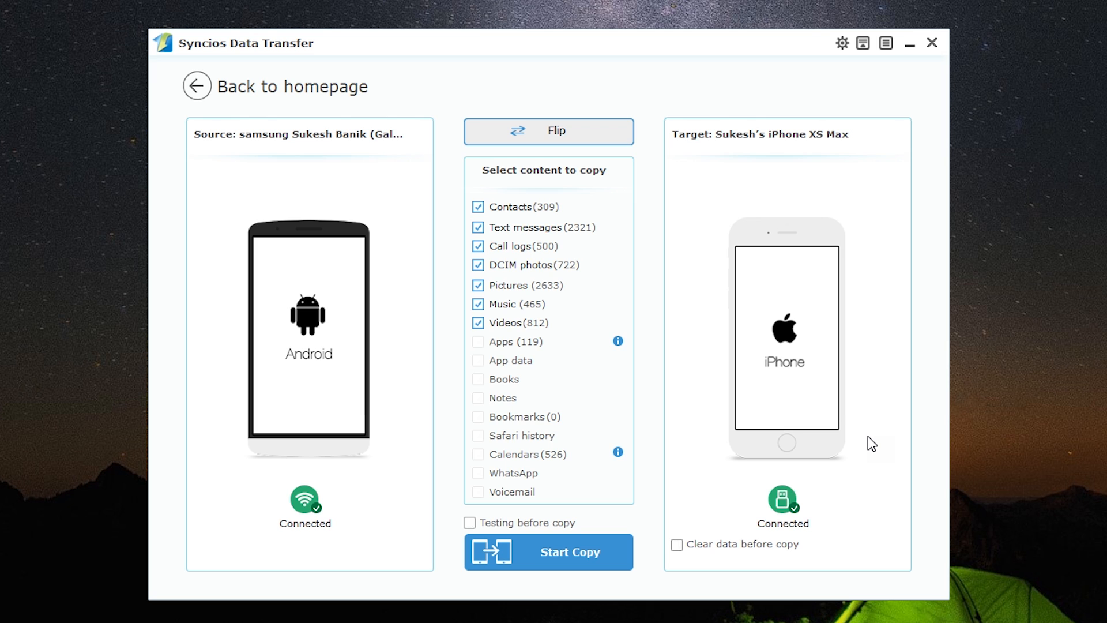
pyautogui.moveTo(838, 416)
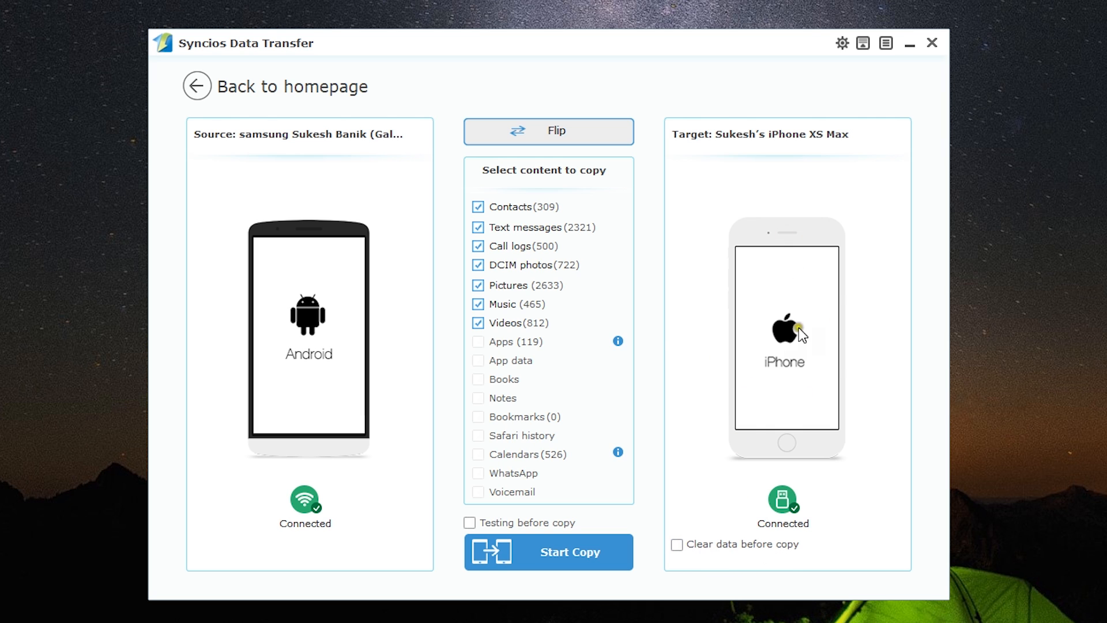
pyautogui.moveTo(479, 249)
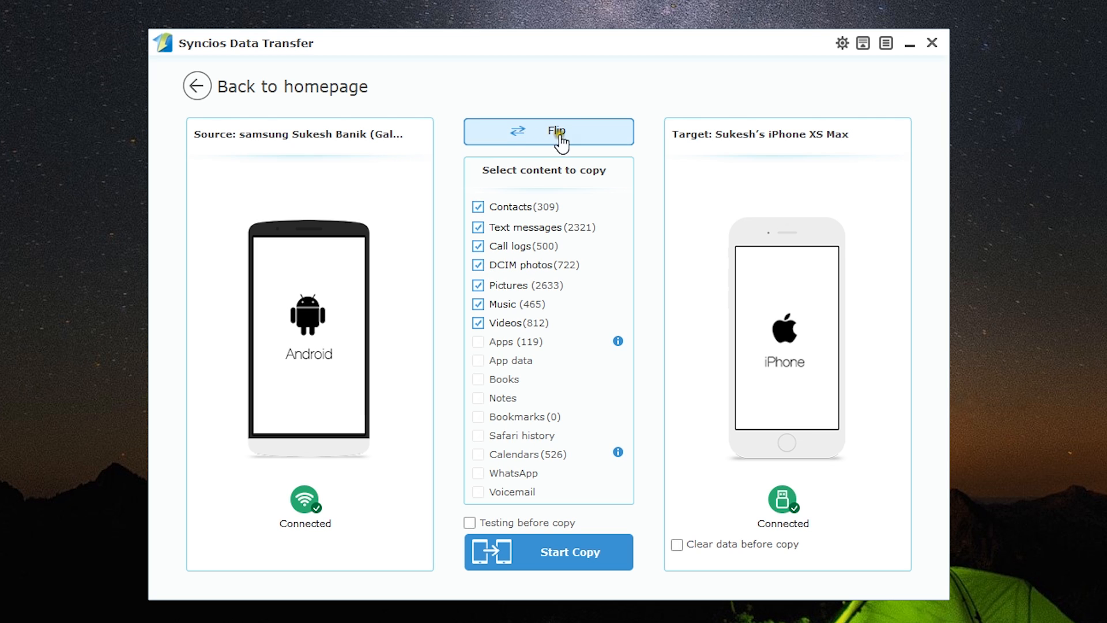
pyautogui.moveTo(350, 149)
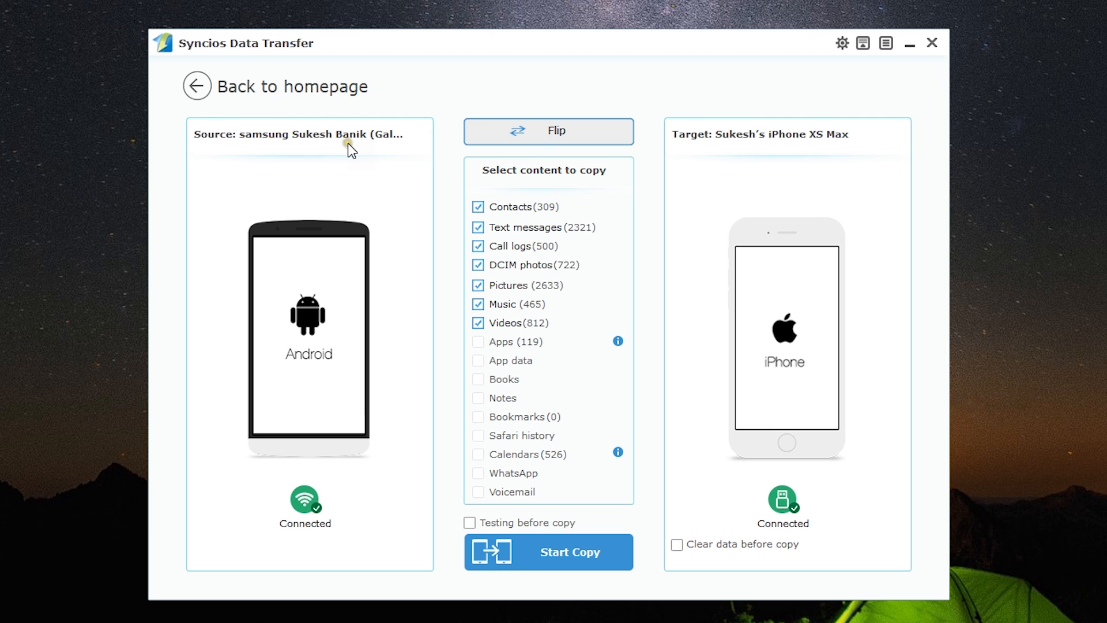
pyautogui.moveTo(542, 137)
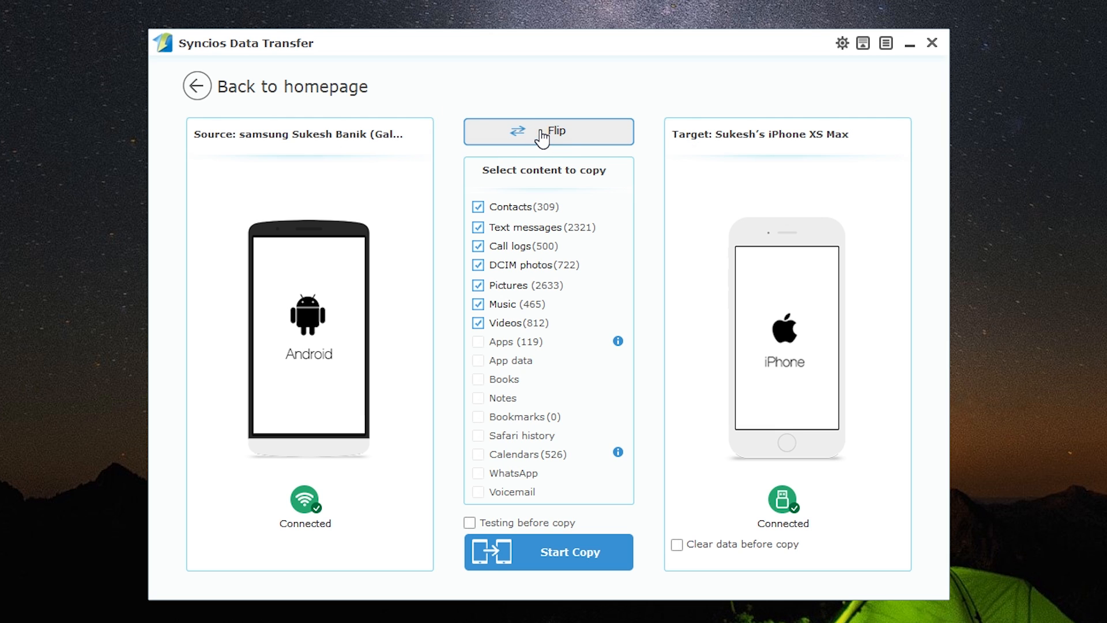
# With the Samsung as source, copy only the call logs to the iPhone, then leave the progress window for home.
pyautogui.click(547, 132)
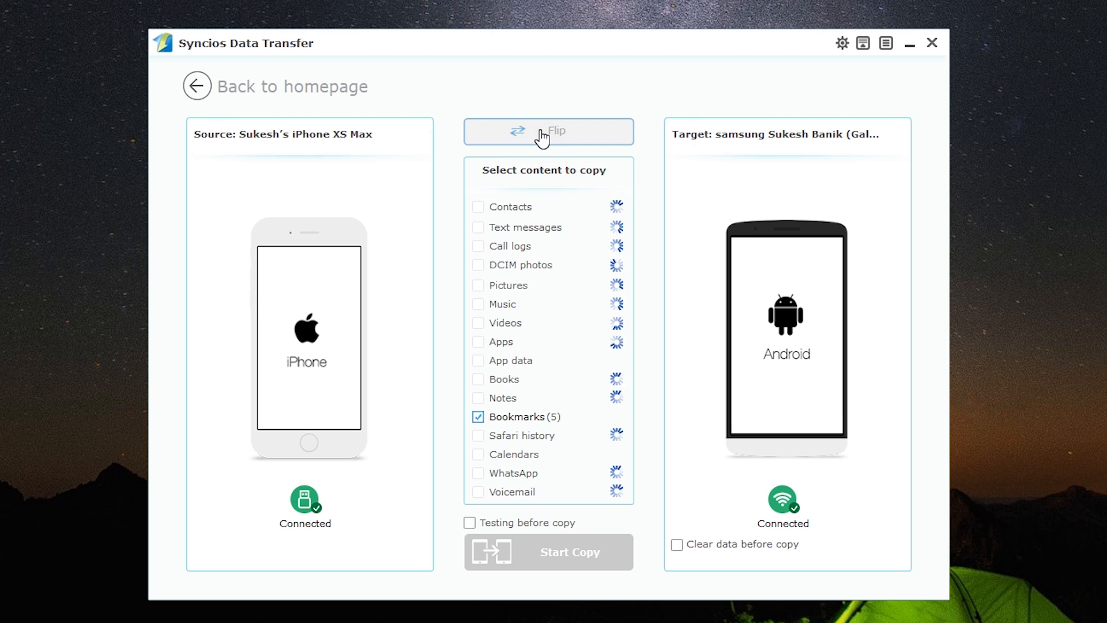
pyautogui.moveTo(398, 323)
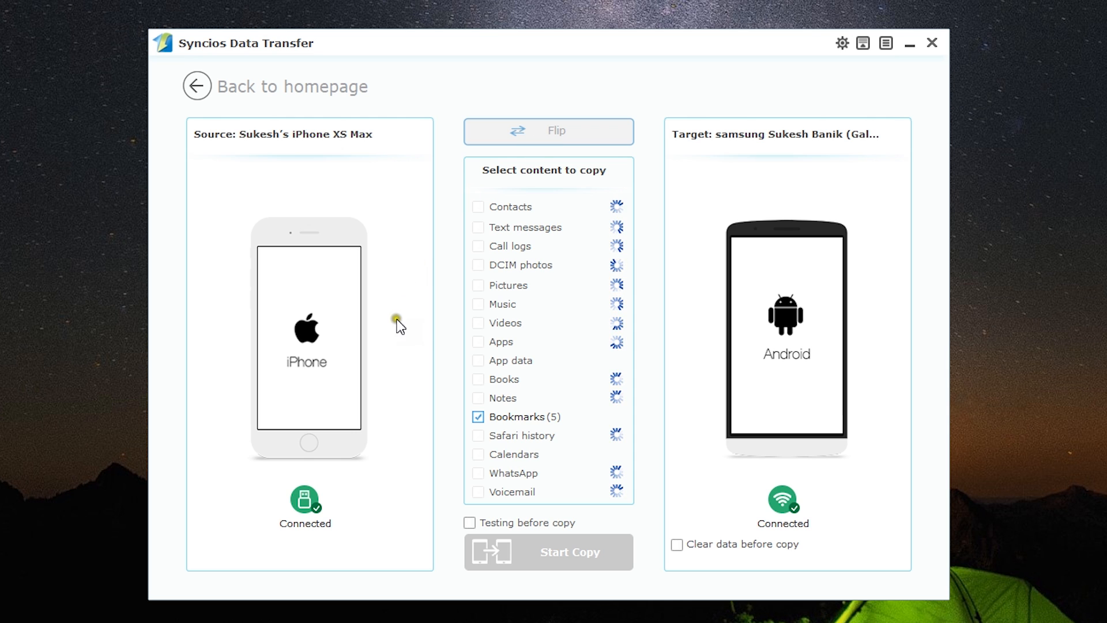
pyautogui.moveTo(749, 337)
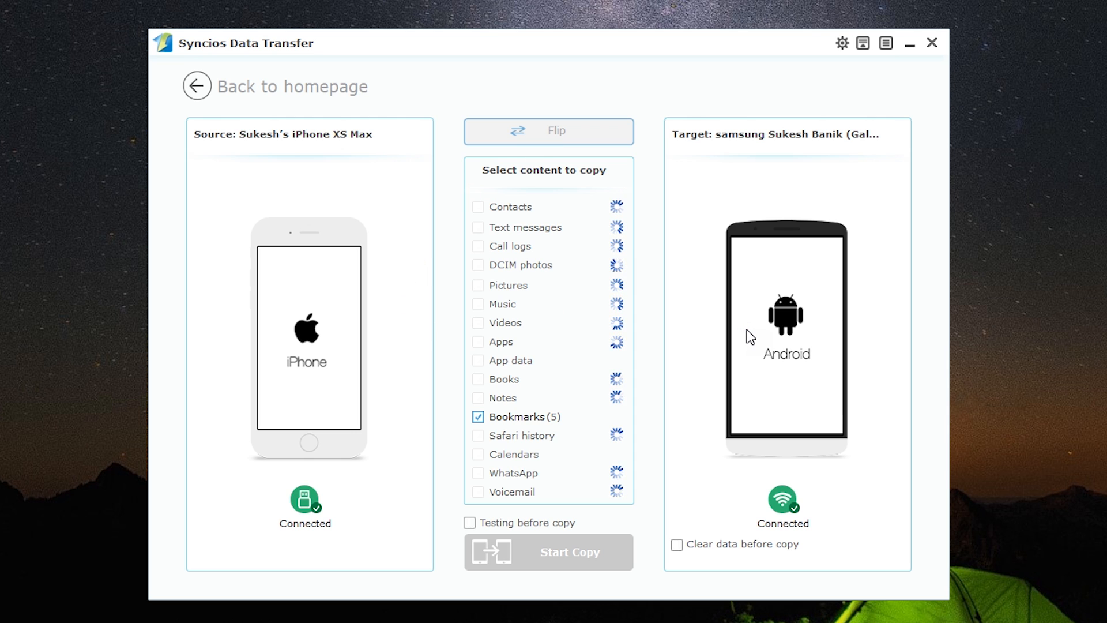
pyautogui.click(477, 265)
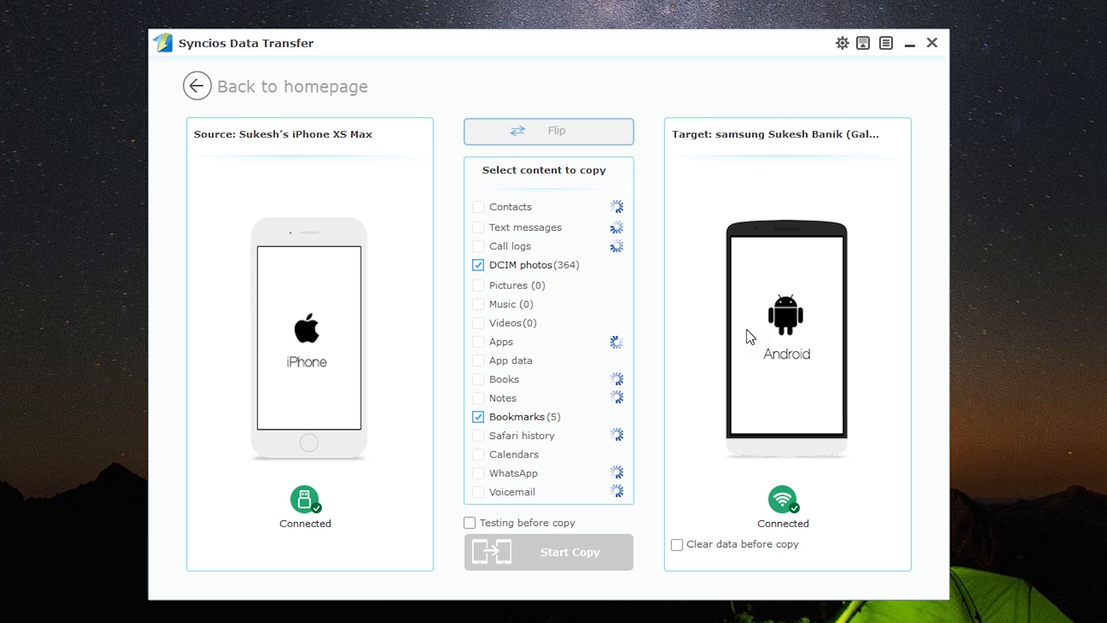
pyautogui.click(555, 131)
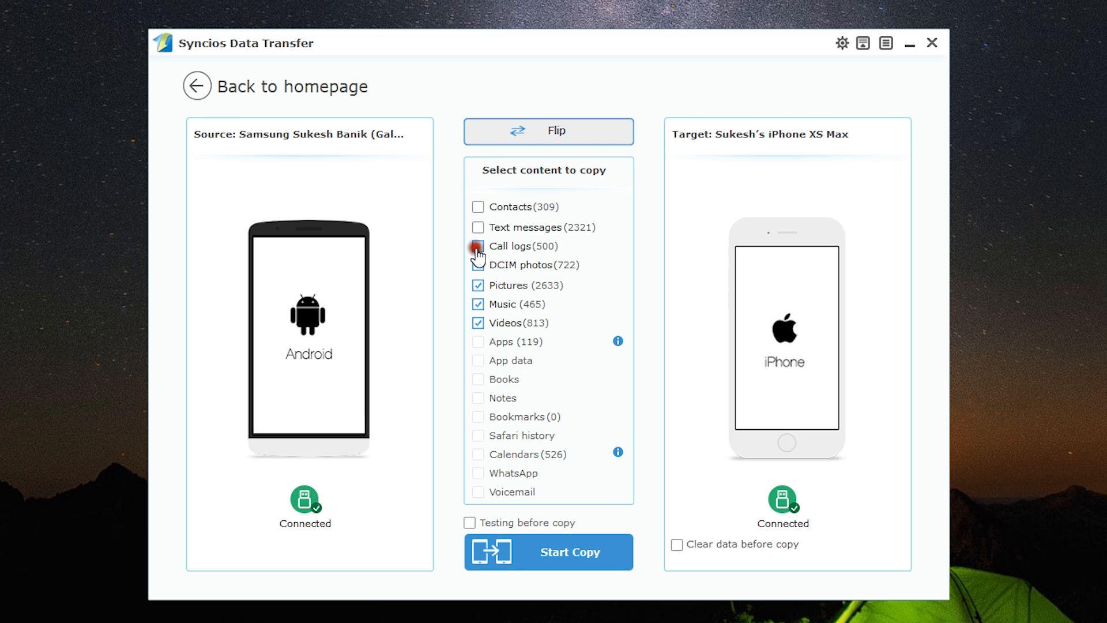
pyautogui.click(477, 323)
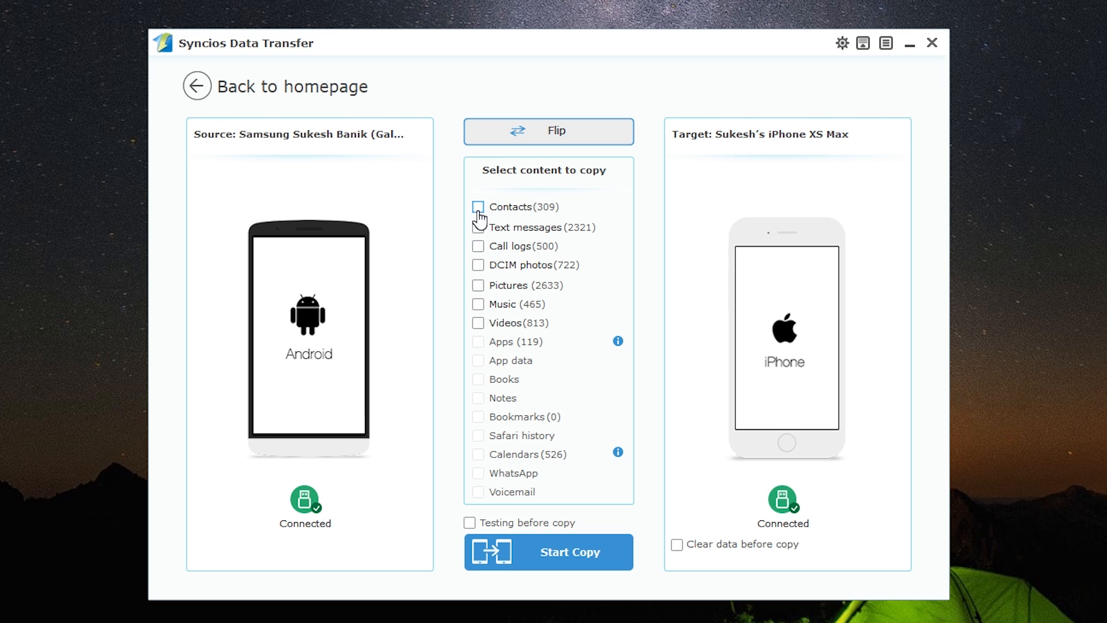
pyautogui.click(477, 245)
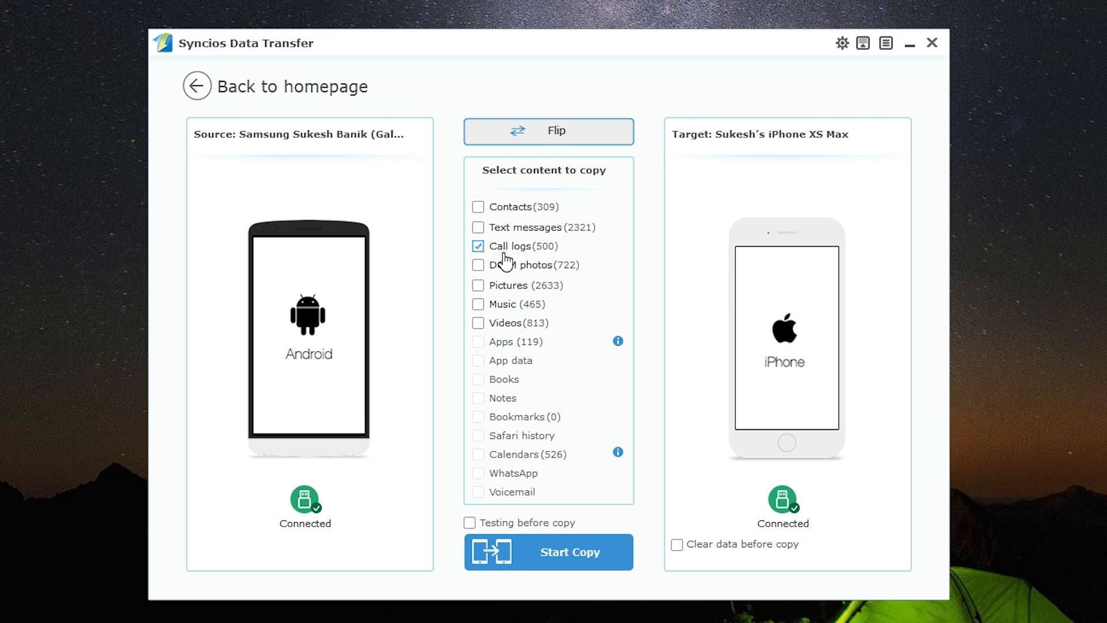
pyautogui.click(547, 551)
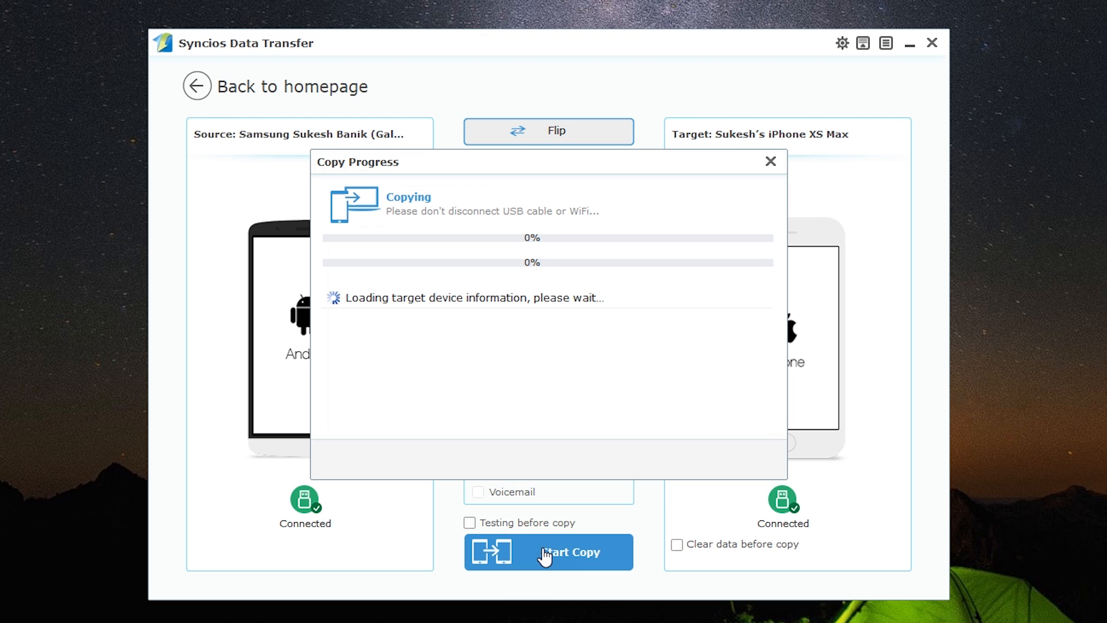
pyautogui.moveTo(540, 367)
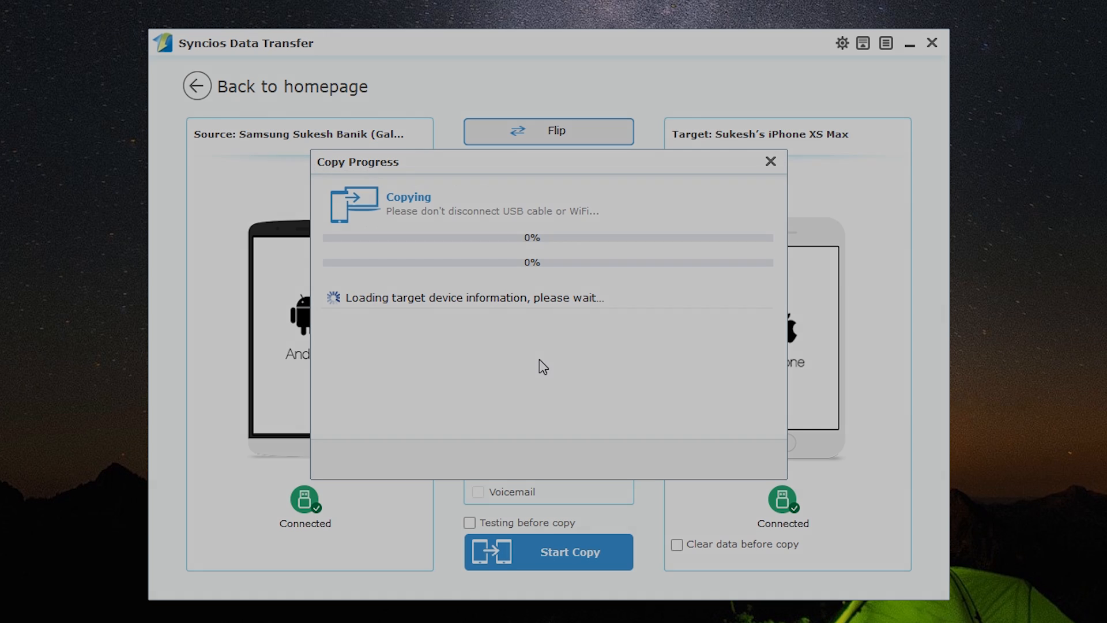
pyautogui.click(770, 161)
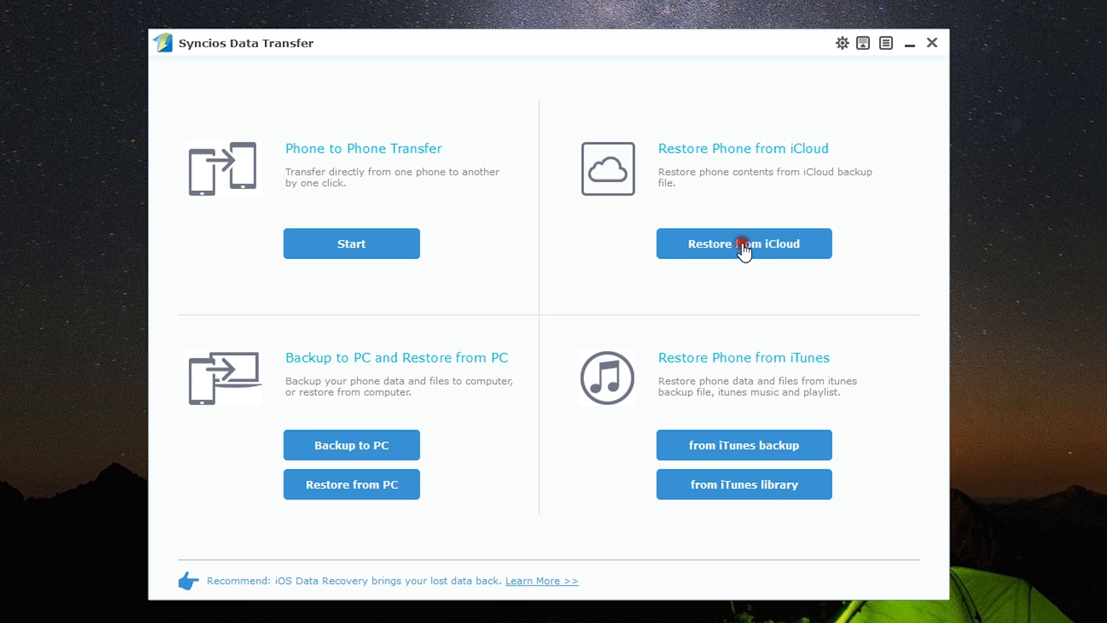
pyautogui.click(744, 243)
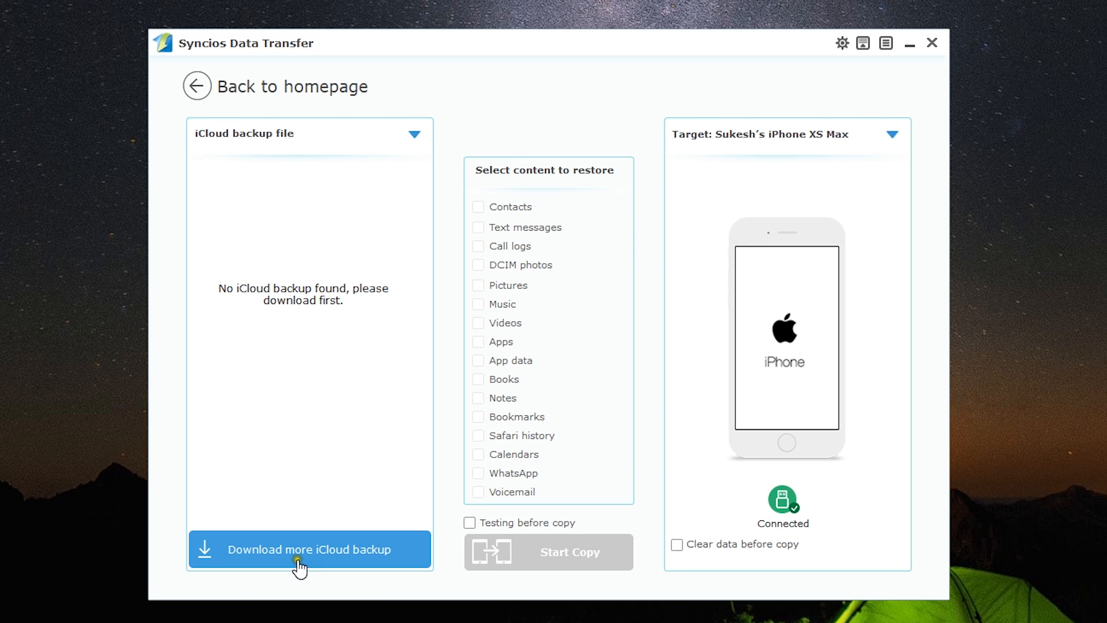
pyautogui.click(309, 549)
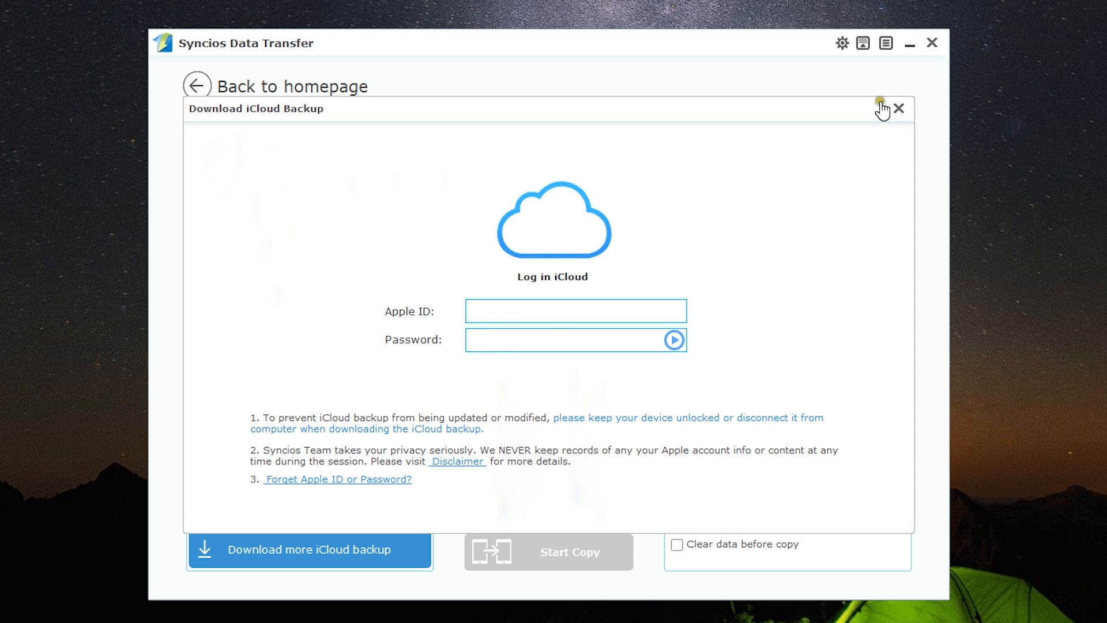
pyautogui.click(898, 108)
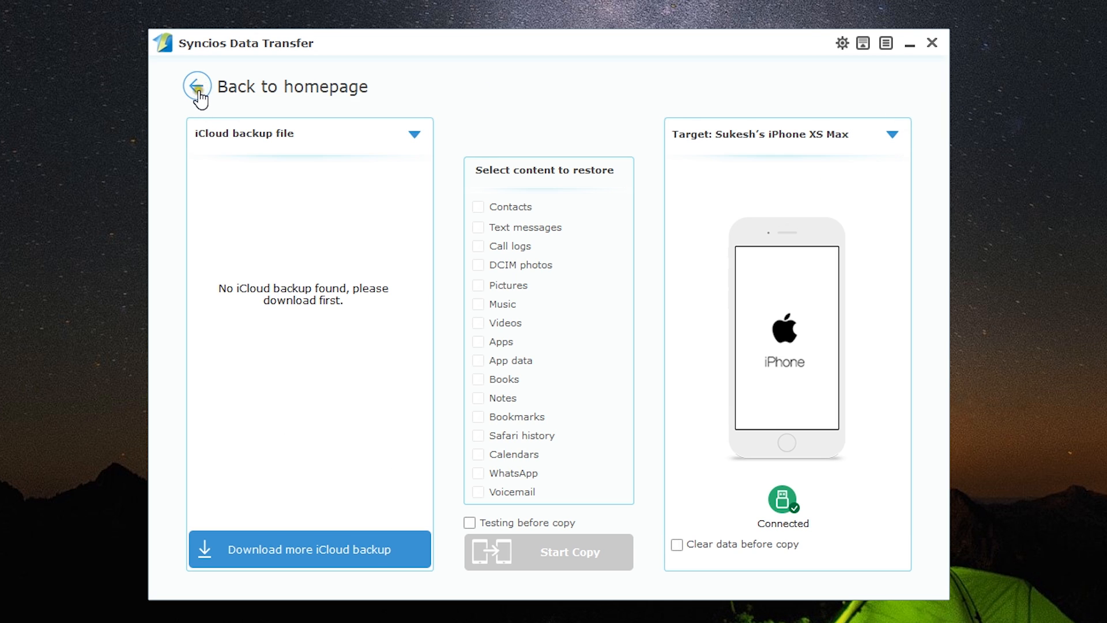
pyautogui.click(196, 87)
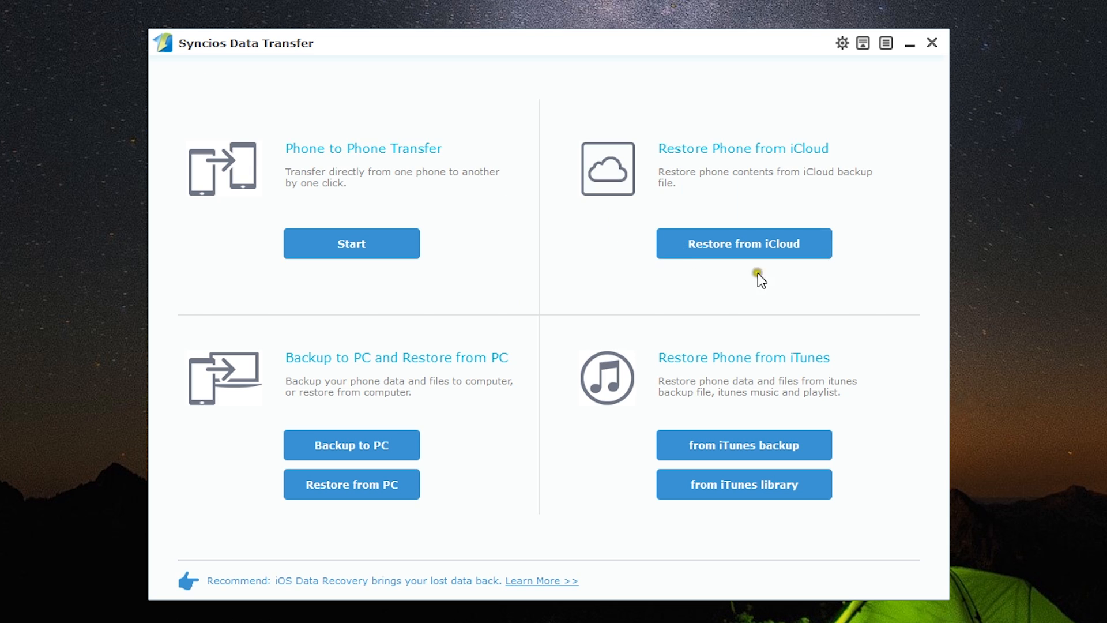
pyautogui.moveTo(785, 307)
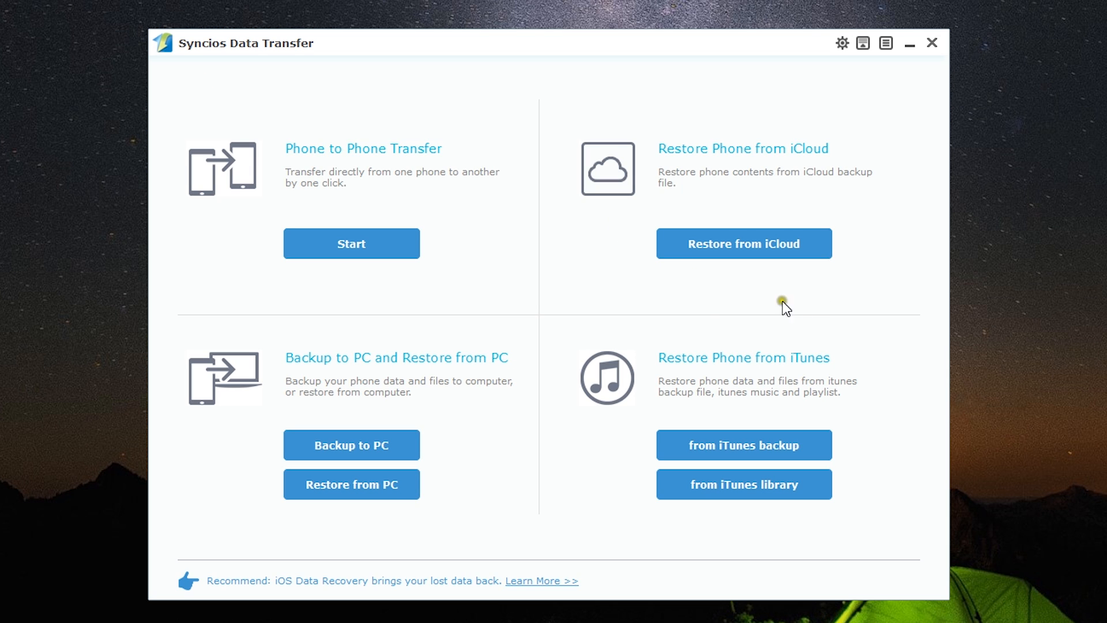
pyautogui.moveTo(442, 374)
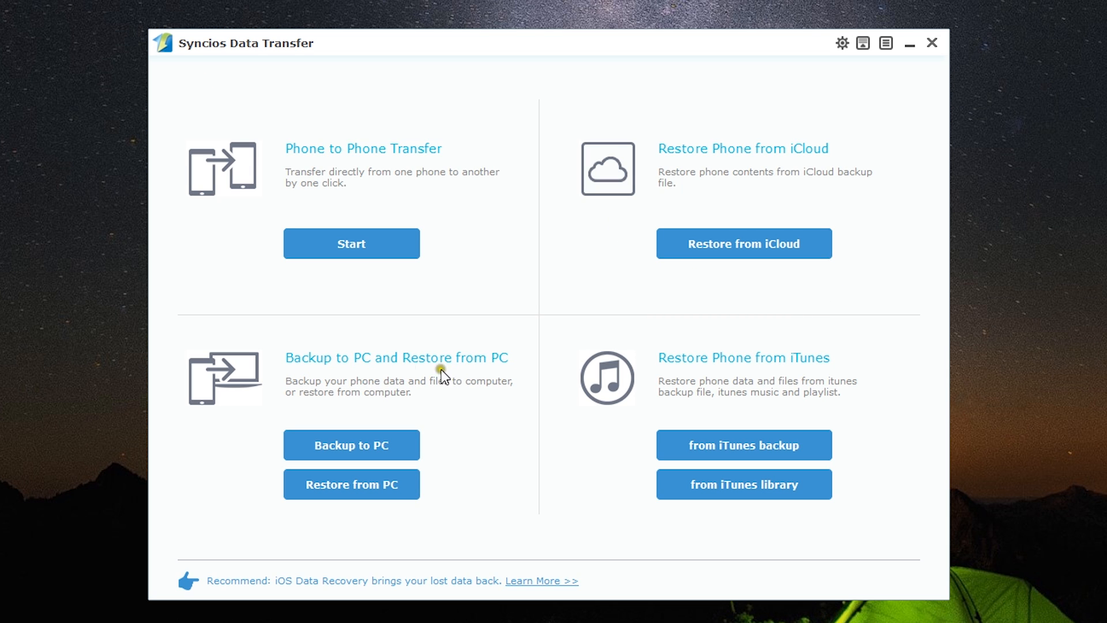
pyautogui.moveTo(412, 415)
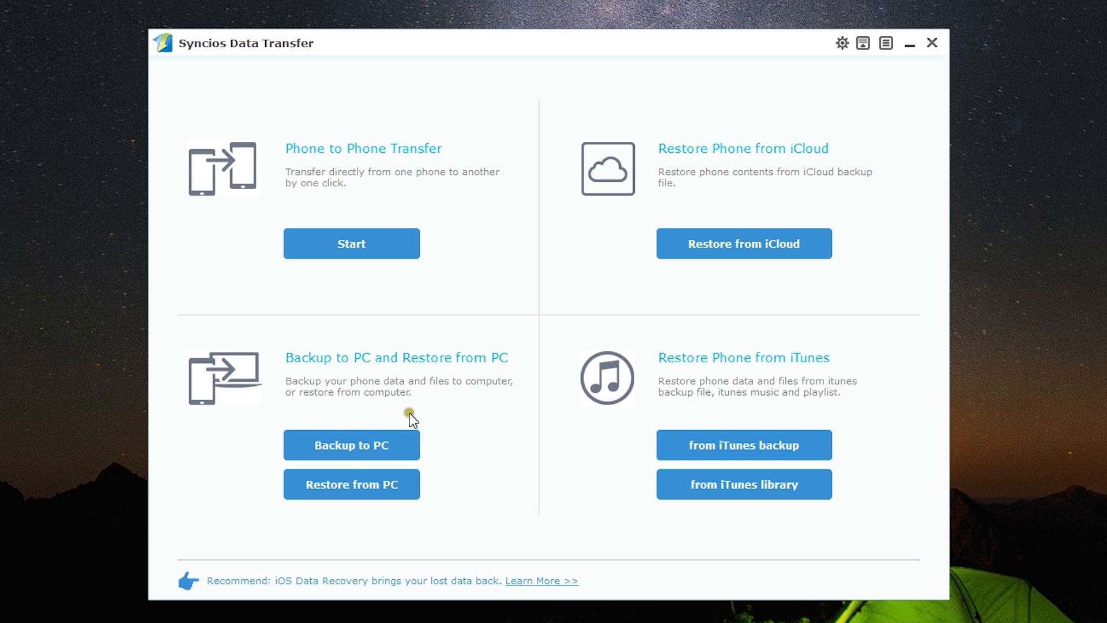
pyautogui.click(351, 445)
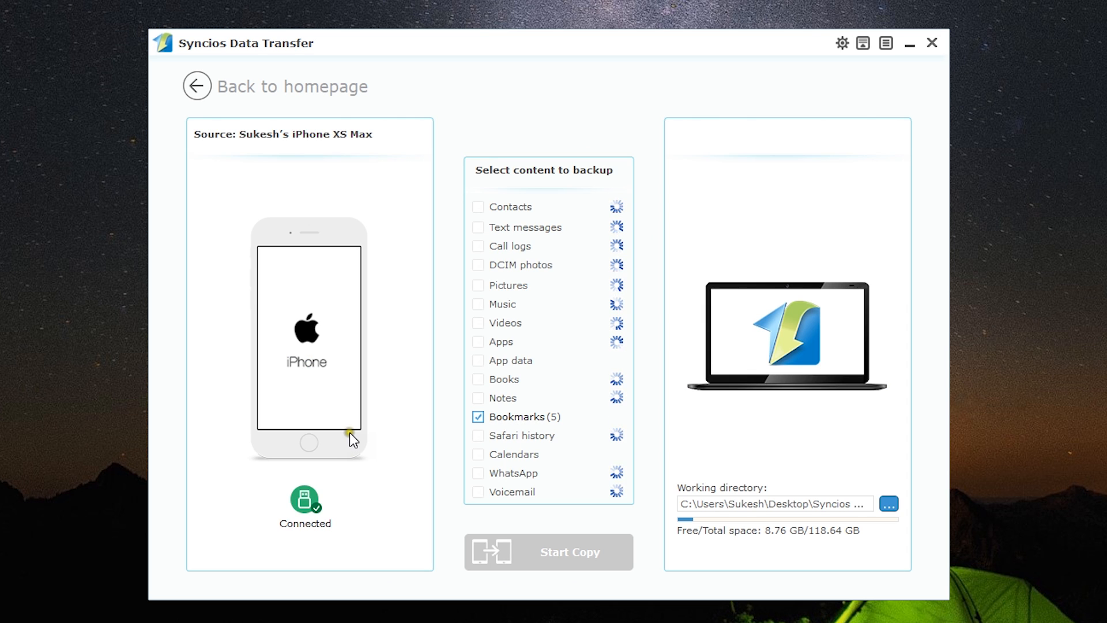
pyautogui.moveTo(399, 413)
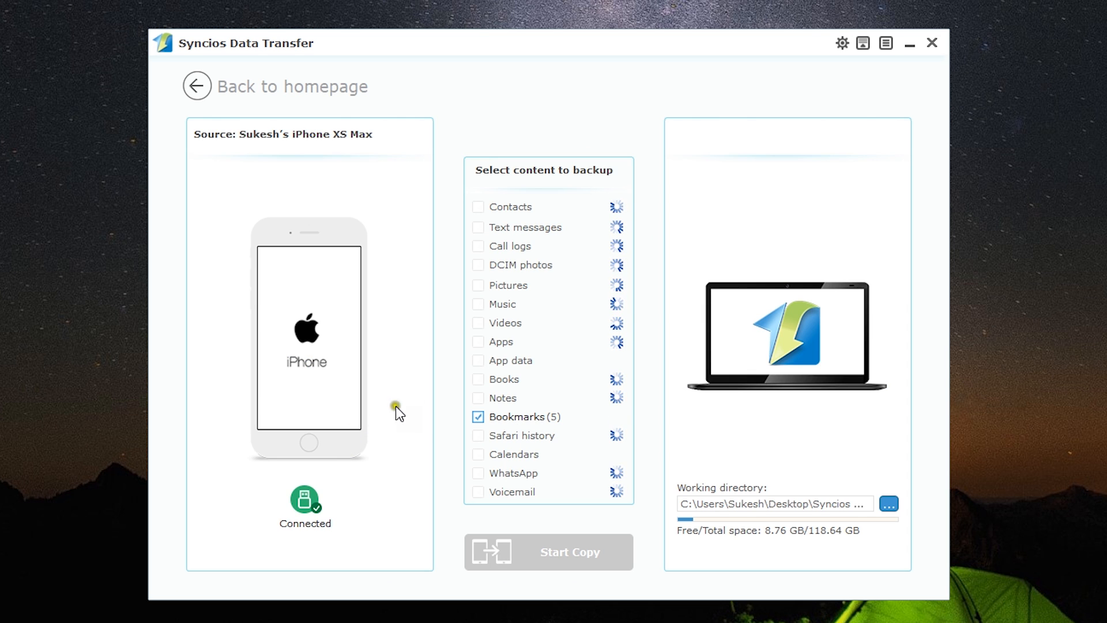
pyautogui.moveTo(413, 407)
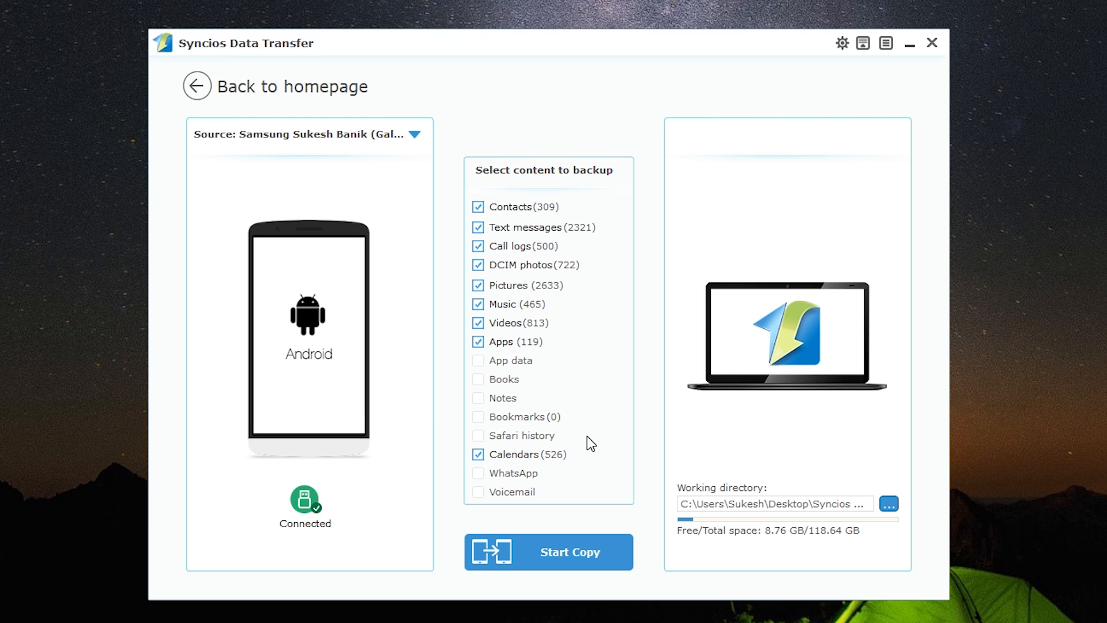
pyautogui.moveTo(593, 439)
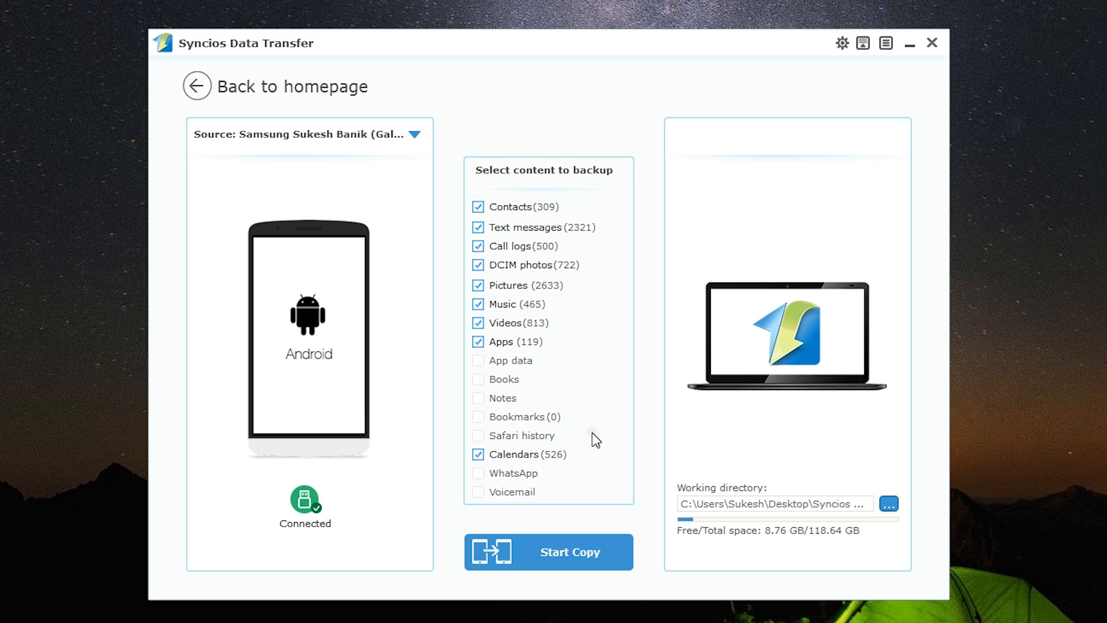
pyautogui.moveTo(548, 286)
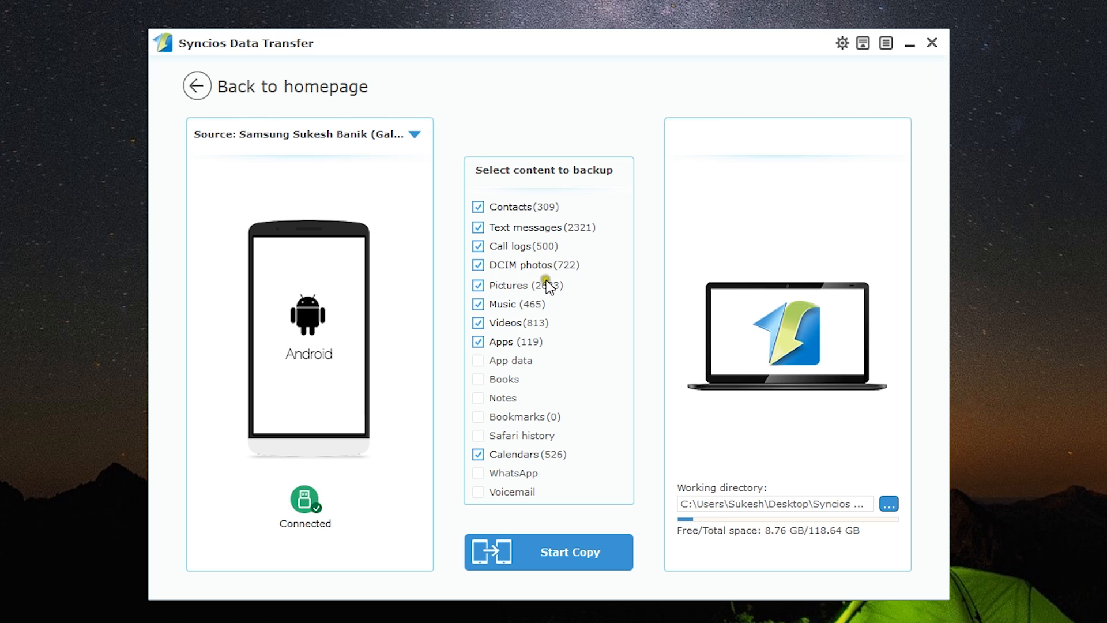
pyautogui.moveTo(416, 137)
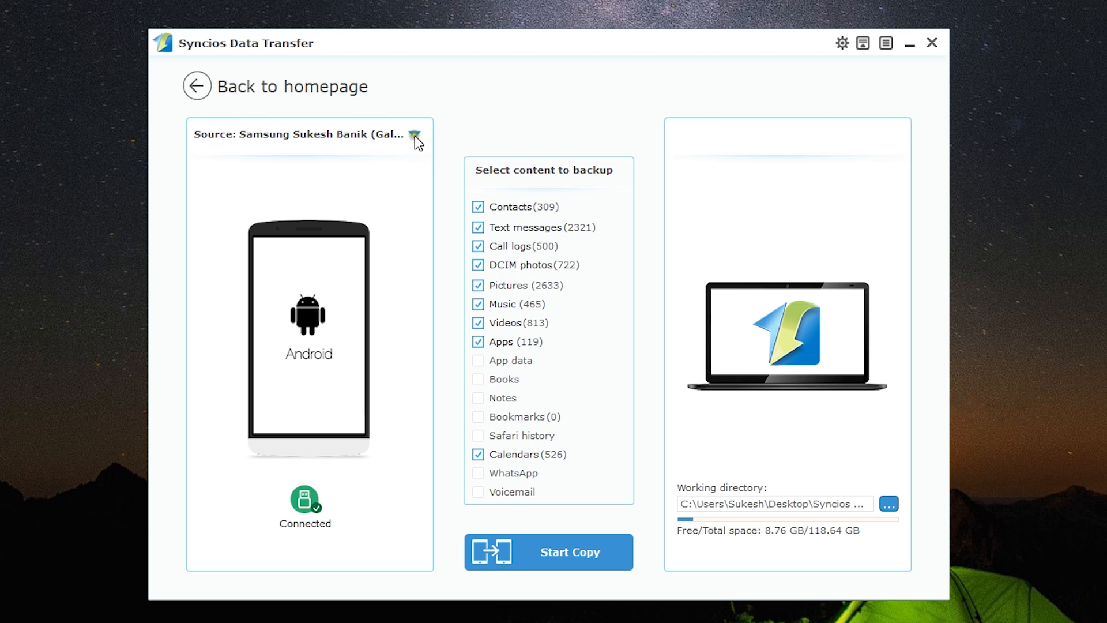
pyautogui.click(416, 133)
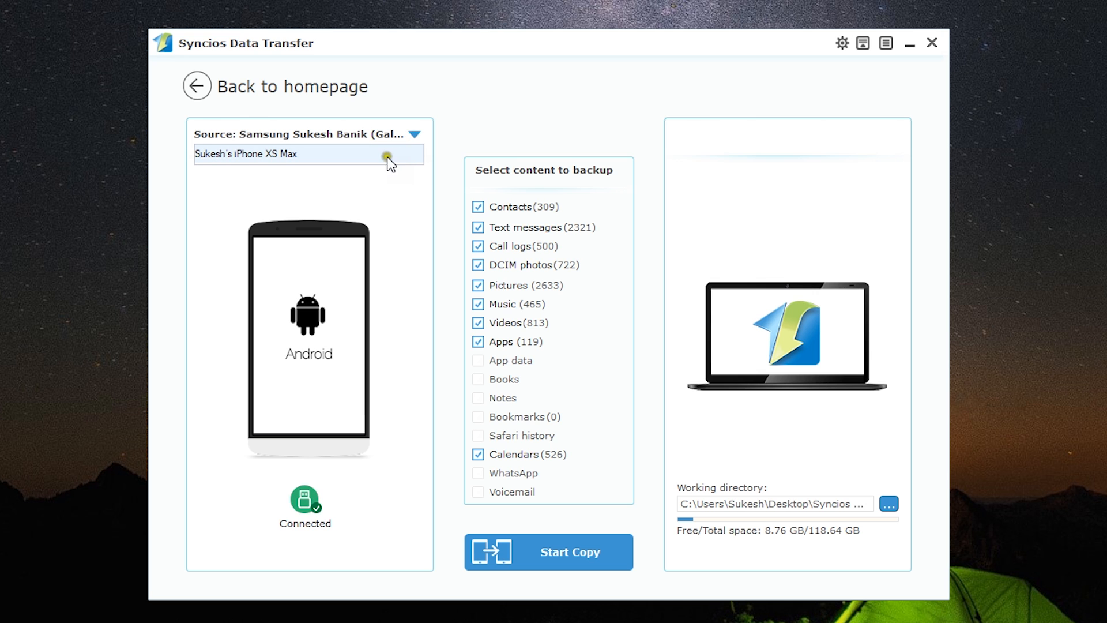
pyautogui.click(196, 86)
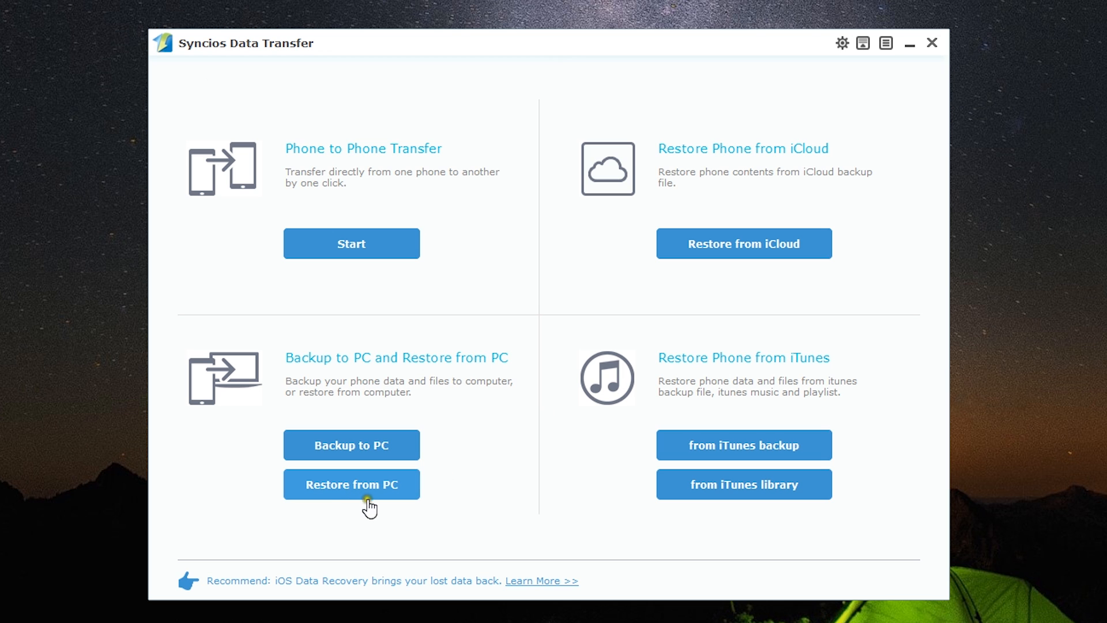
# Start Restore from PC and set the source to iTunes backup files.
pyautogui.click(350, 484)
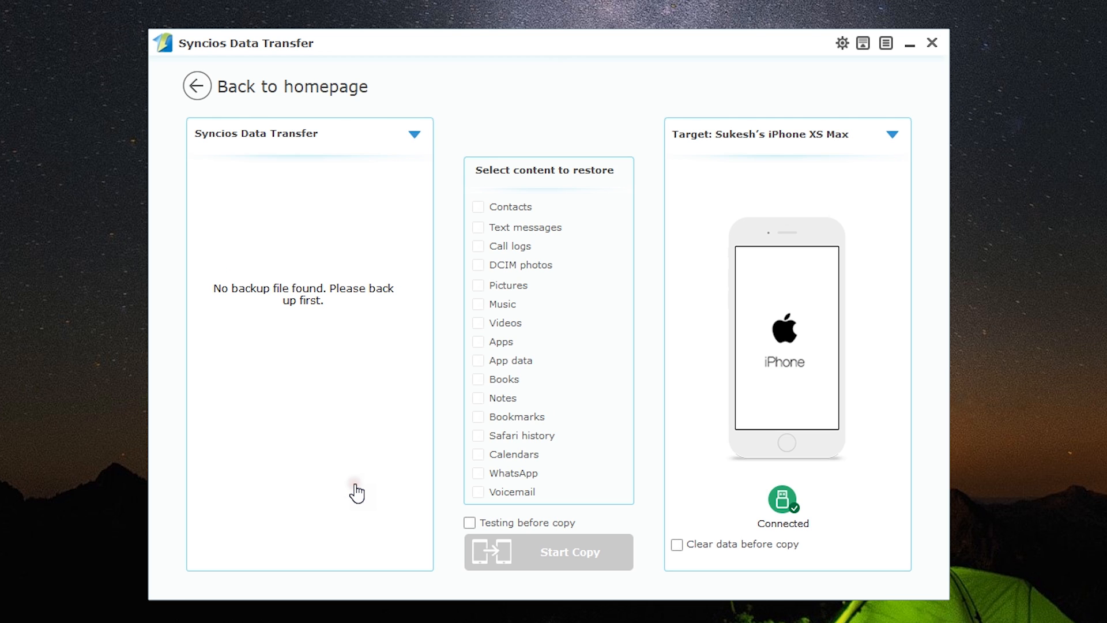
pyautogui.moveTo(365, 137)
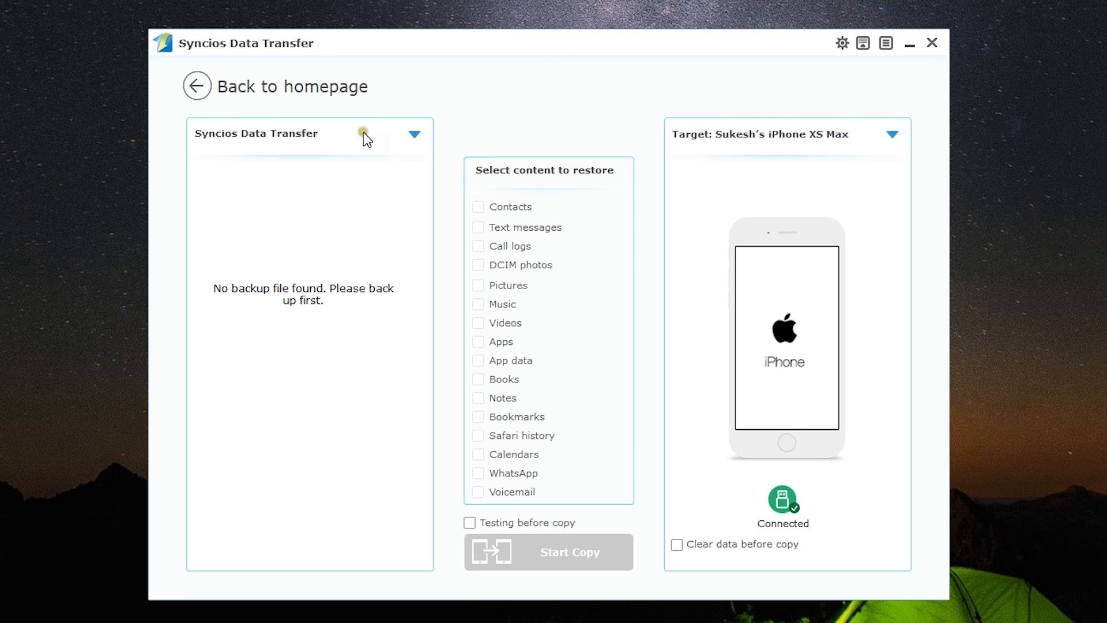
pyautogui.click(414, 134)
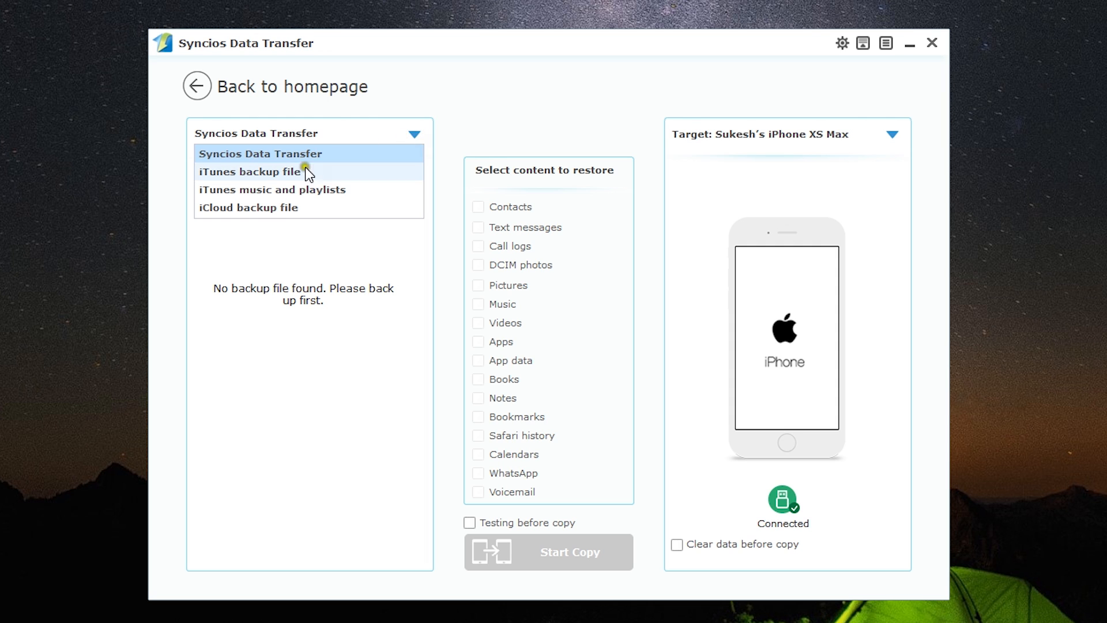
pyautogui.click(250, 171)
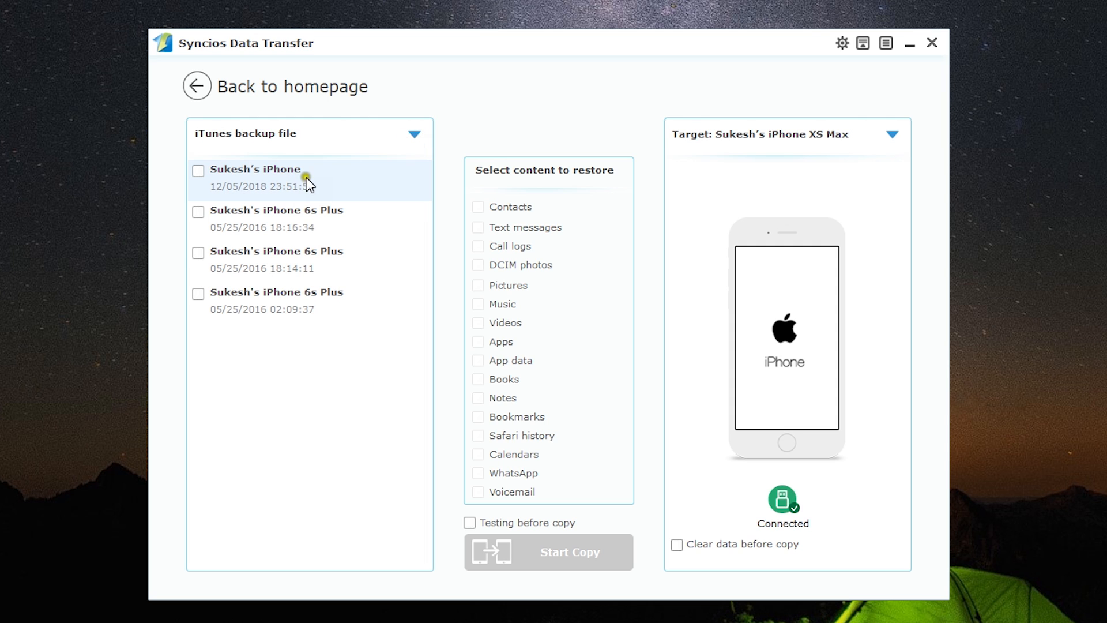
pyautogui.moveTo(262, 196)
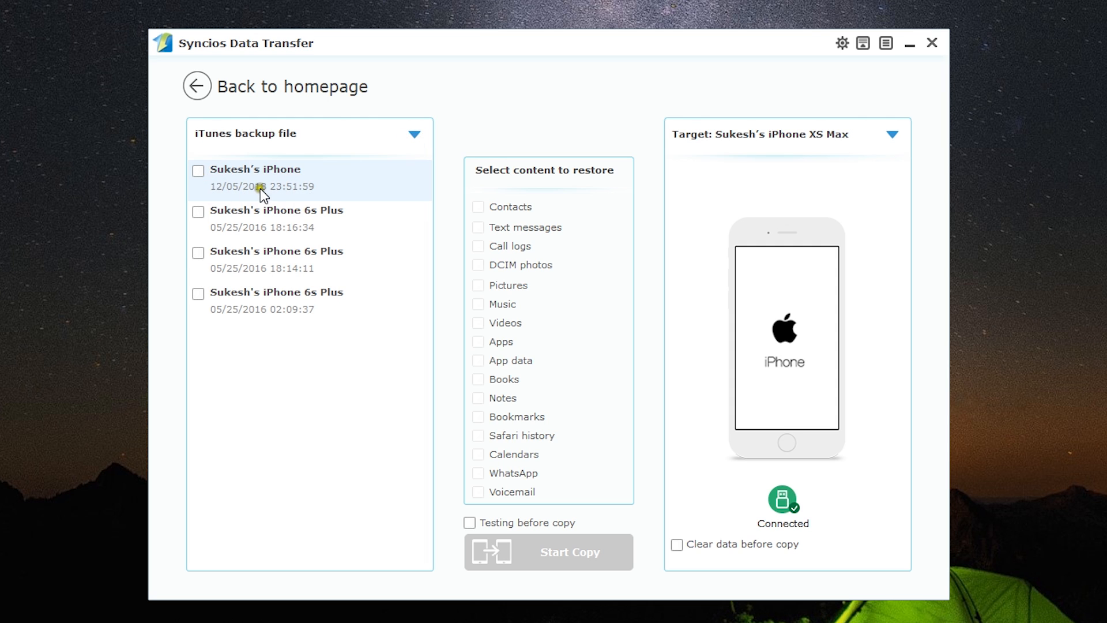
# Select the 05/25/2016 18:14:11 iPhone 6s Plus backup, then reopen the source list.
pyautogui.click(276, 219)
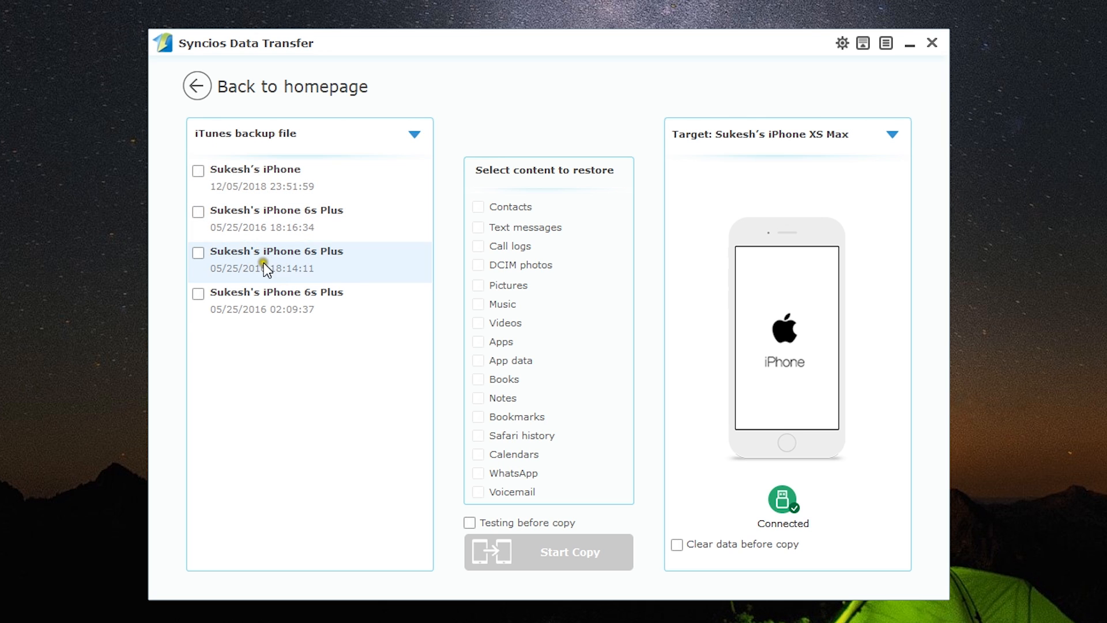
pyautogui.click(198, 253)
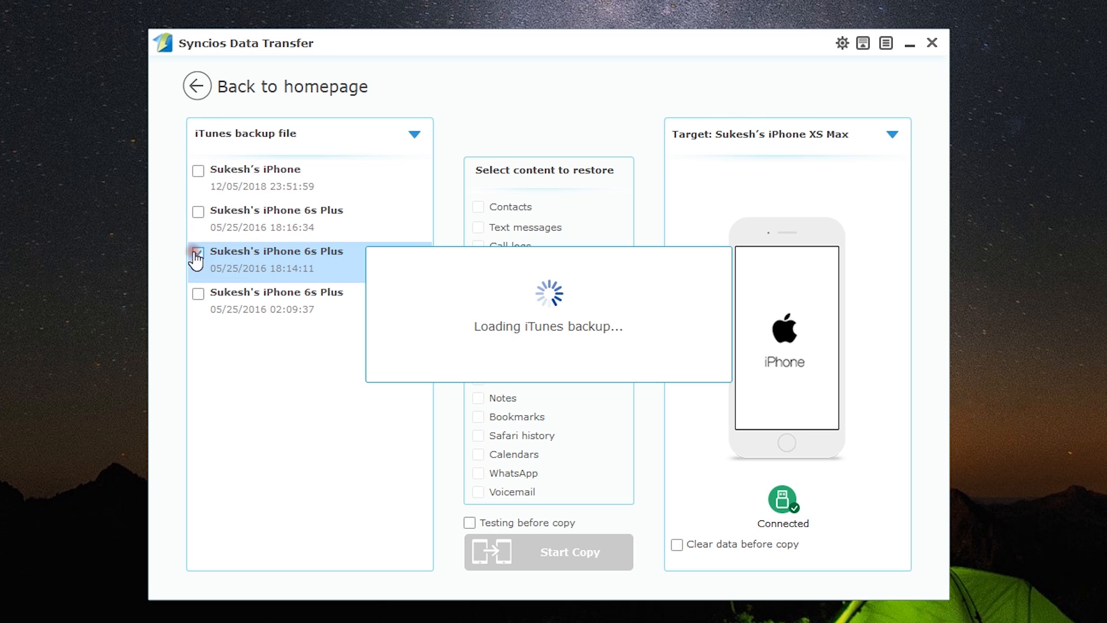
pyautogui.click(197, 254)
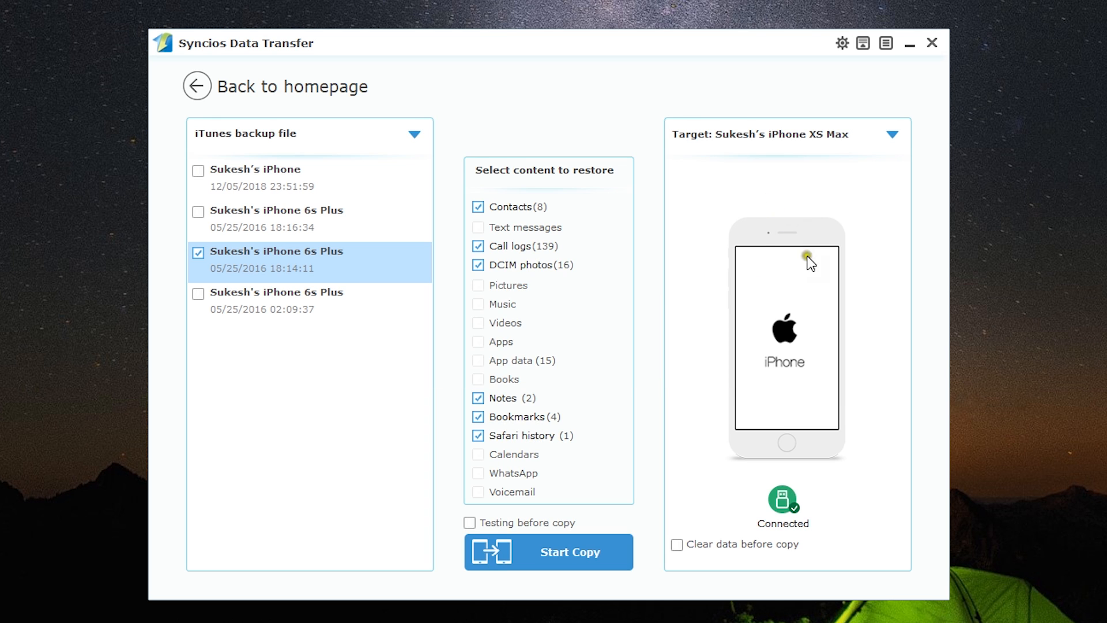
pyautogui.moveTo(370, 375)
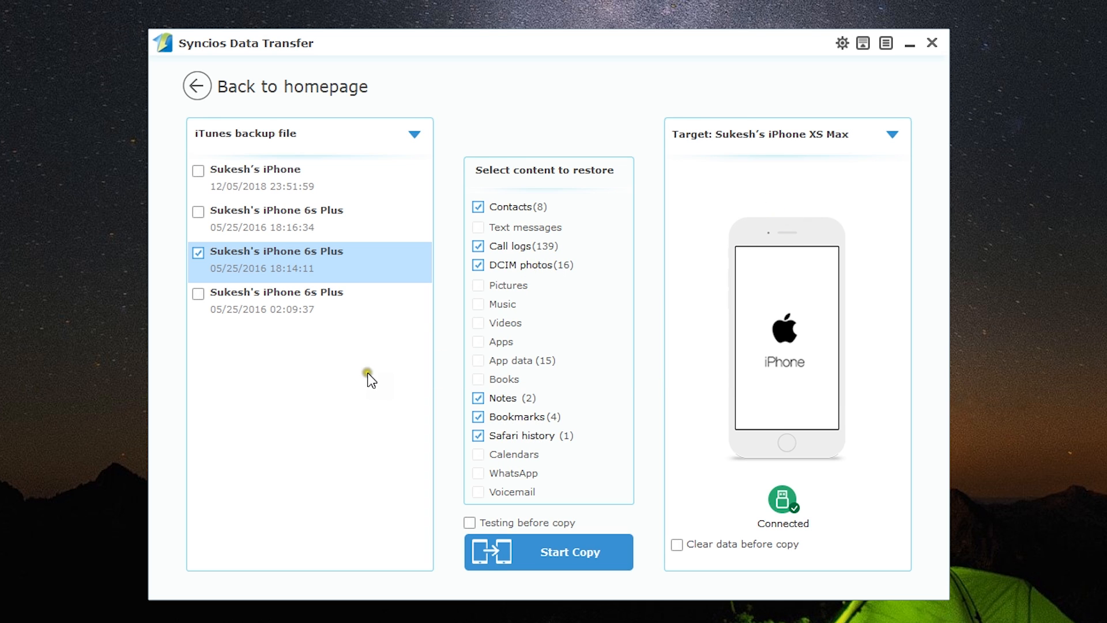
pyautogui.click(415, 133)
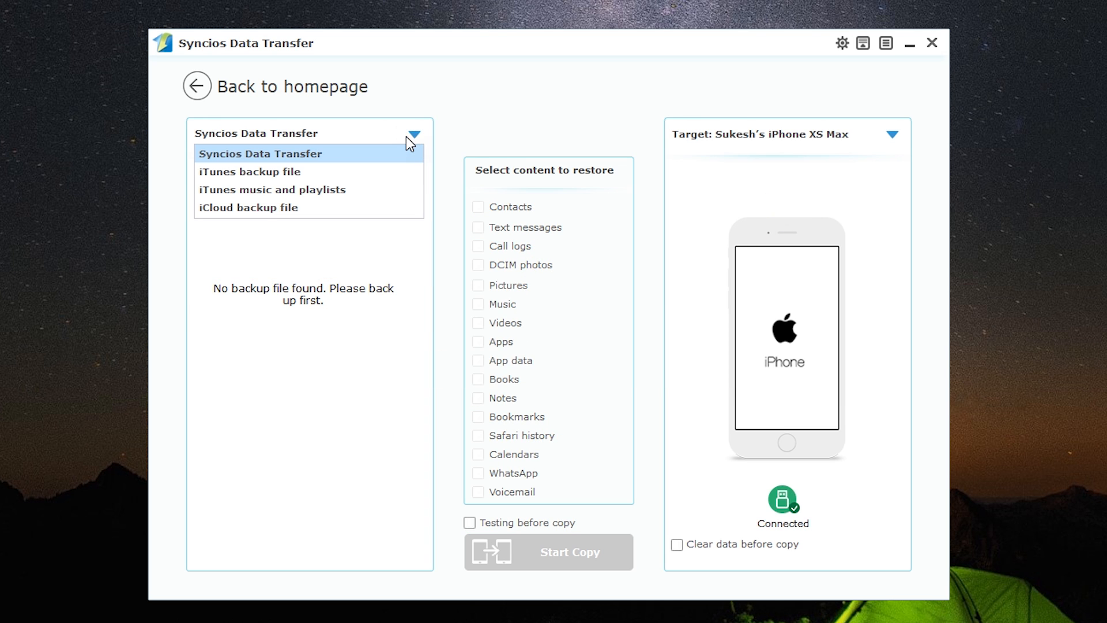
pyautogui.moveTo(318, 189)
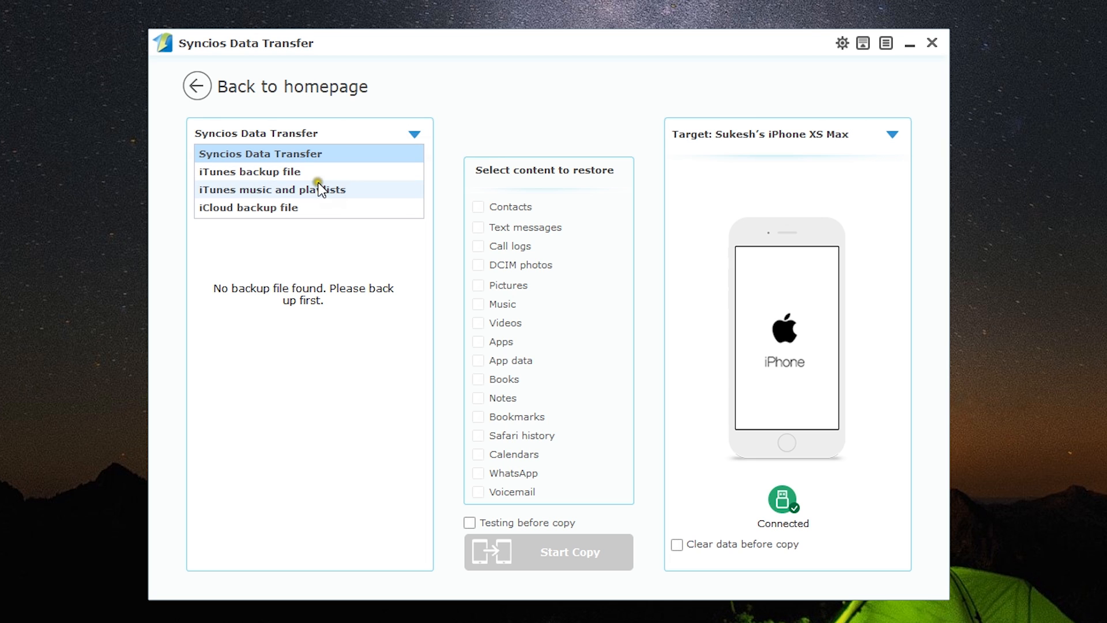
# Switch the restore source to iTunes music and playlists, which fails to load the playlist.
pyautogui.click(274, 189)
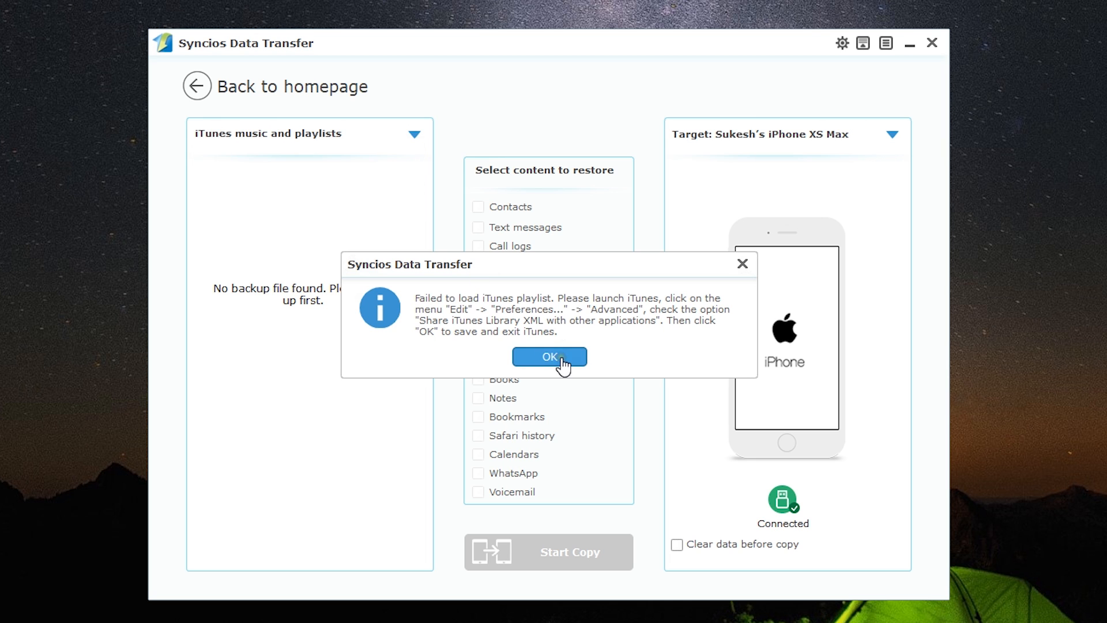
pyautogui.moveTo(616, 339)
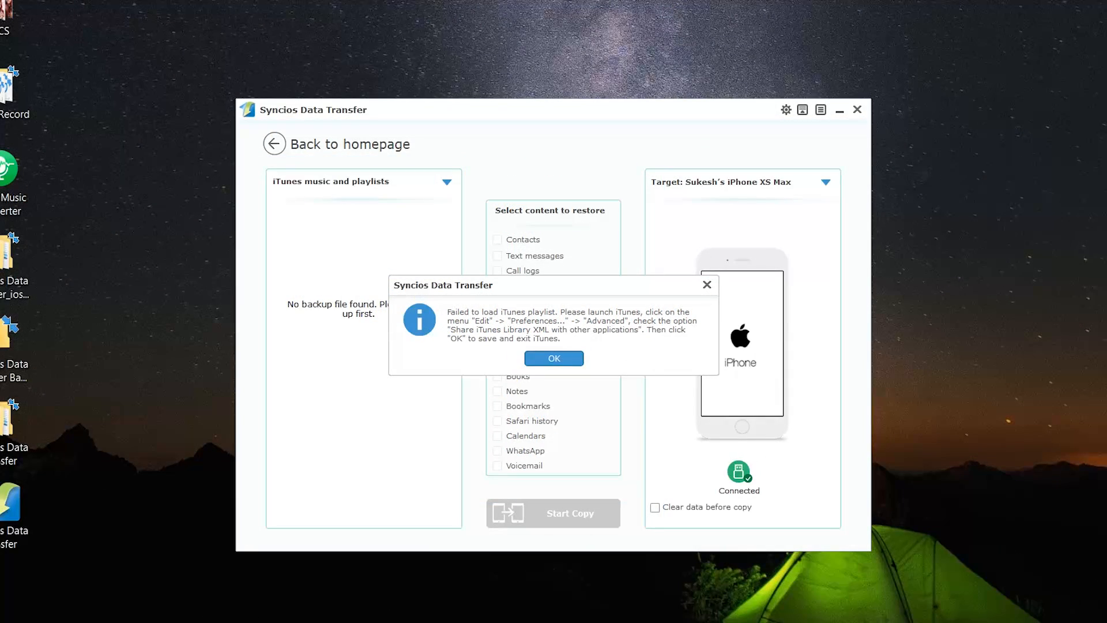
# In iTunes Advanced preferences, enable sharing the iTunes Library XML with other applications.
pyautogui.click(554, 357)
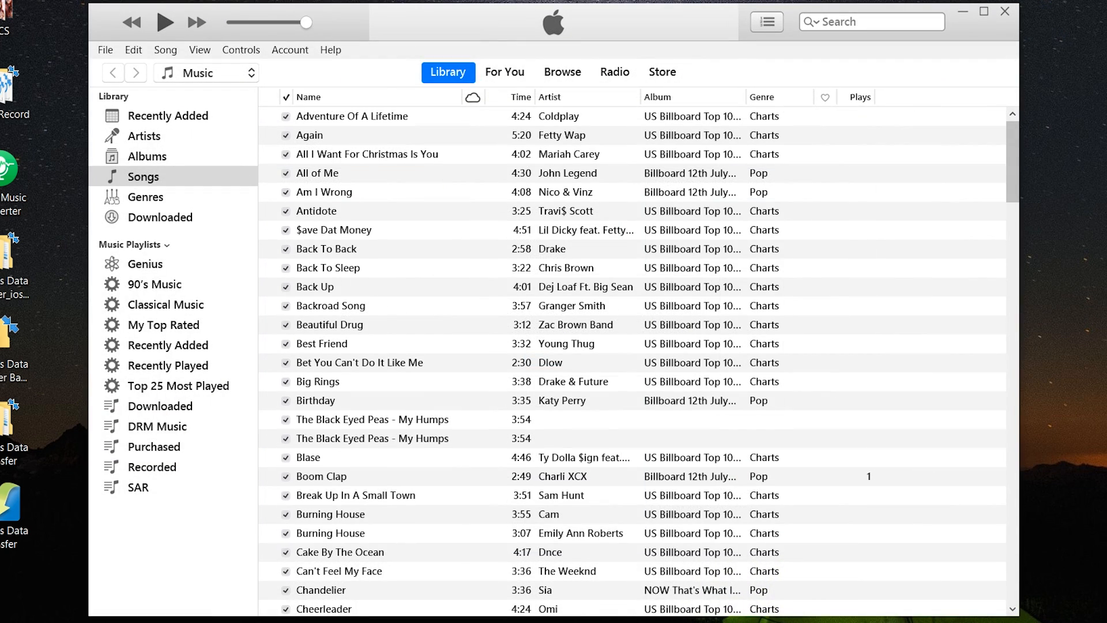
pyautogui.click(133, 49)
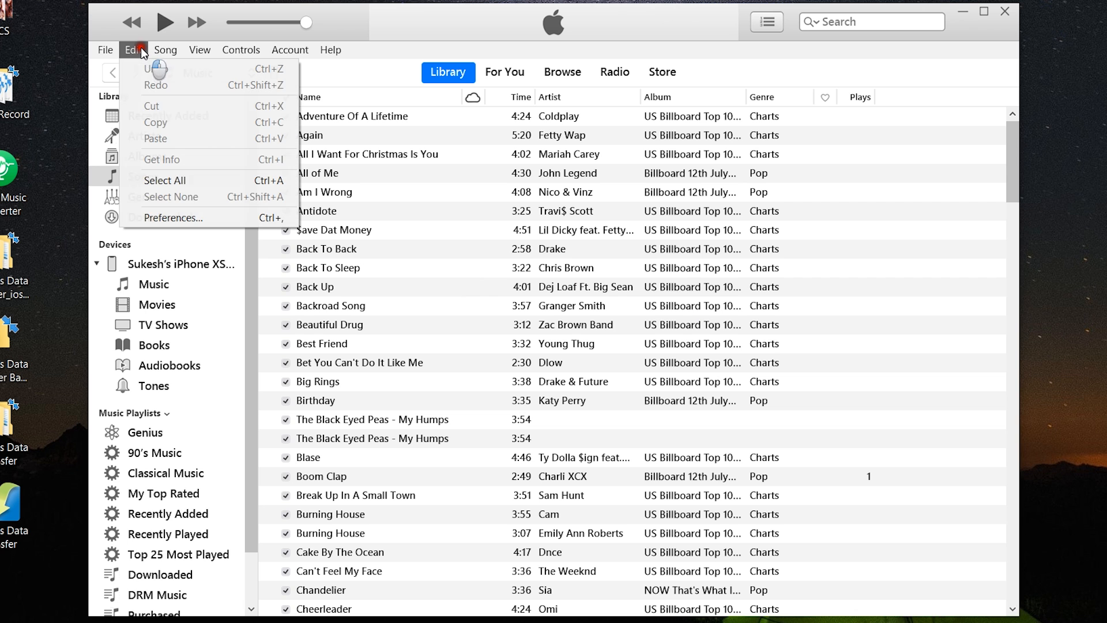
pyautogui.click(172, 218)
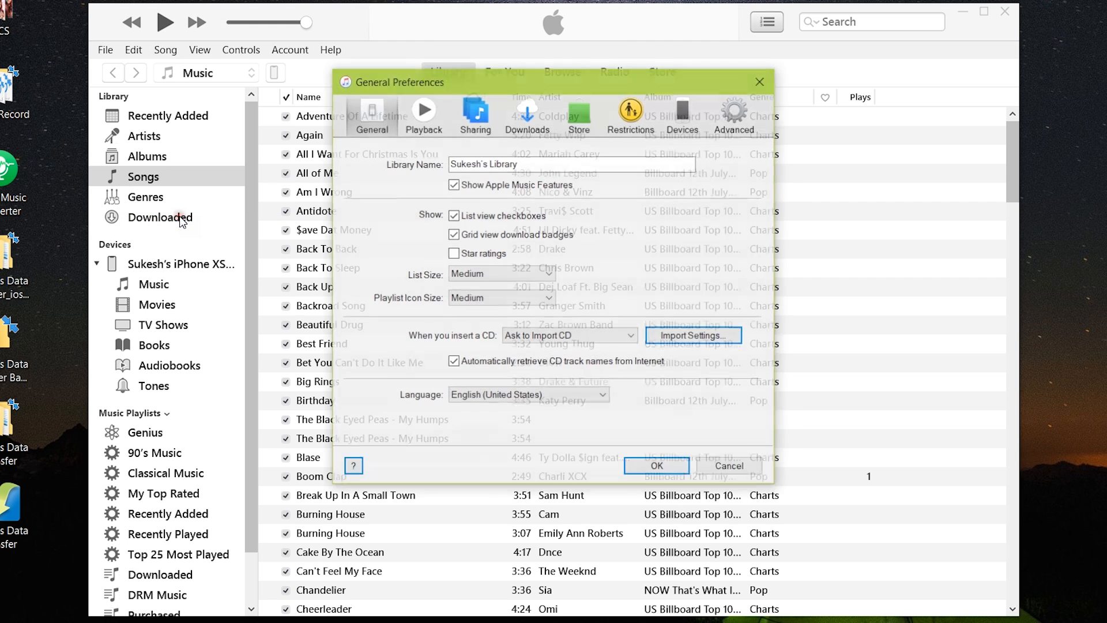
pyautogui.click(734, 113)
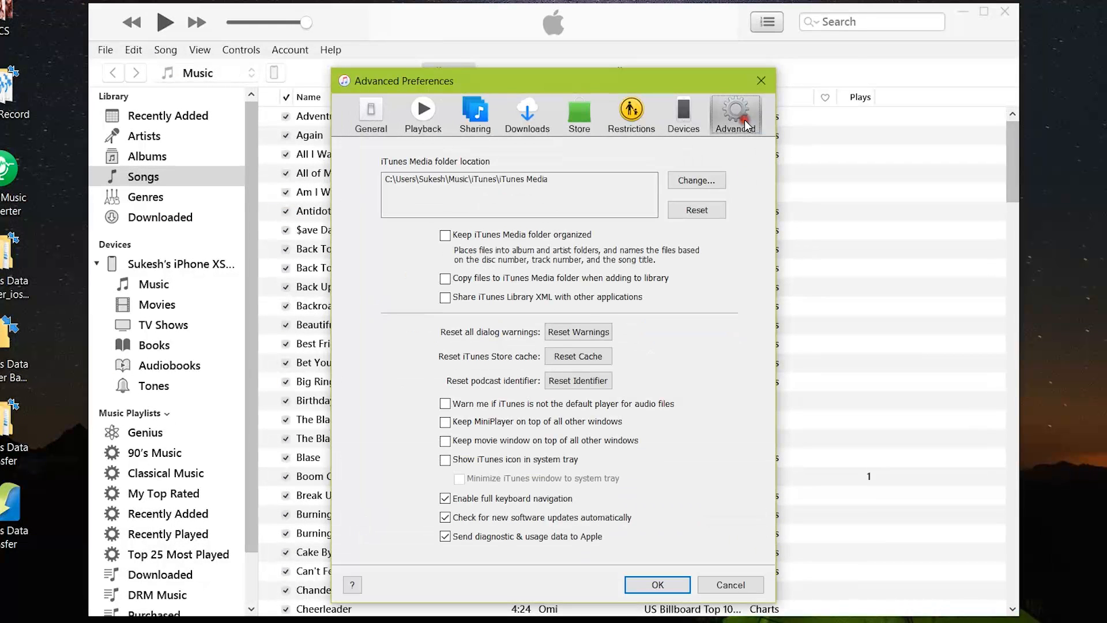
pyautogui.click(445, 296)
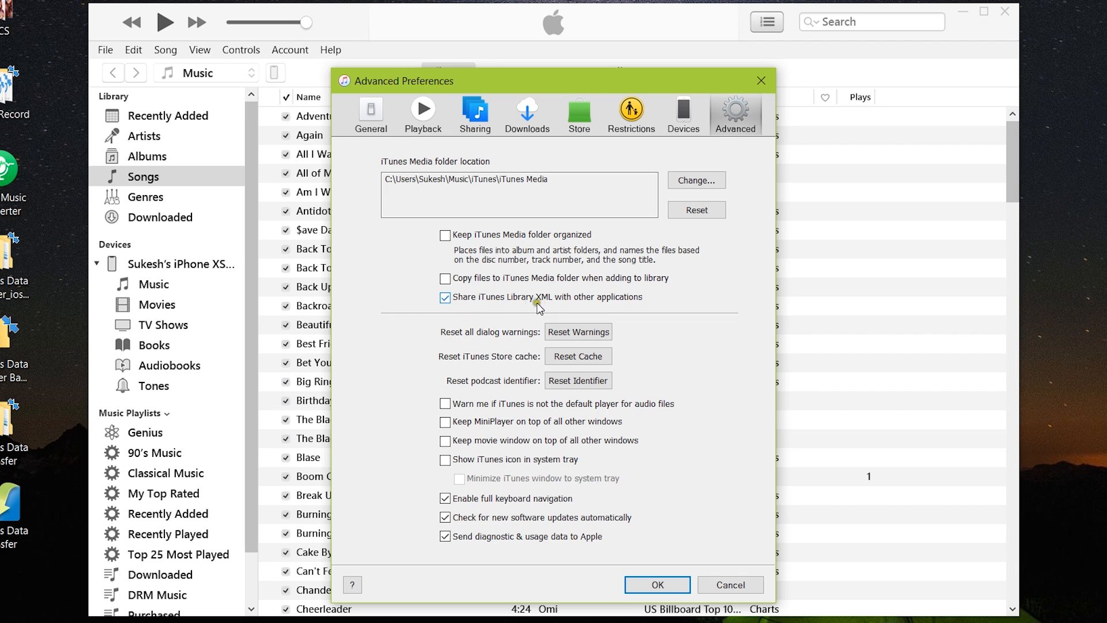
pyautogui.moveTo(578, 309)
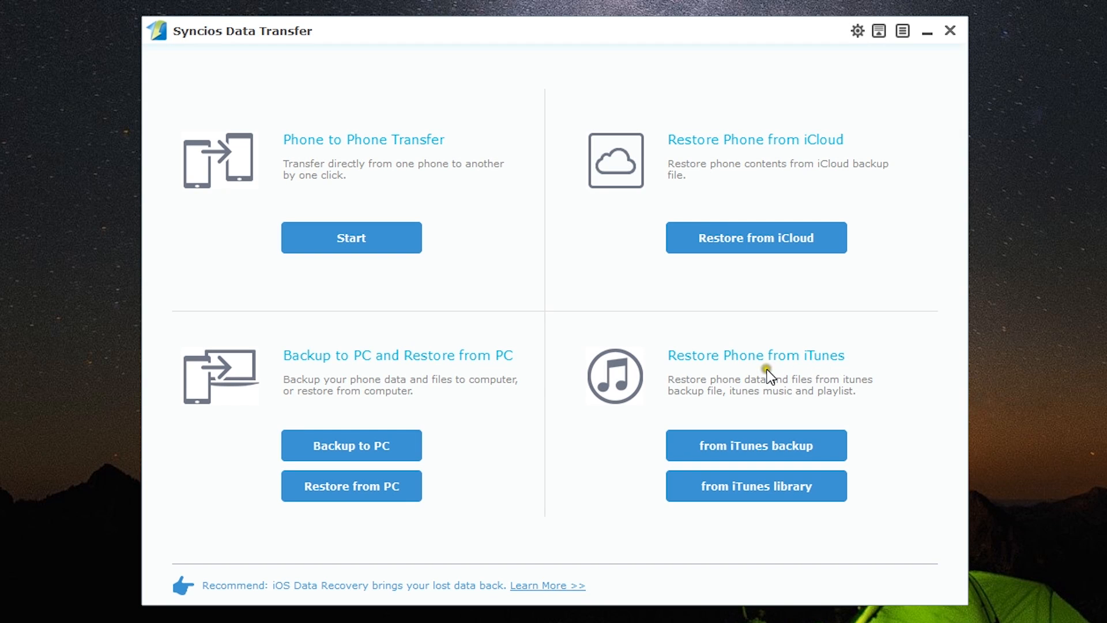
pyautogui.moveTo(738, 404)
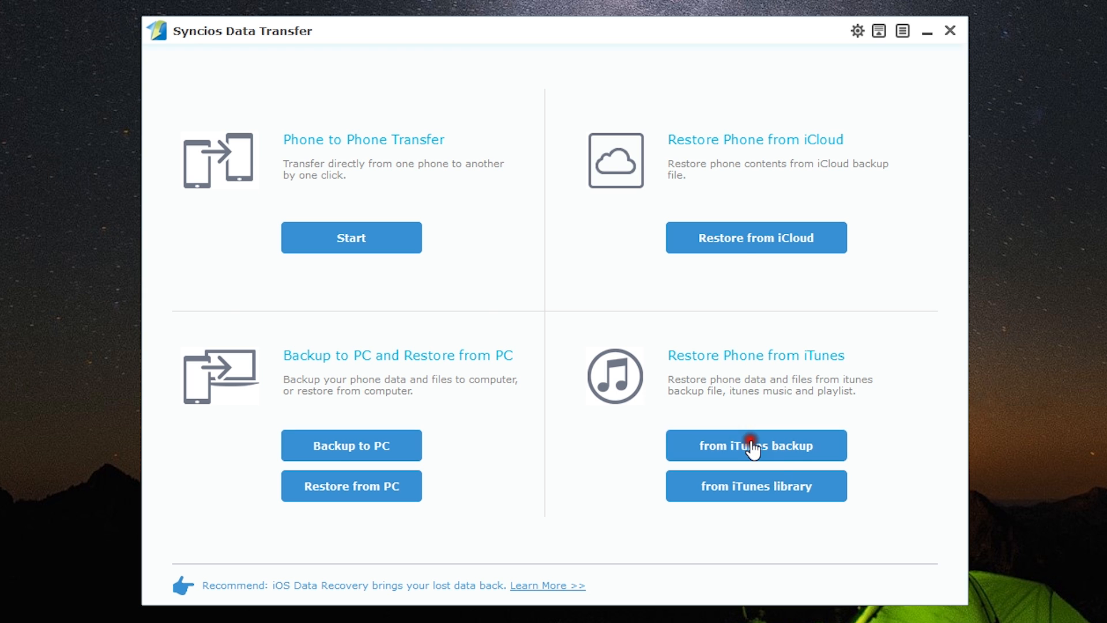
pyautogui.click(755, 445)
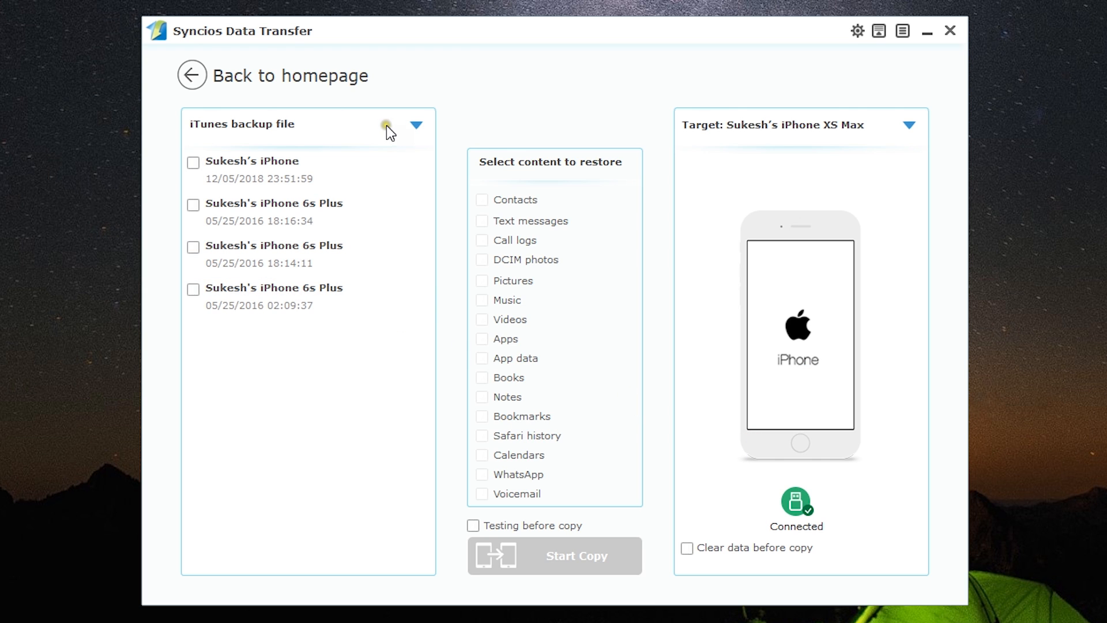
pyautogui.click(416, 125)
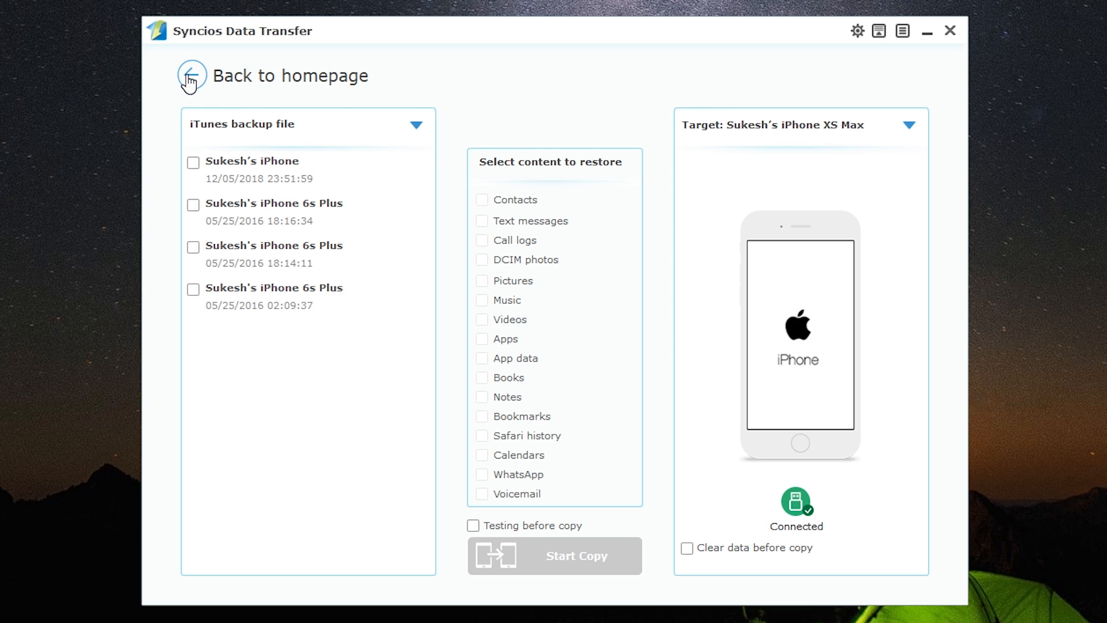
pyautogui.click(191, 76)
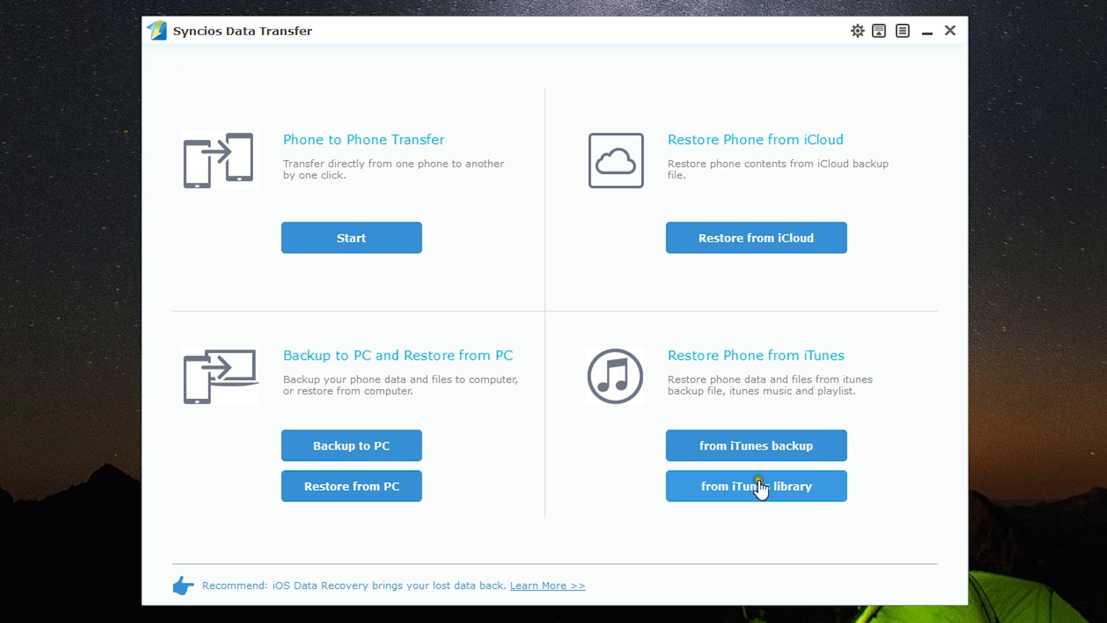
pyautogui.click(755, 485)
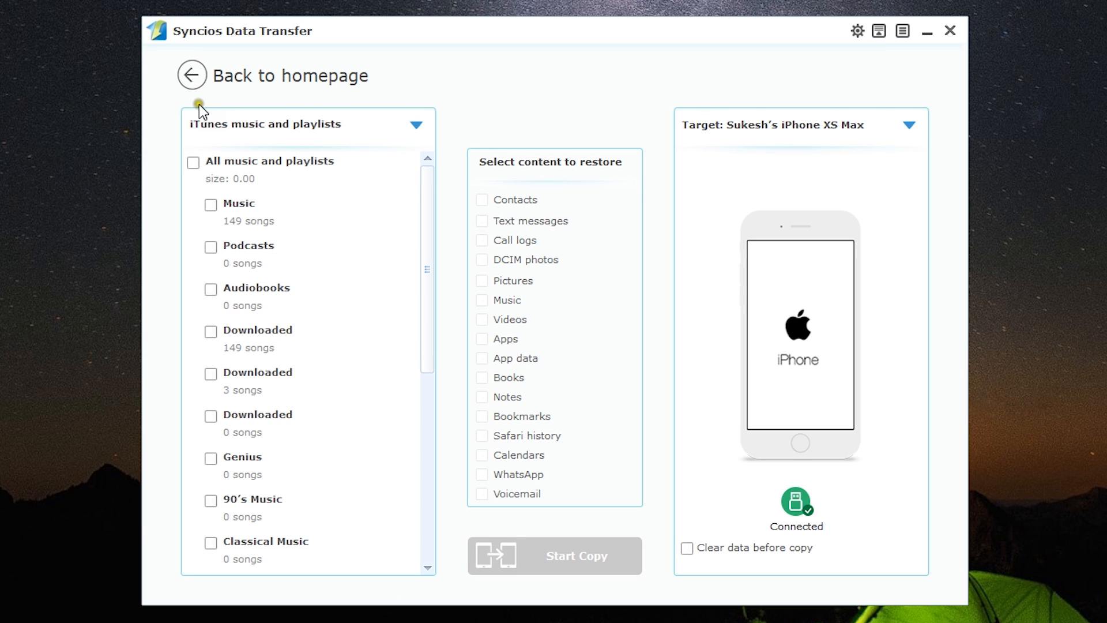
pyautogui.moveTo(275, 406)
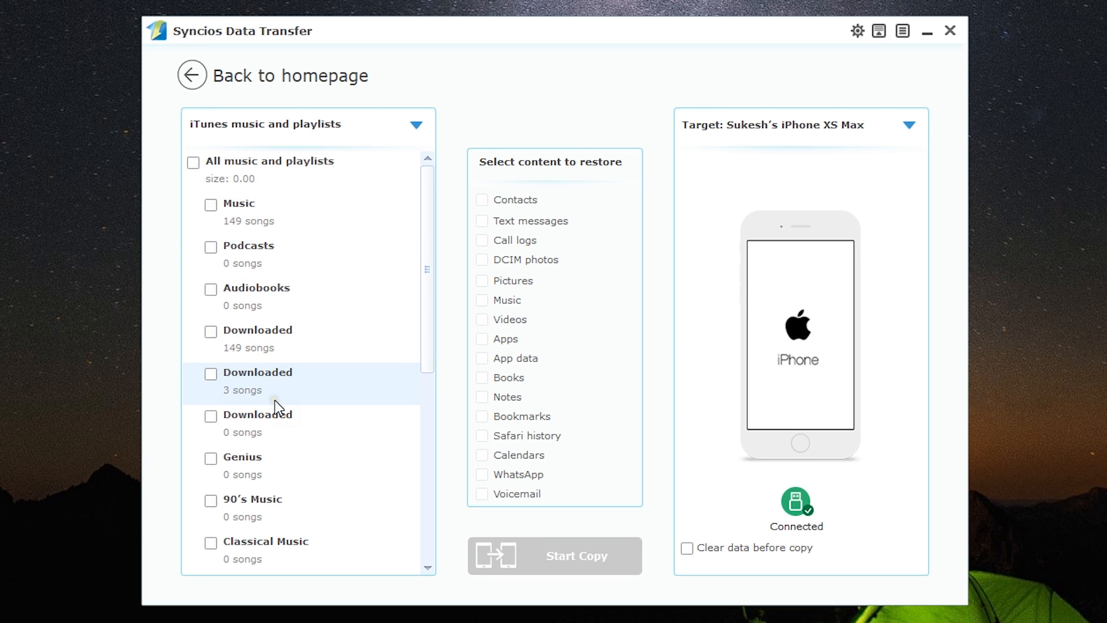
pyautogui.scroll(-3)
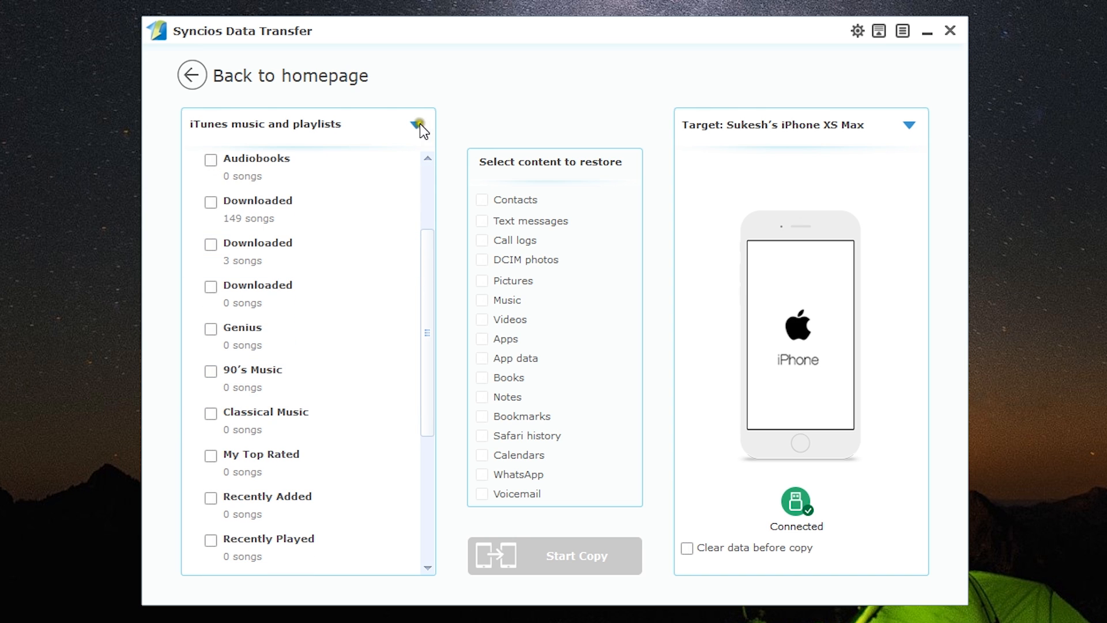
pyautogui.click(416, 124)
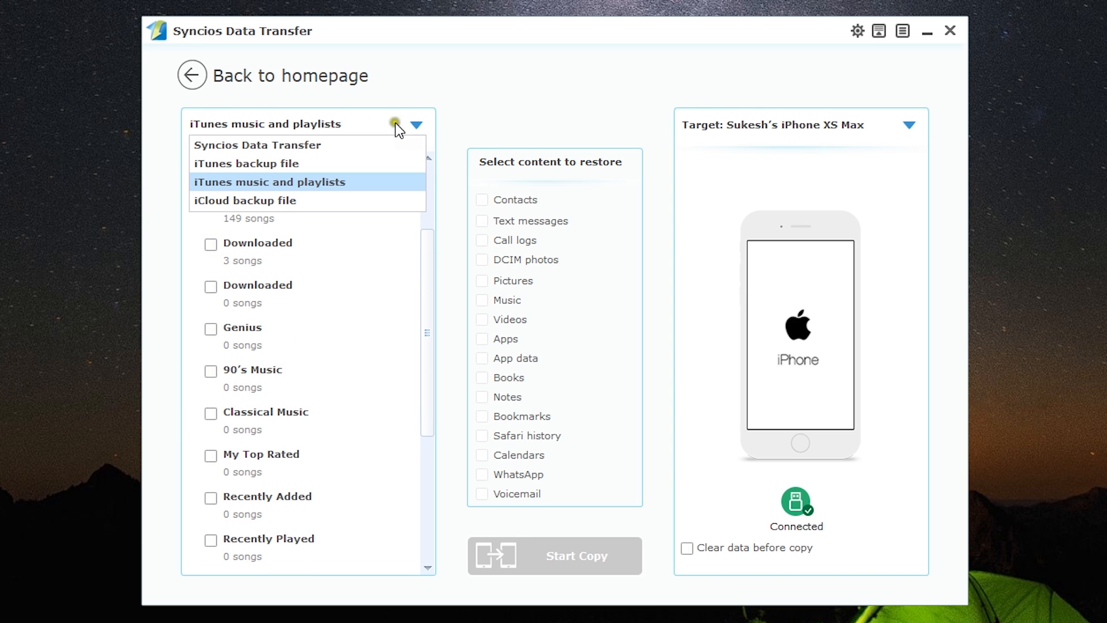
pyautogui.click(190, 75)
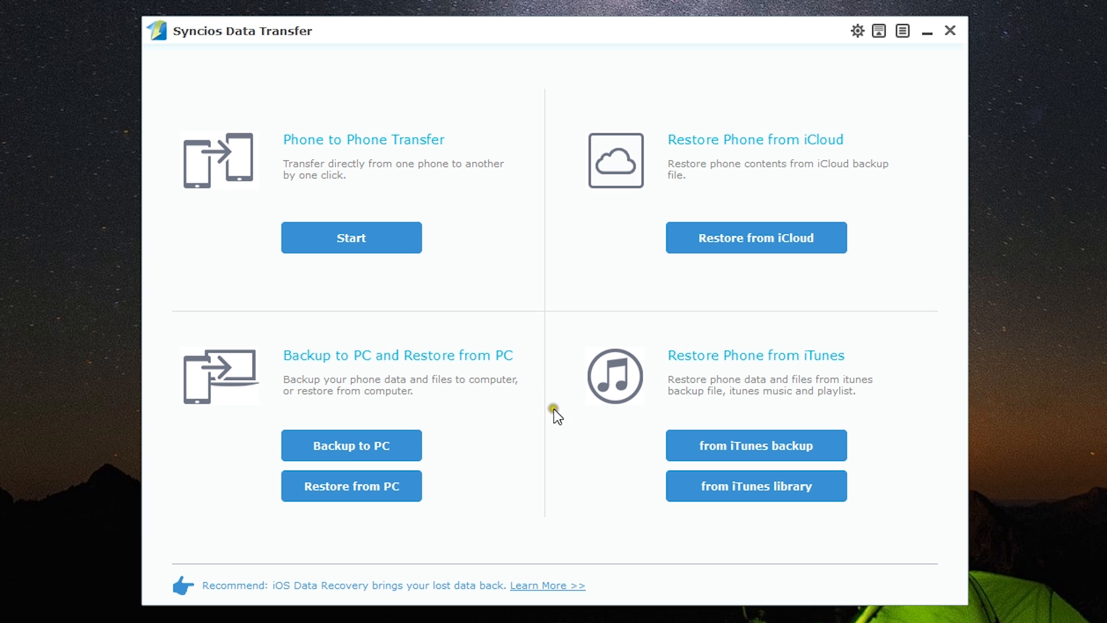
pyautogui.moveTo(611, 292)
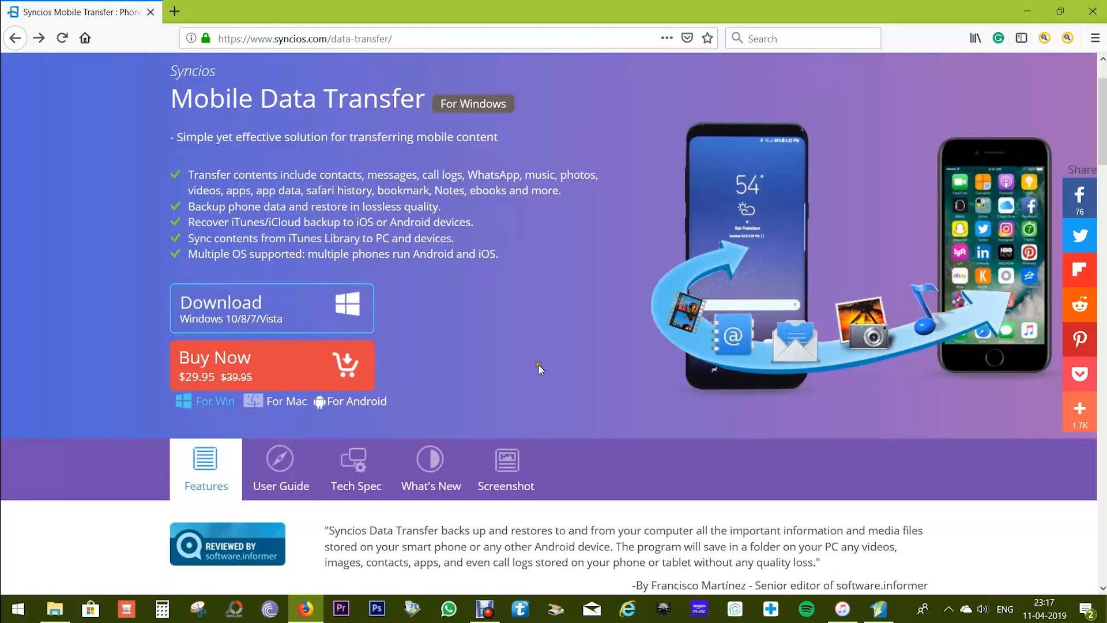
# Scroll the Syncios Data Transfer product page toward the Buy Now purchase option.
pyautogui.scroll(3)
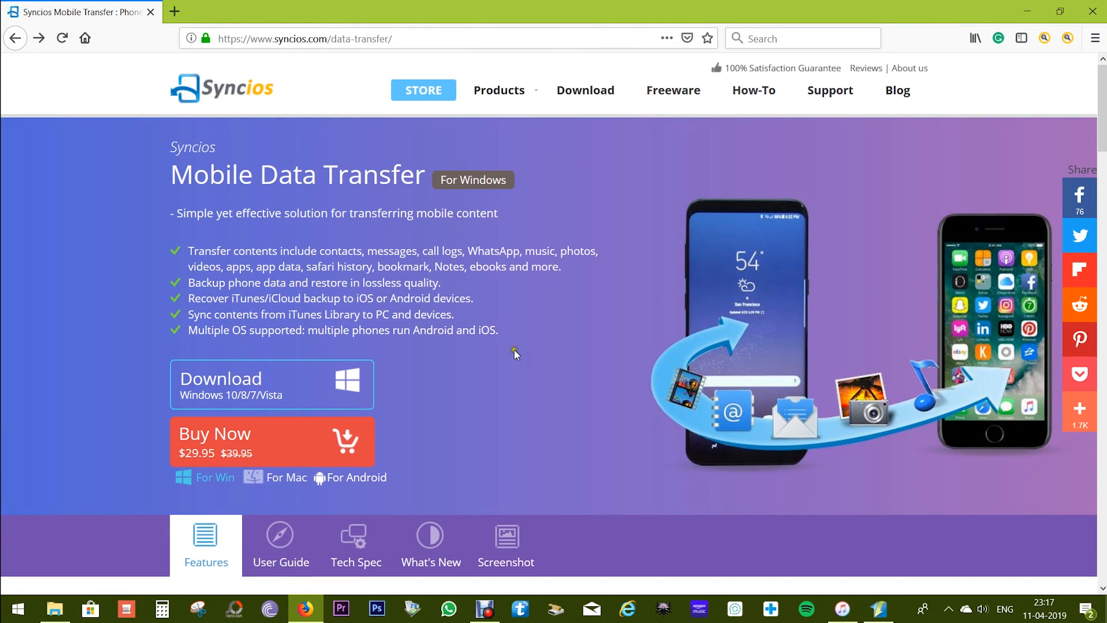
pyautogui.moveTo(487, 361)
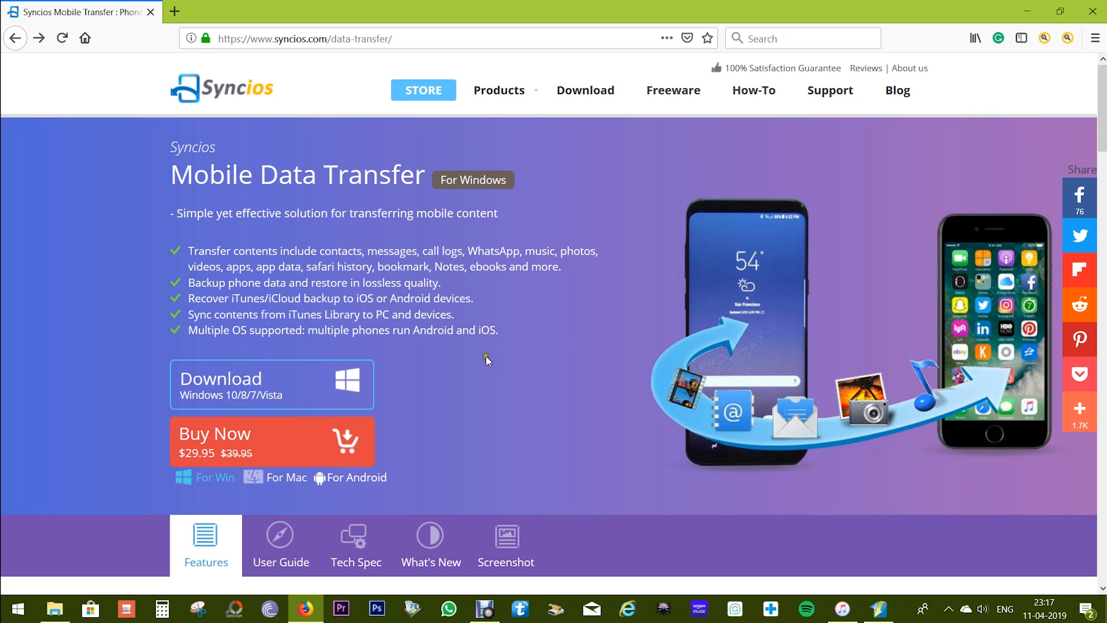
pyautogui.moveTo(296, 389)
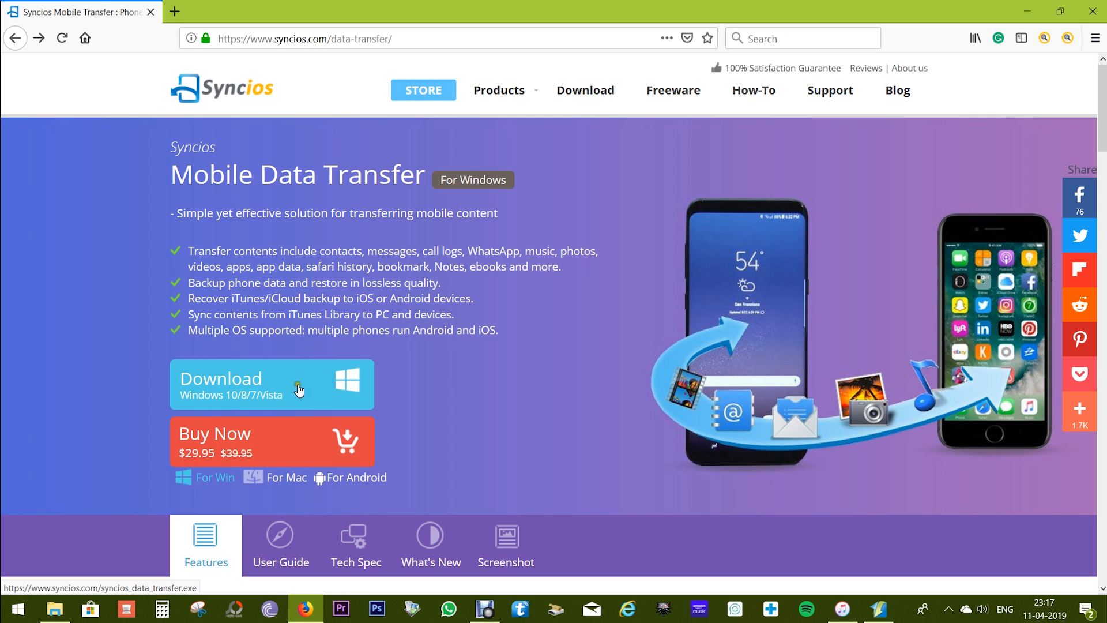
pyautogui.moveTo(262, 445)
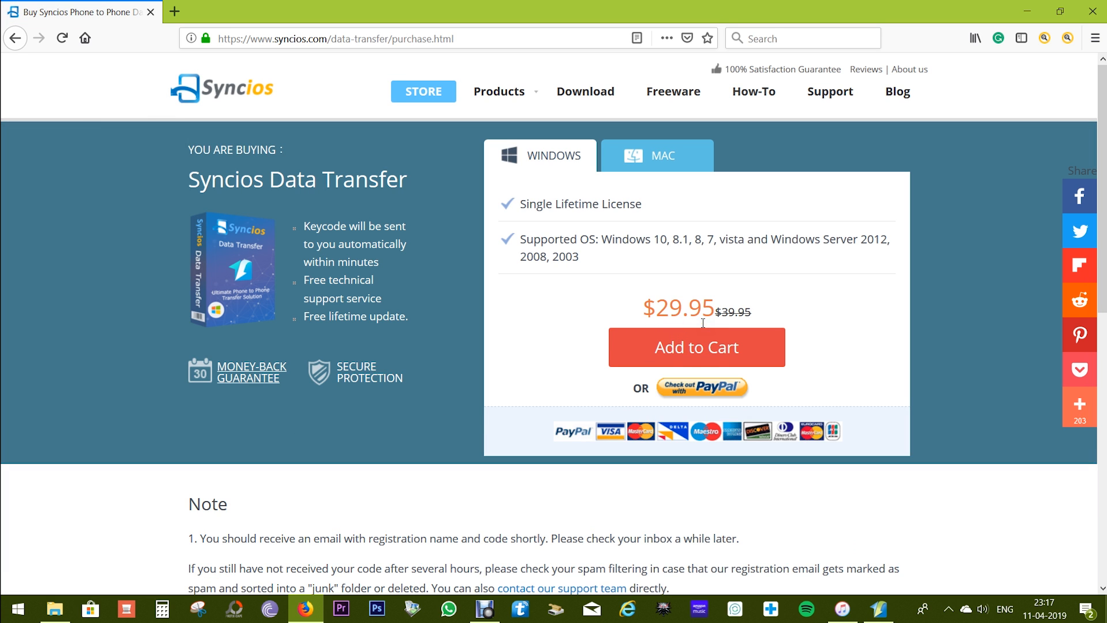
pyautogui.moveTo(860, 334)
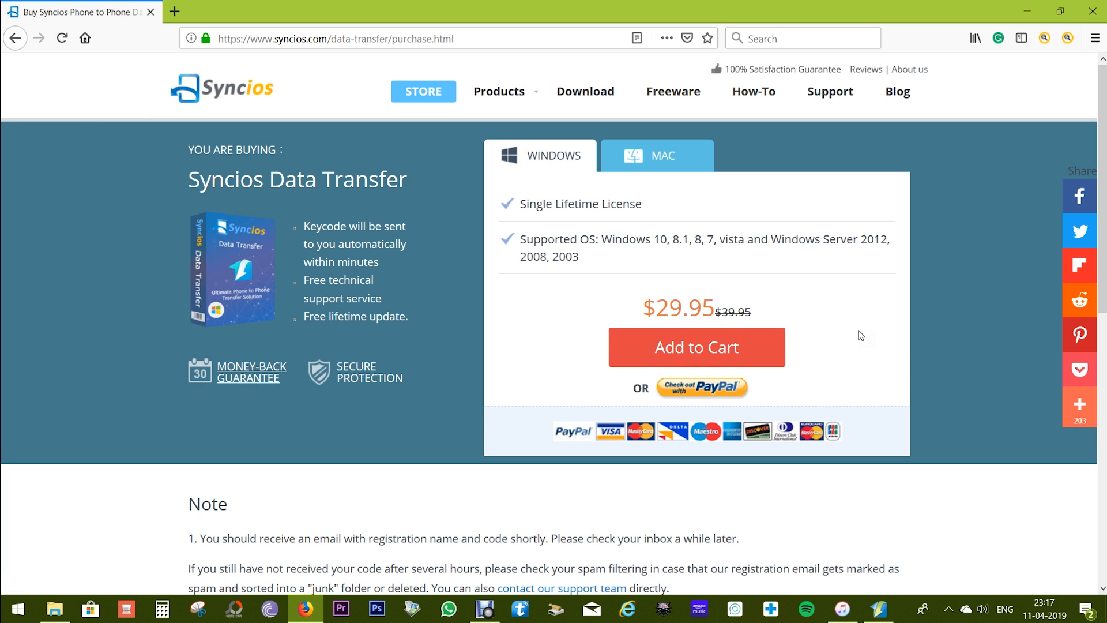
pyautogui.click(541, 156)
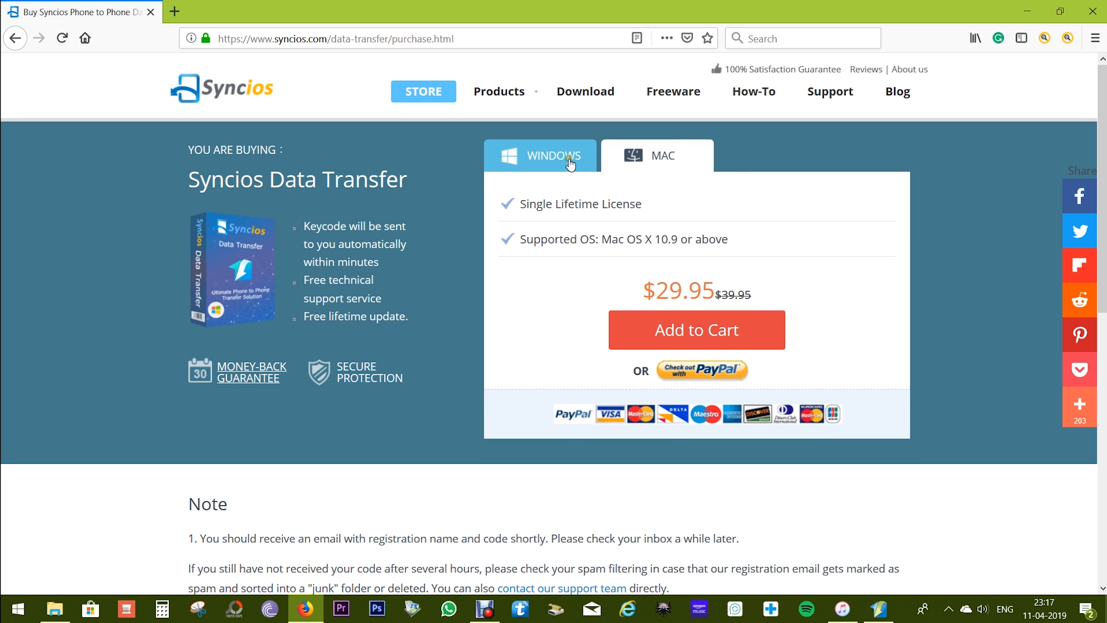
pyautogui.scroll(-3)
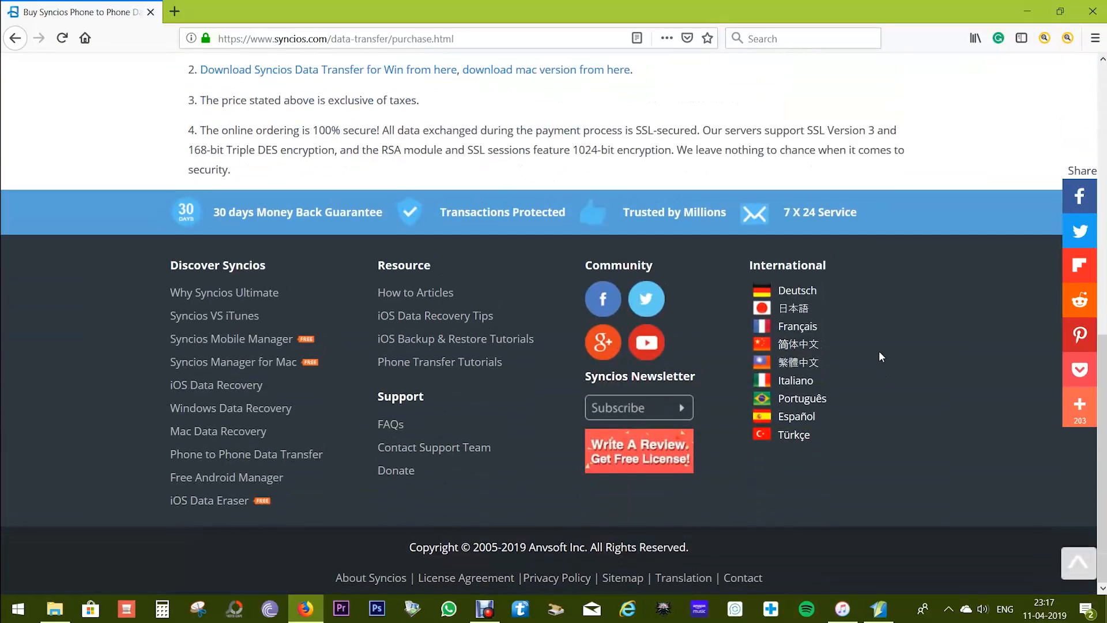
pyautogui.scroll(3)
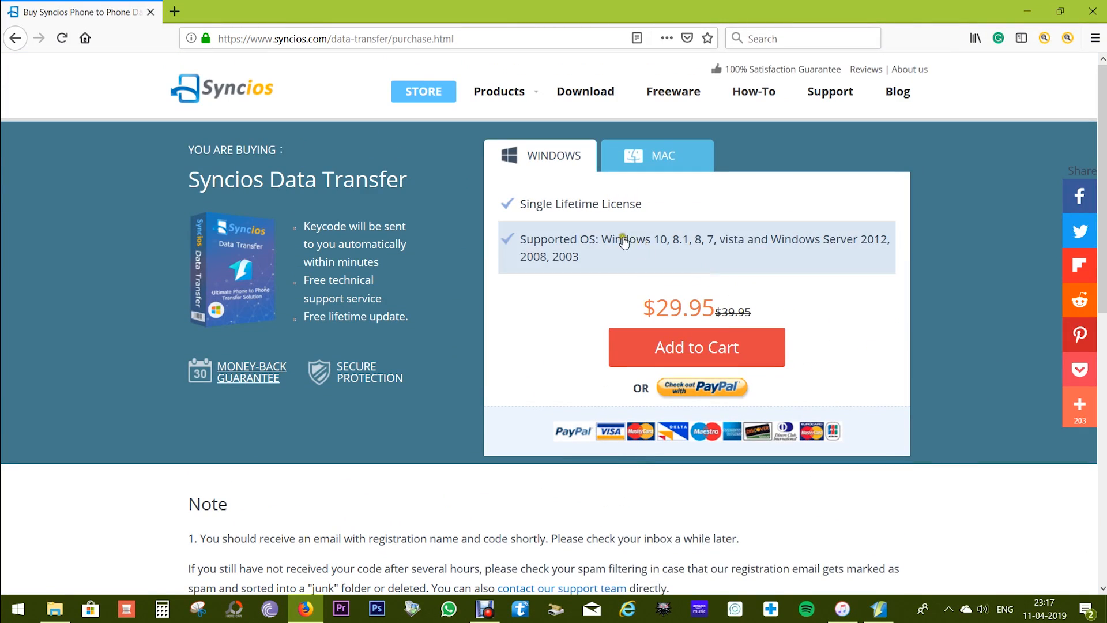
pyautogui.moveTo(724, 283)
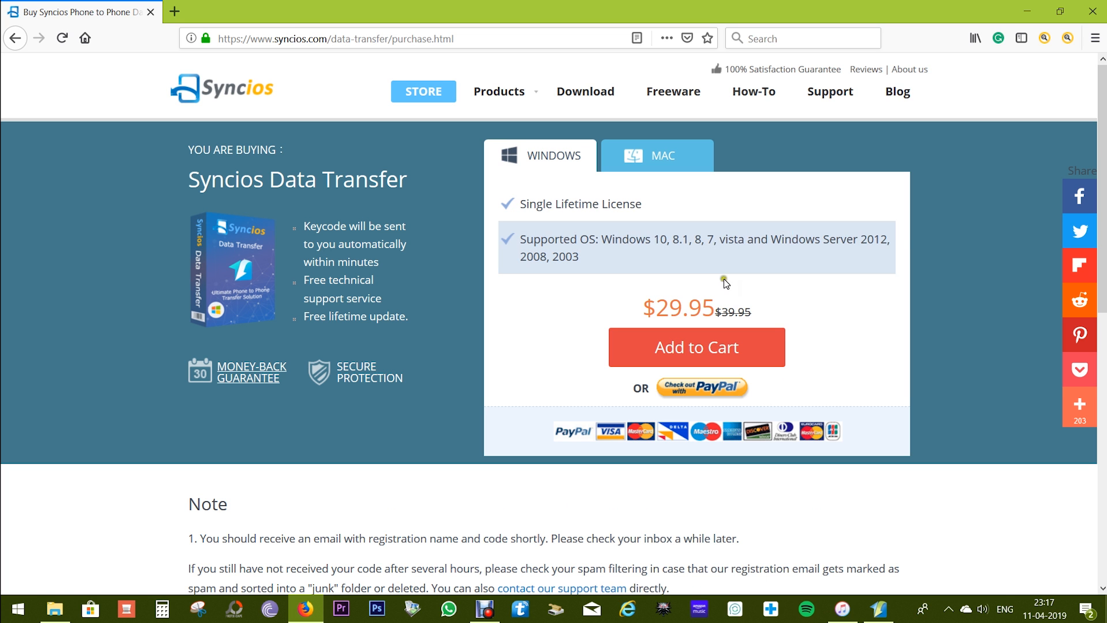